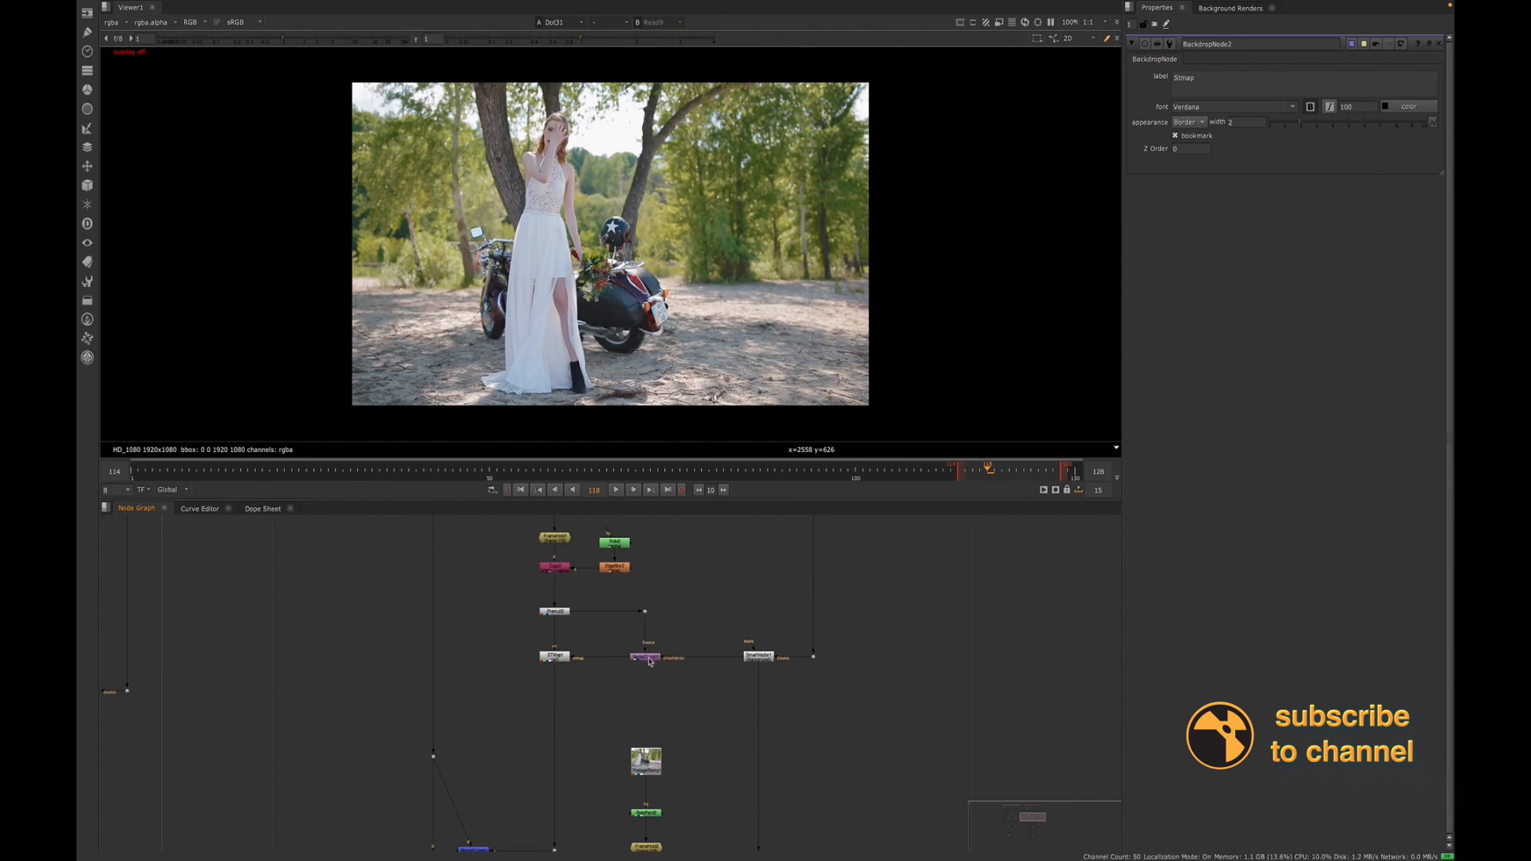
Select VectorDistort1 and view its warped output with its properties open
click(644, 656)
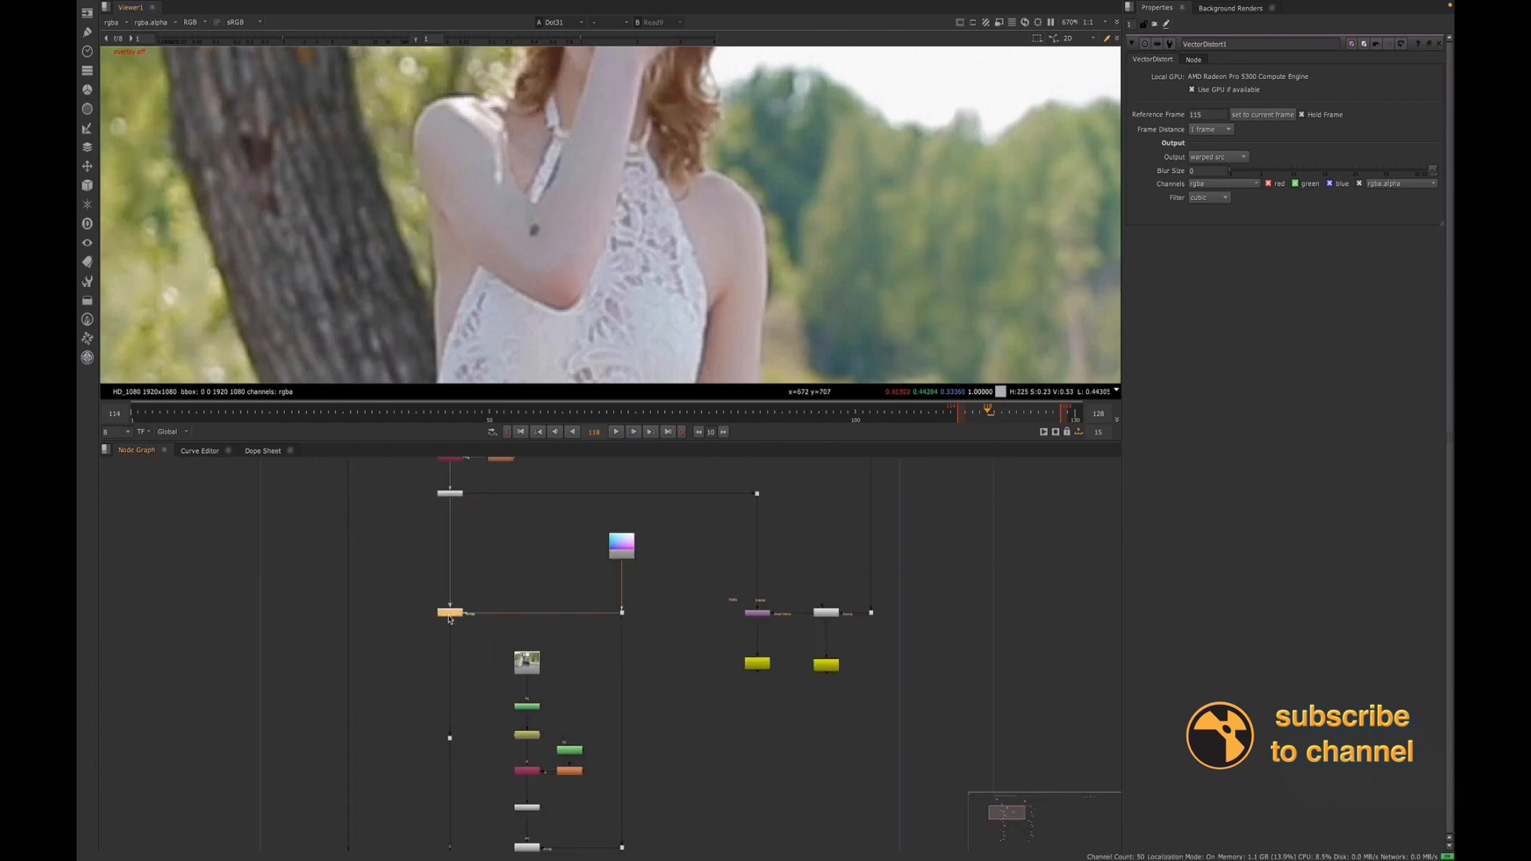
Frame both cleanup setups in the Node Graph and move the timeline to frame 115
click(450, 613)
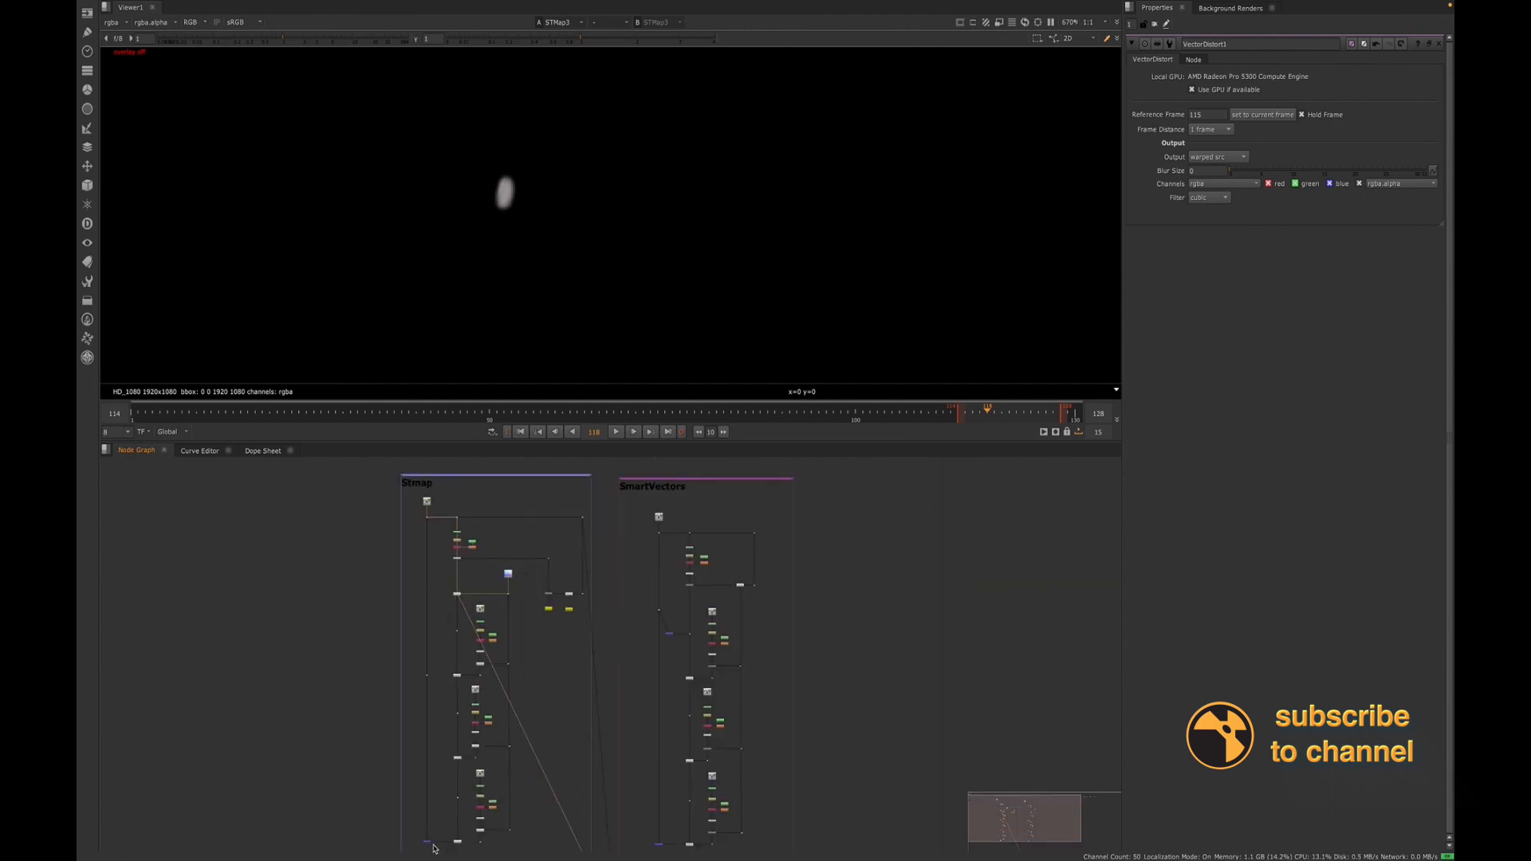
mouse_move(450, 828)
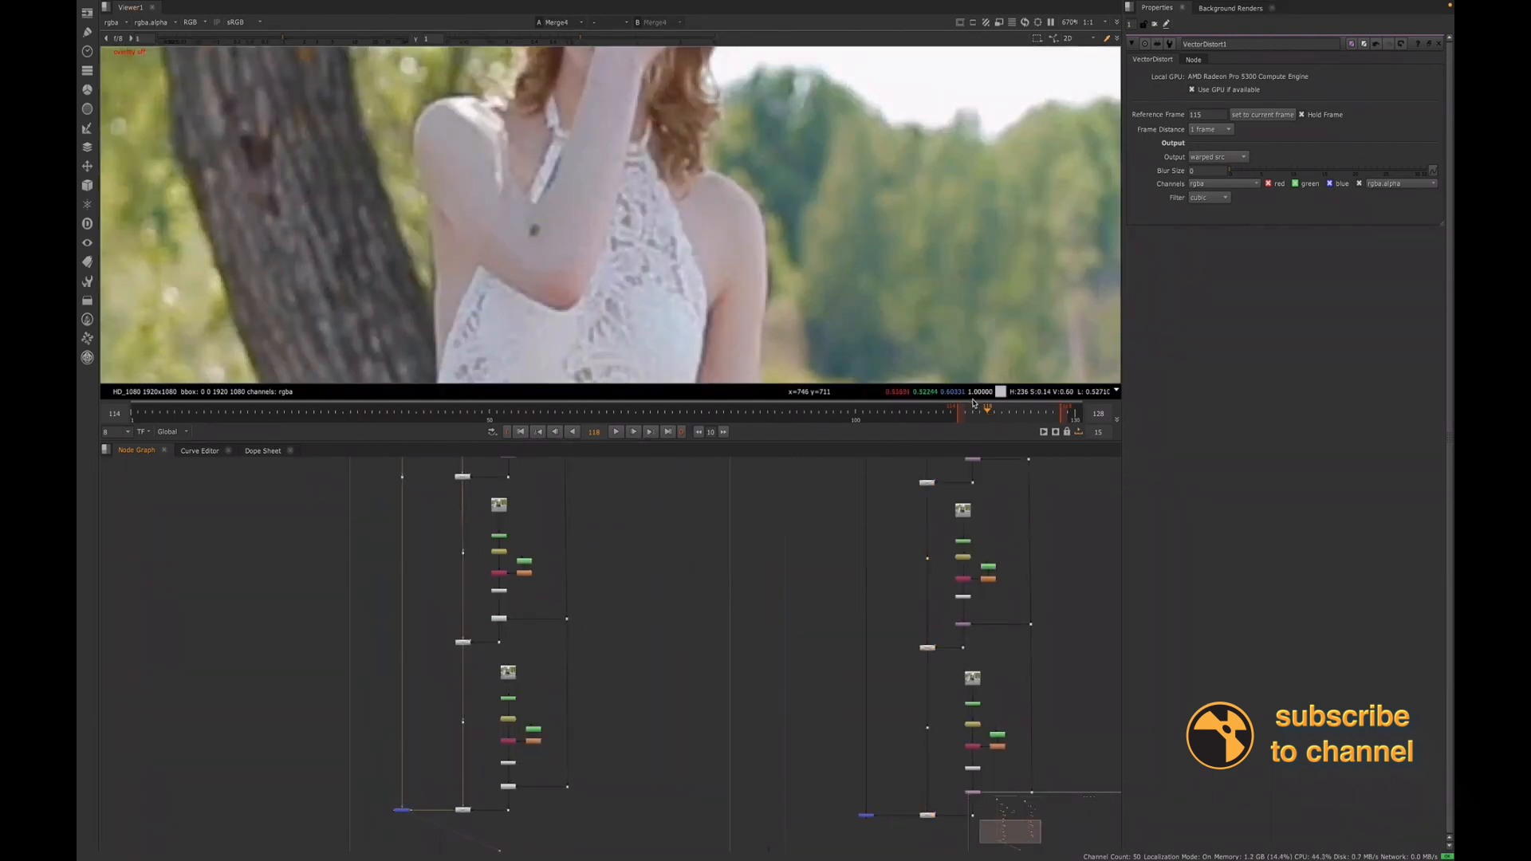
click(555, 432)
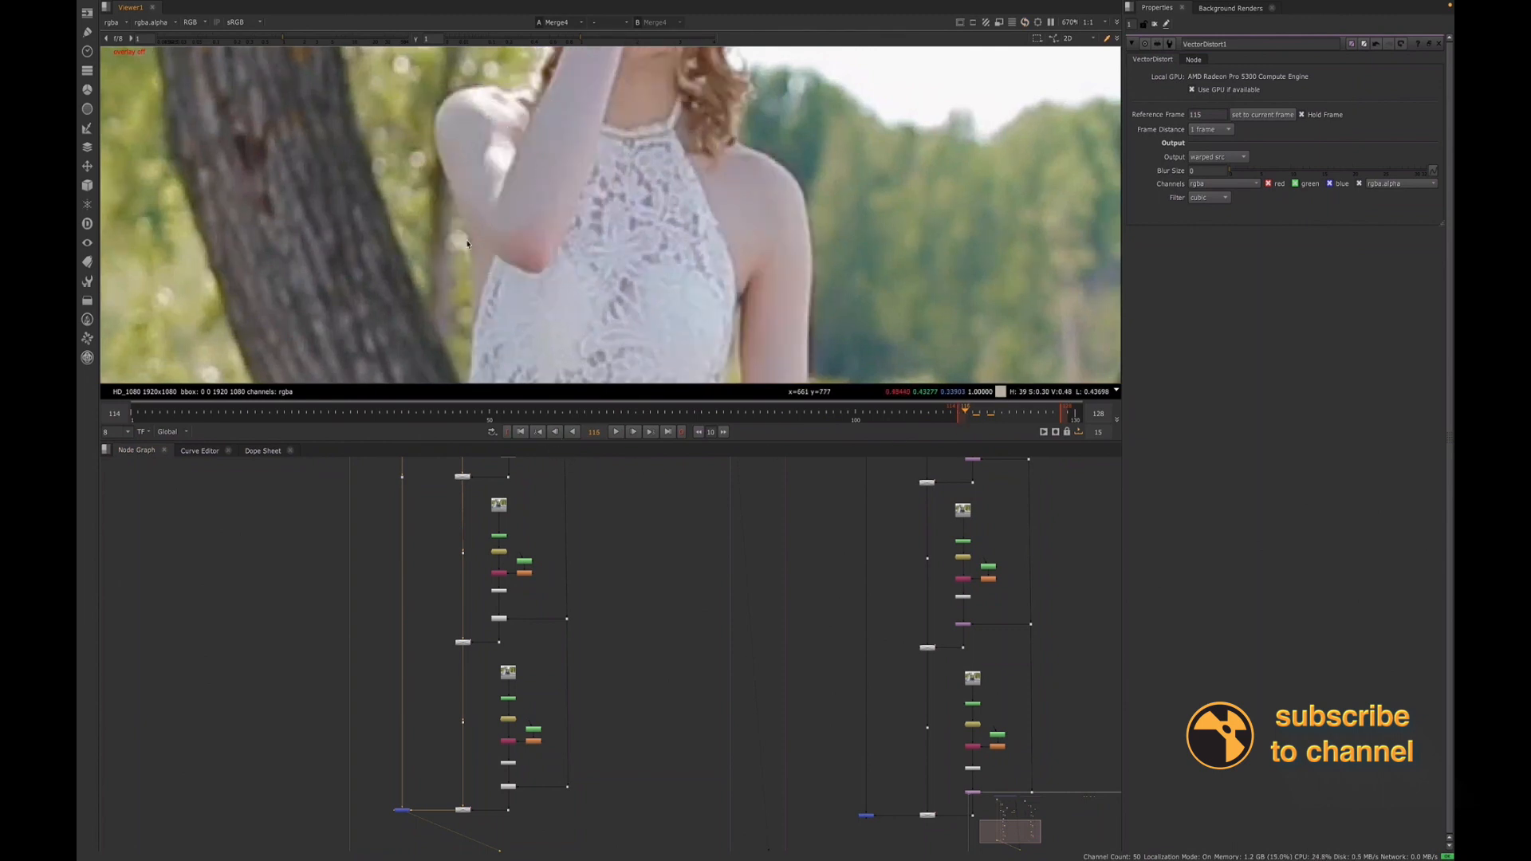
mouse_move(419, 569)
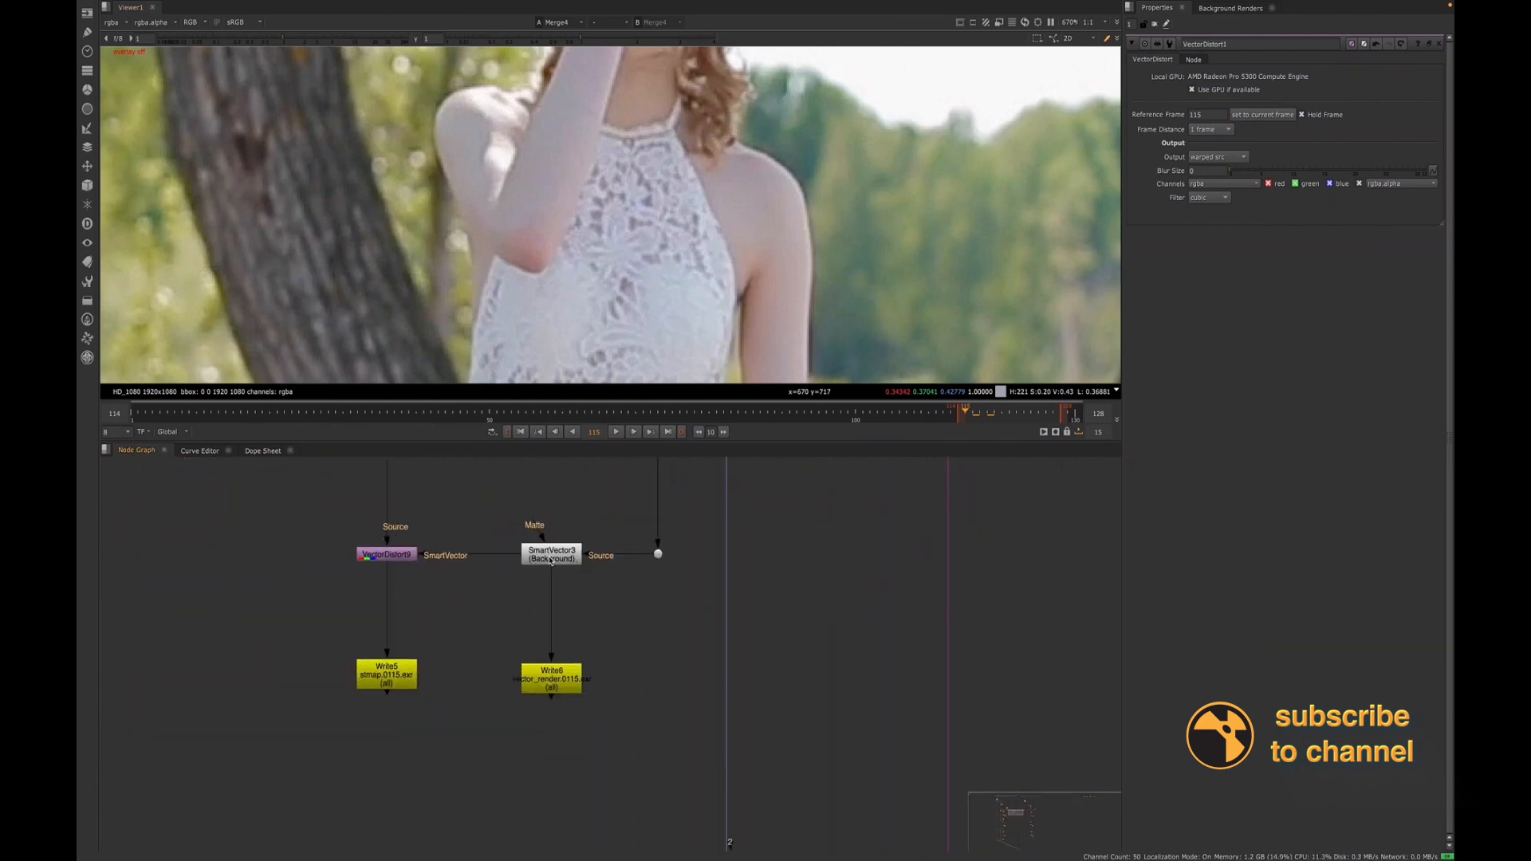
Point Write6 at vector_render.####.exr and start its render for frames 115–128
click(550, 555)
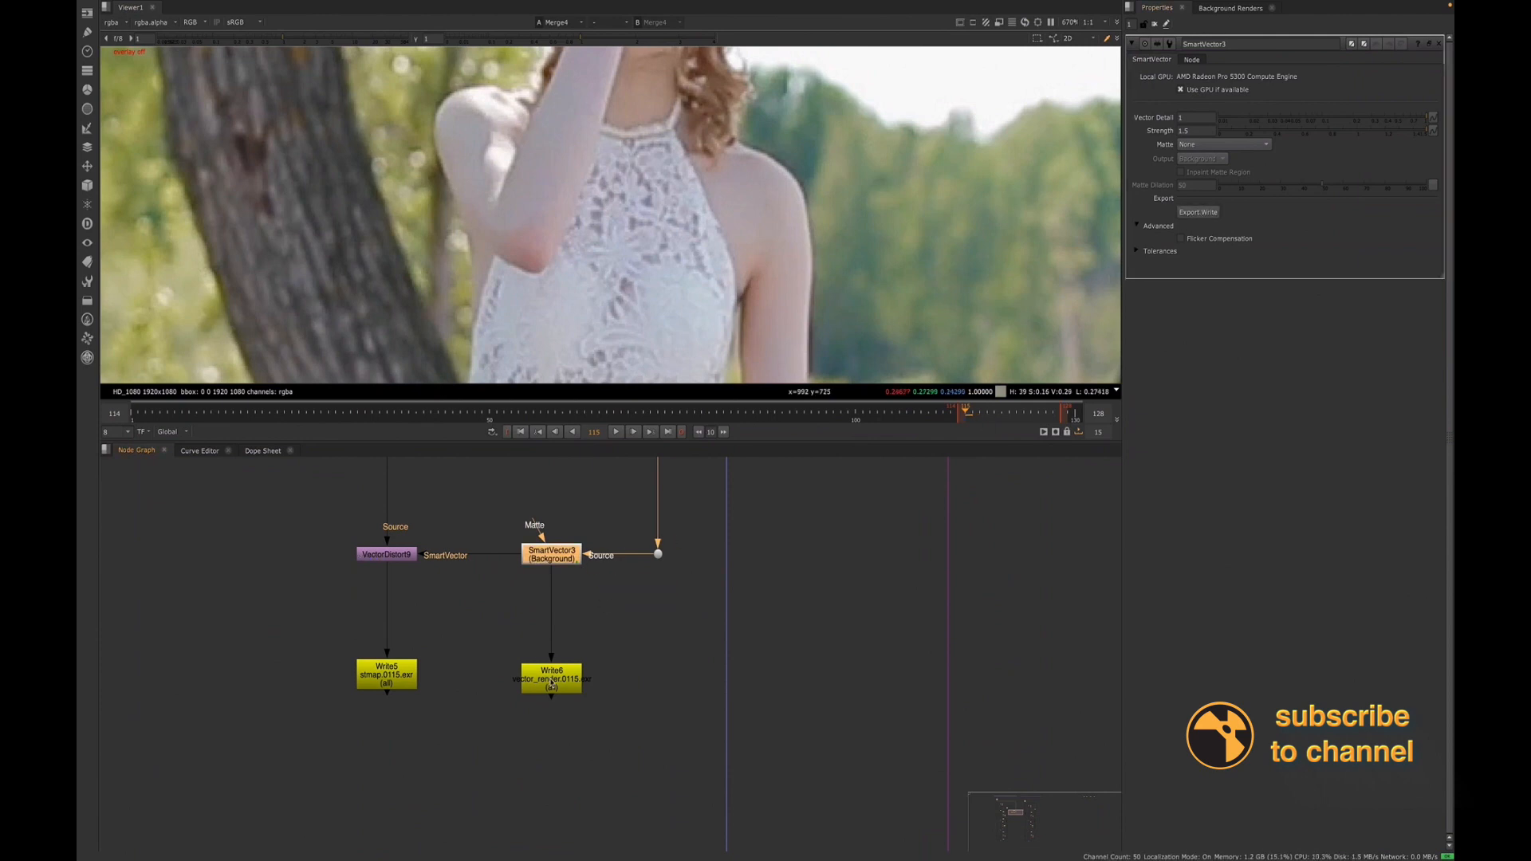
click(550, 675)
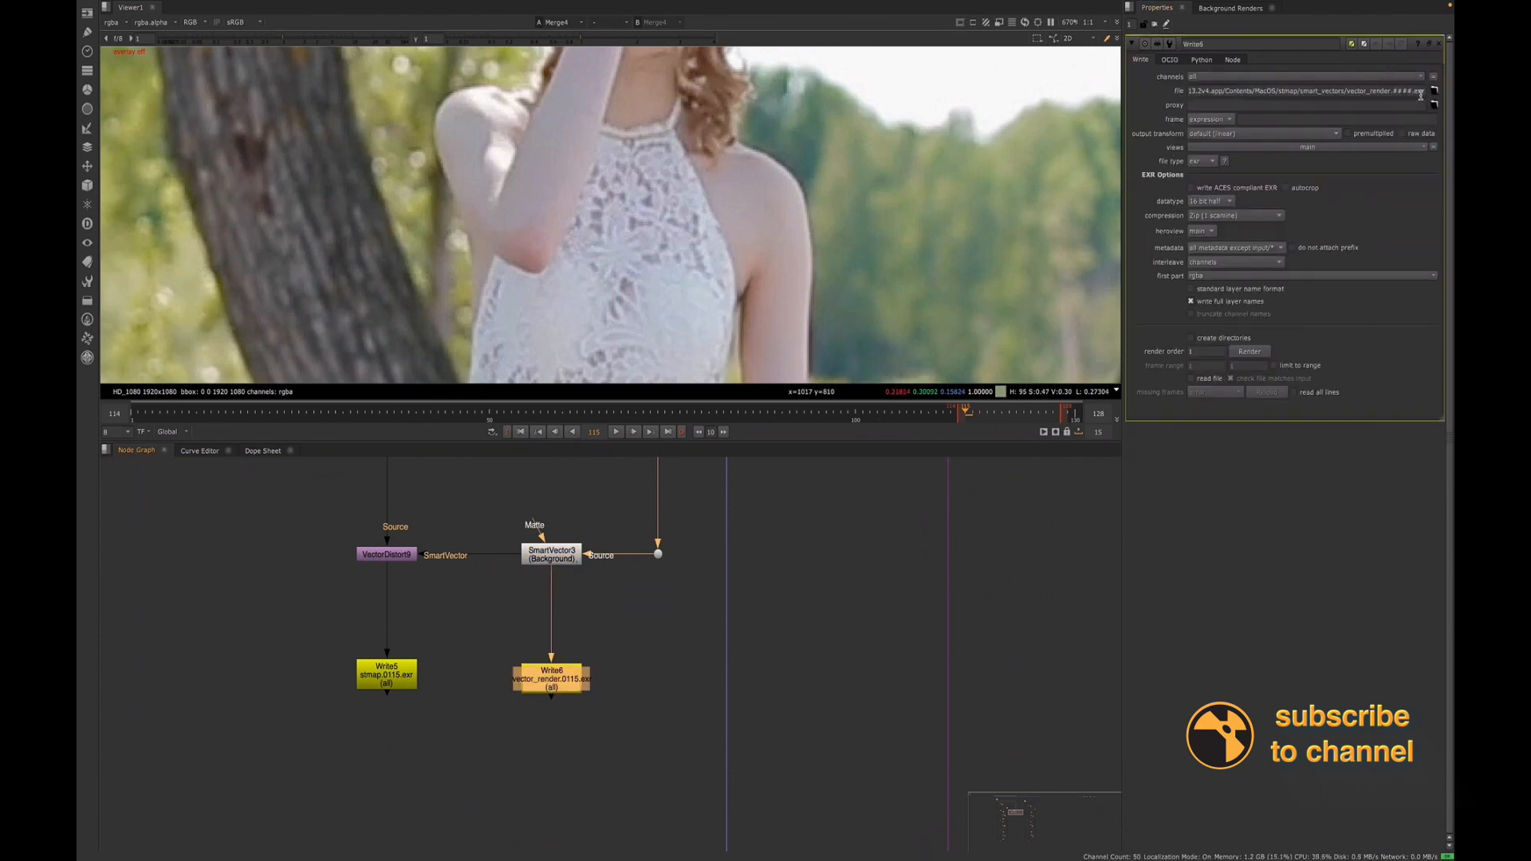
click(1433, 91)
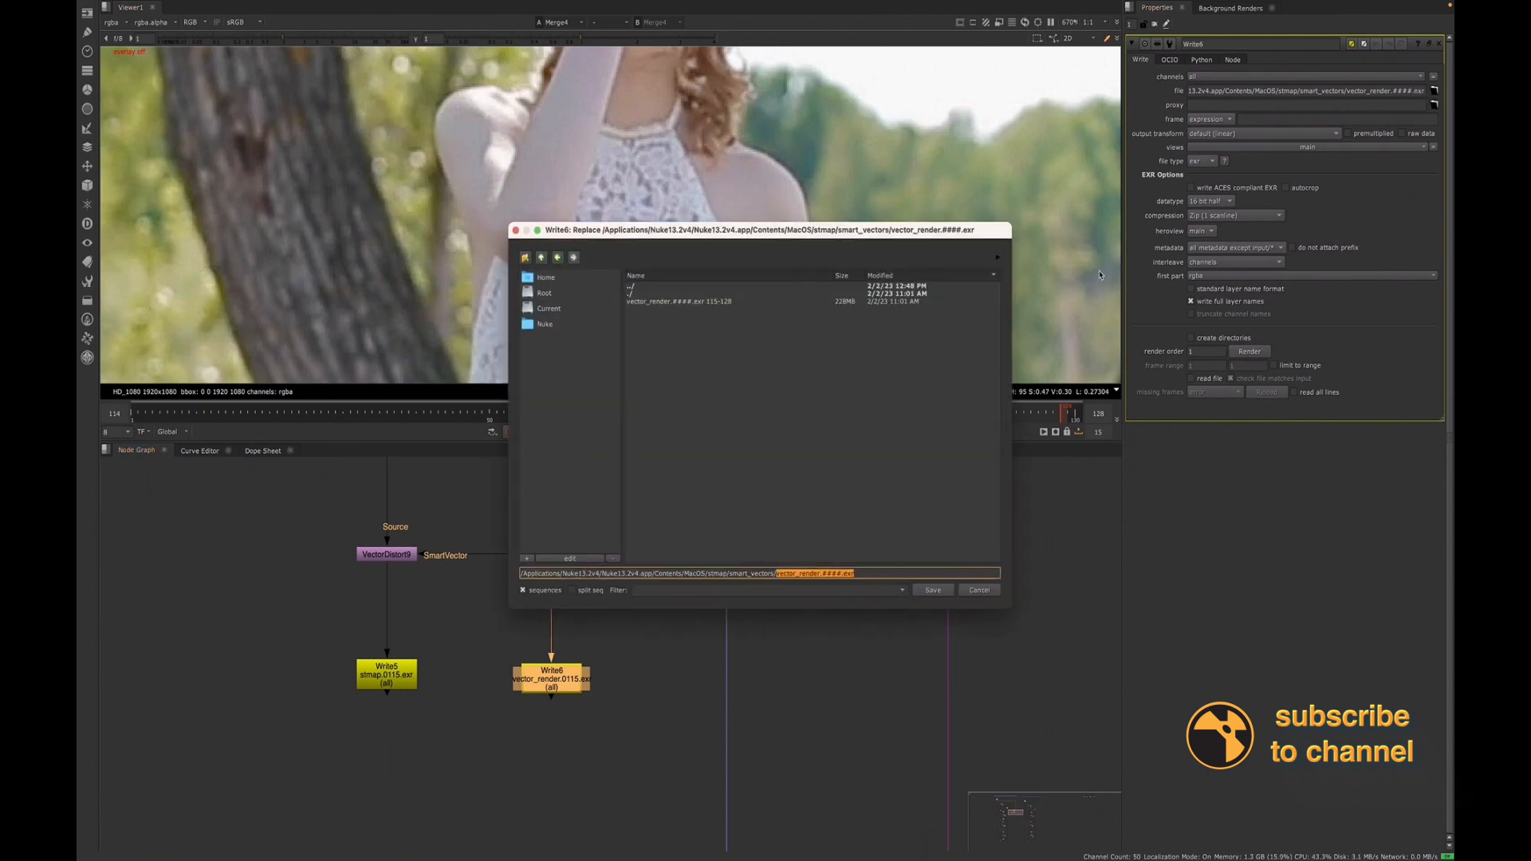
mouse_move(681, 600)
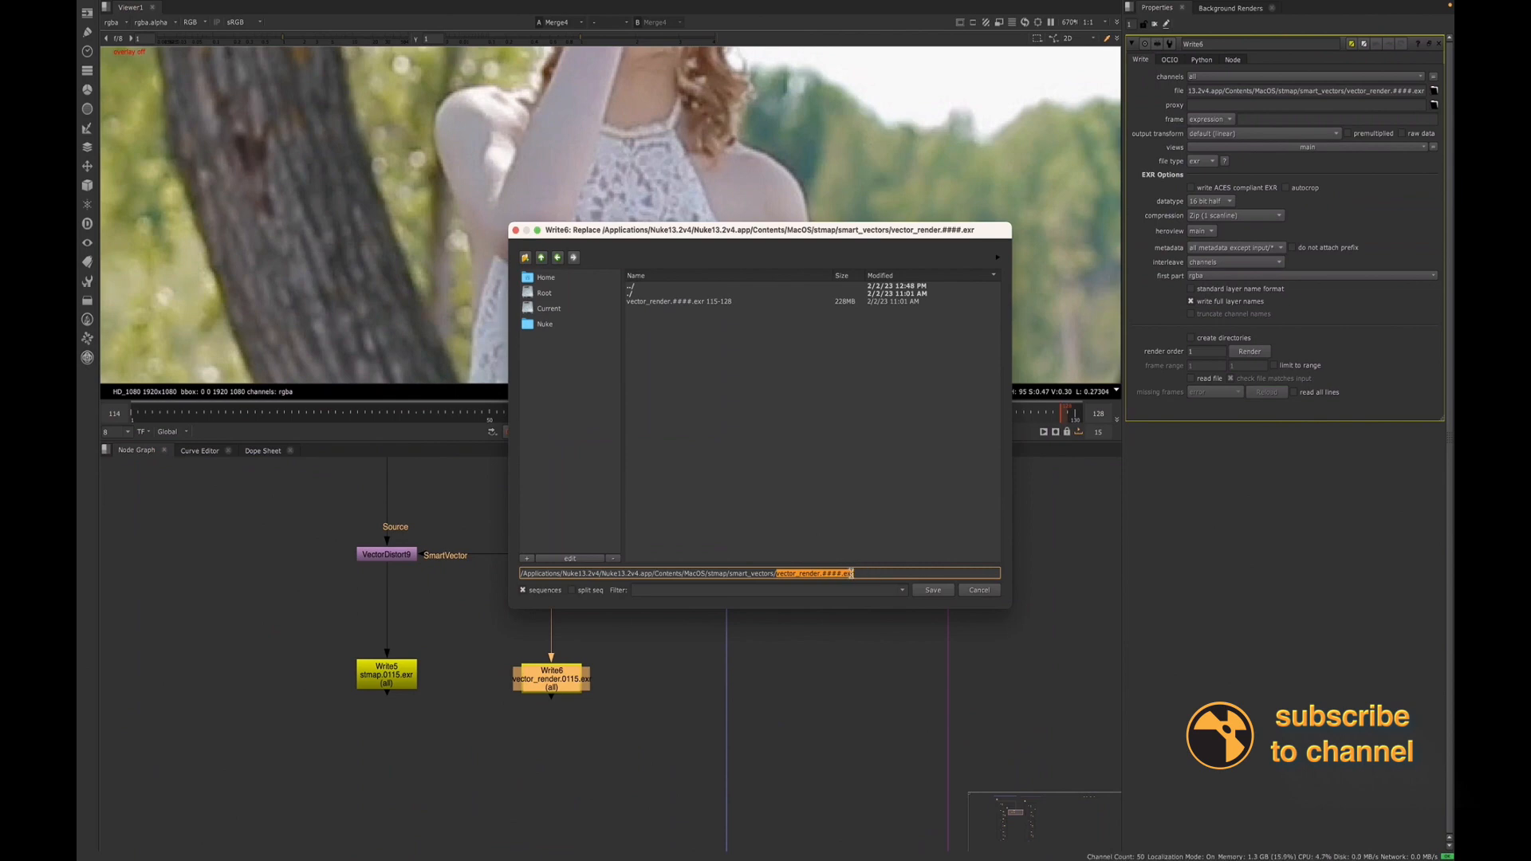
mouse_move(977, 589)
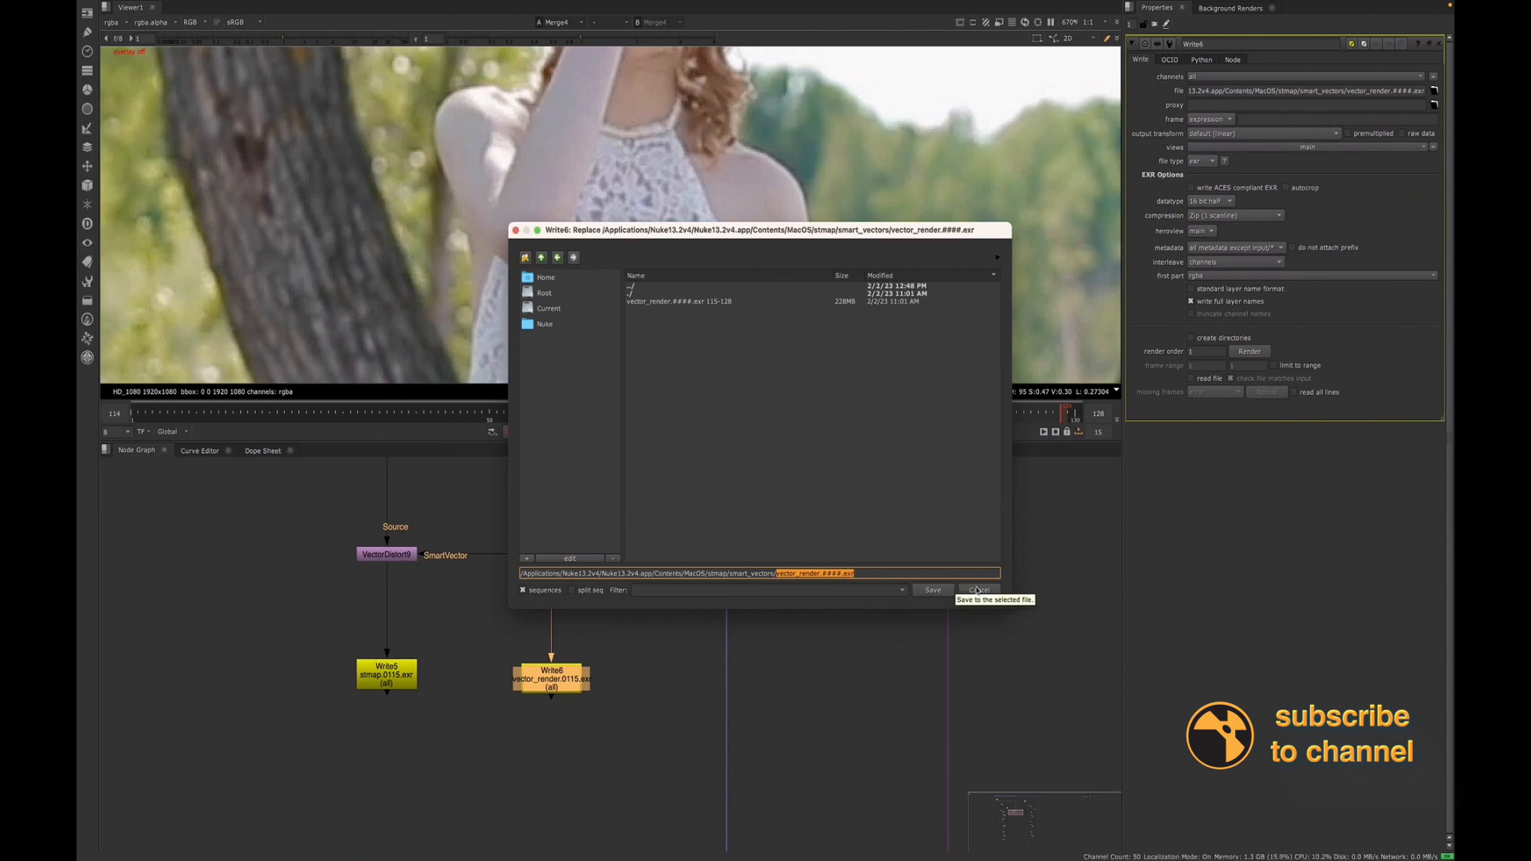
click(978, 590)
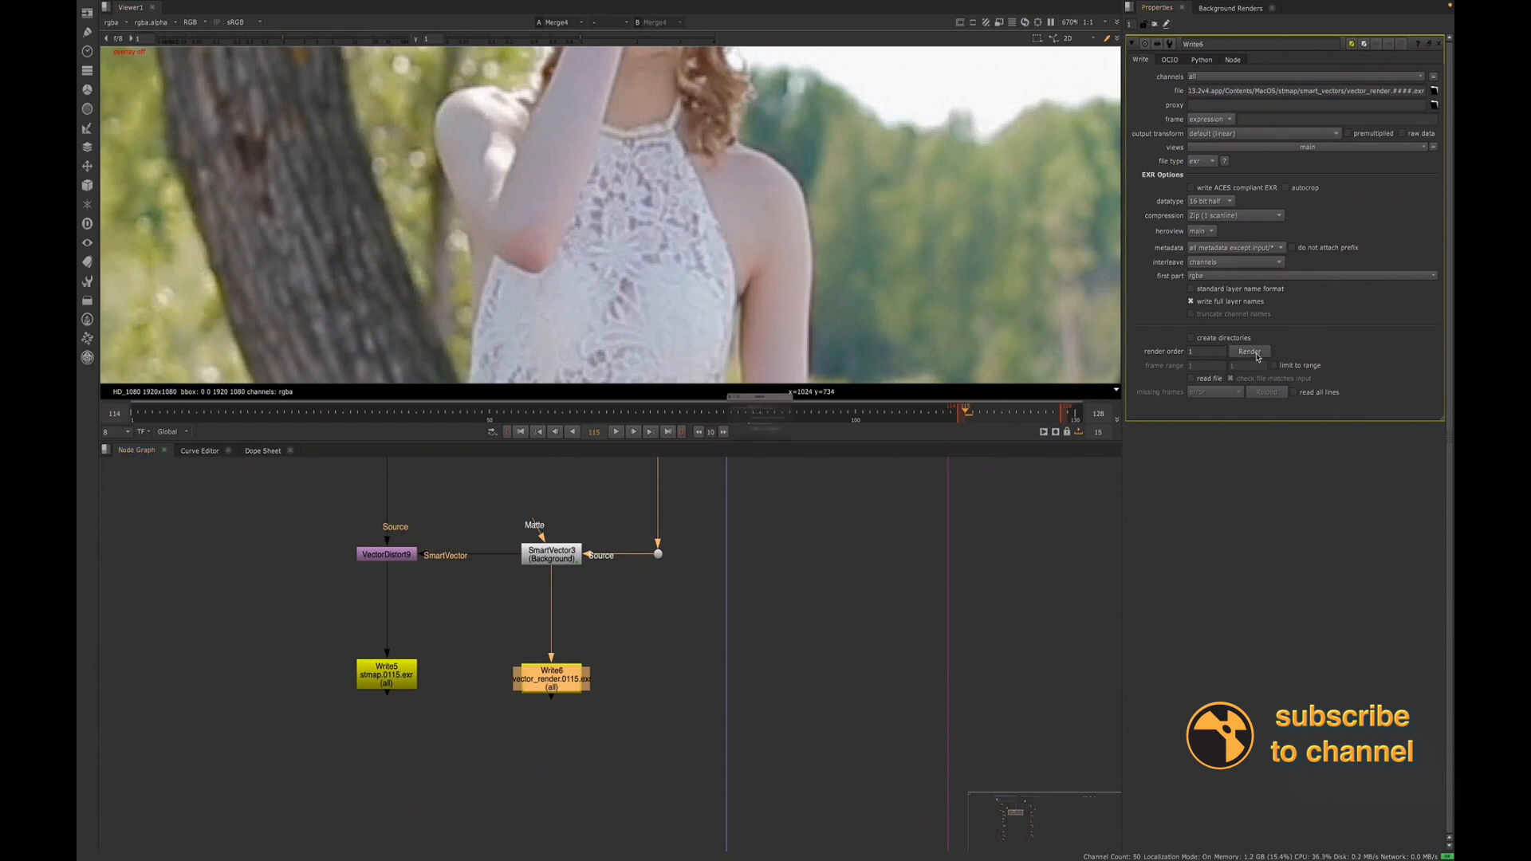
click(1249, 350)
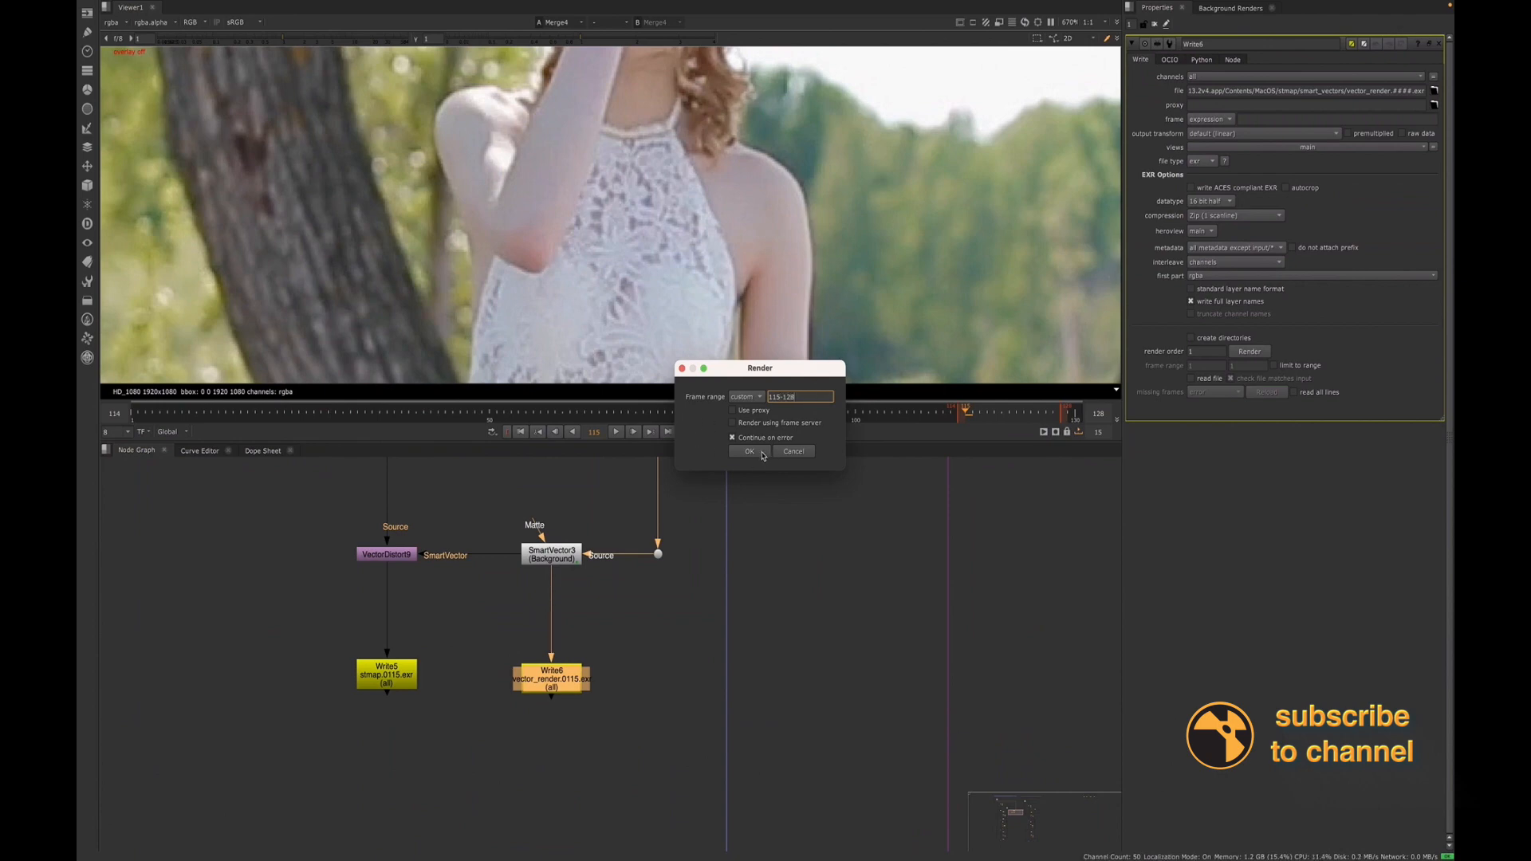
Confirm the vector_render render for 115–128, then bring up VectorDistort8's settings
click(749, 451)
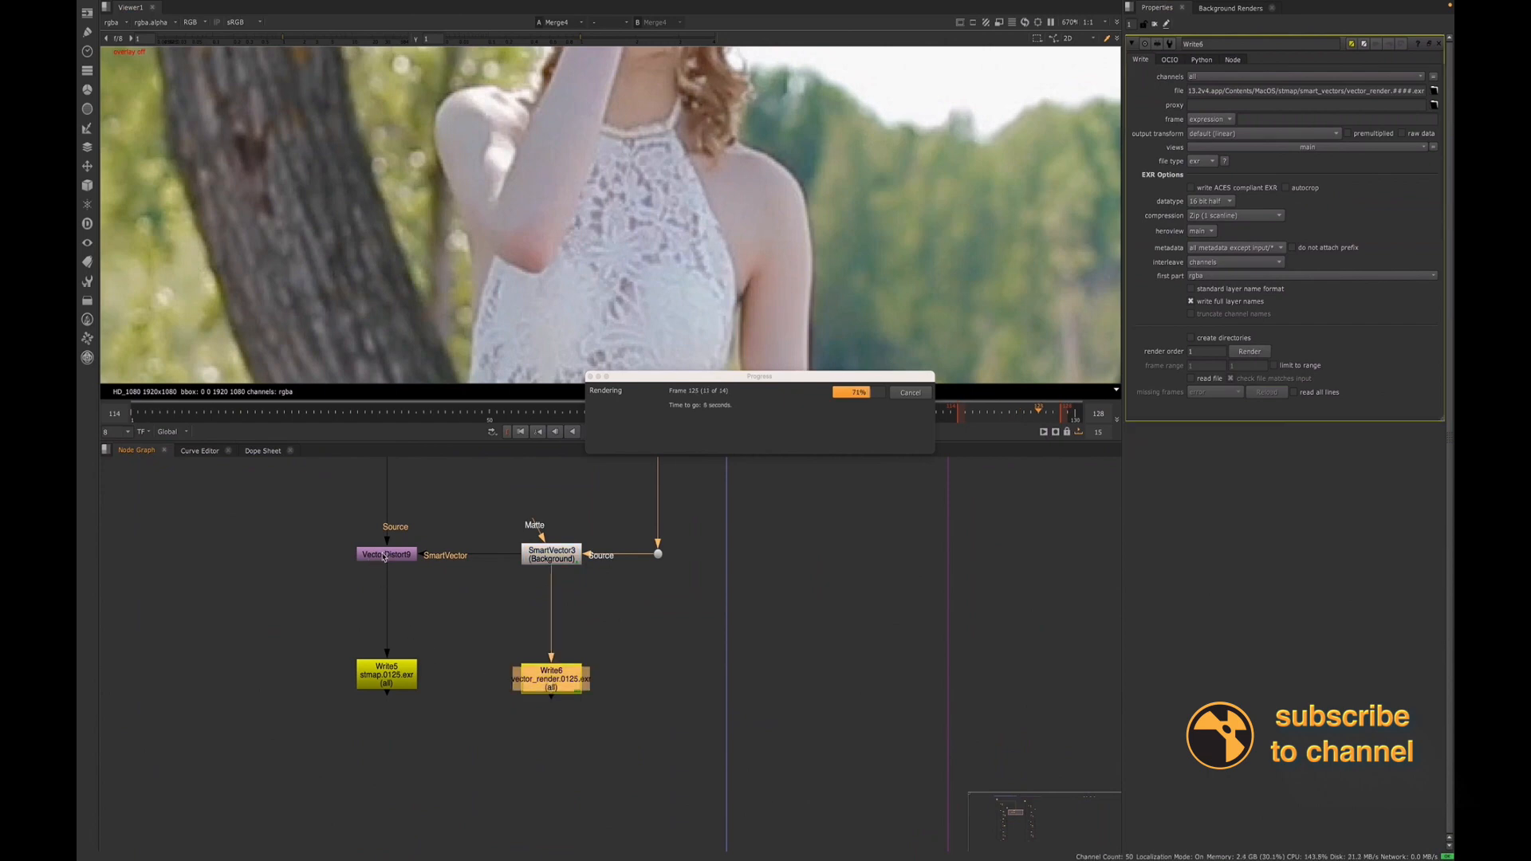
click(386, 553)
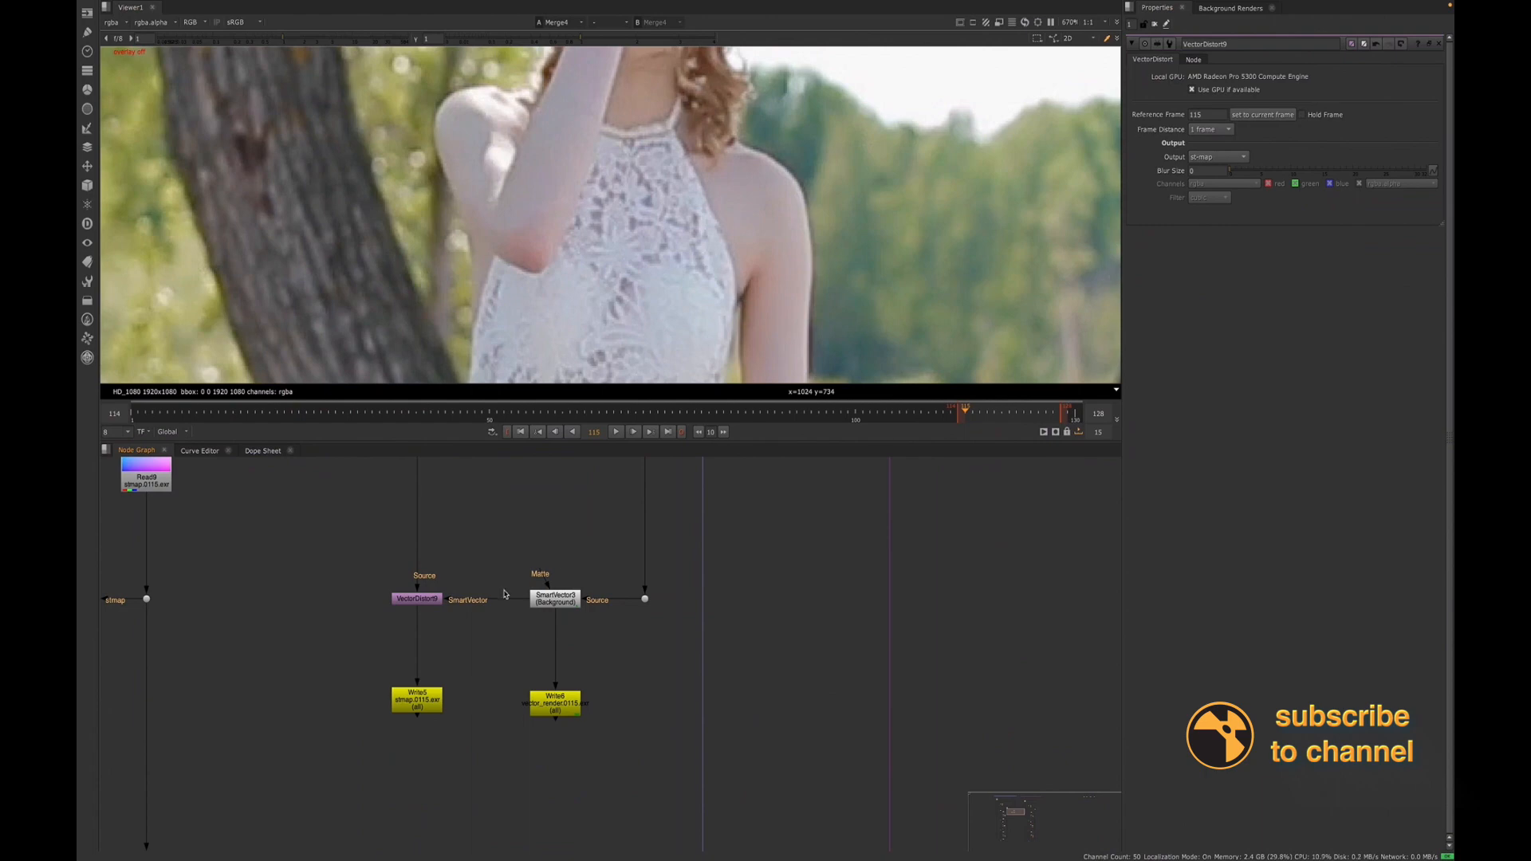
mouse_move(566, 537)
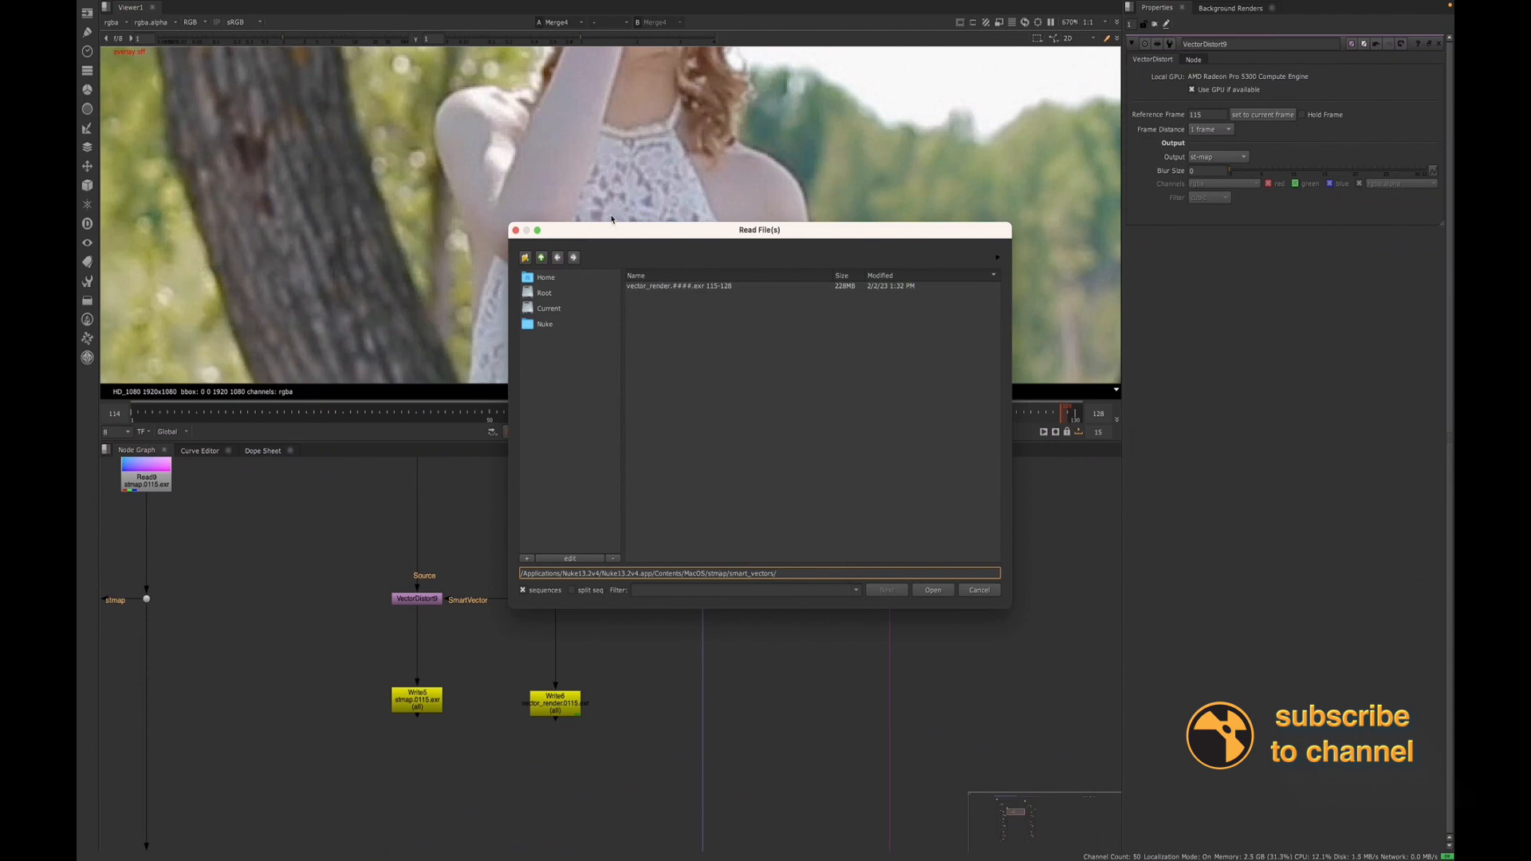
Read in vector_render.####.exr 115–128, check the stmap Write5 and bring up VectorDistort8
click(677, 286)
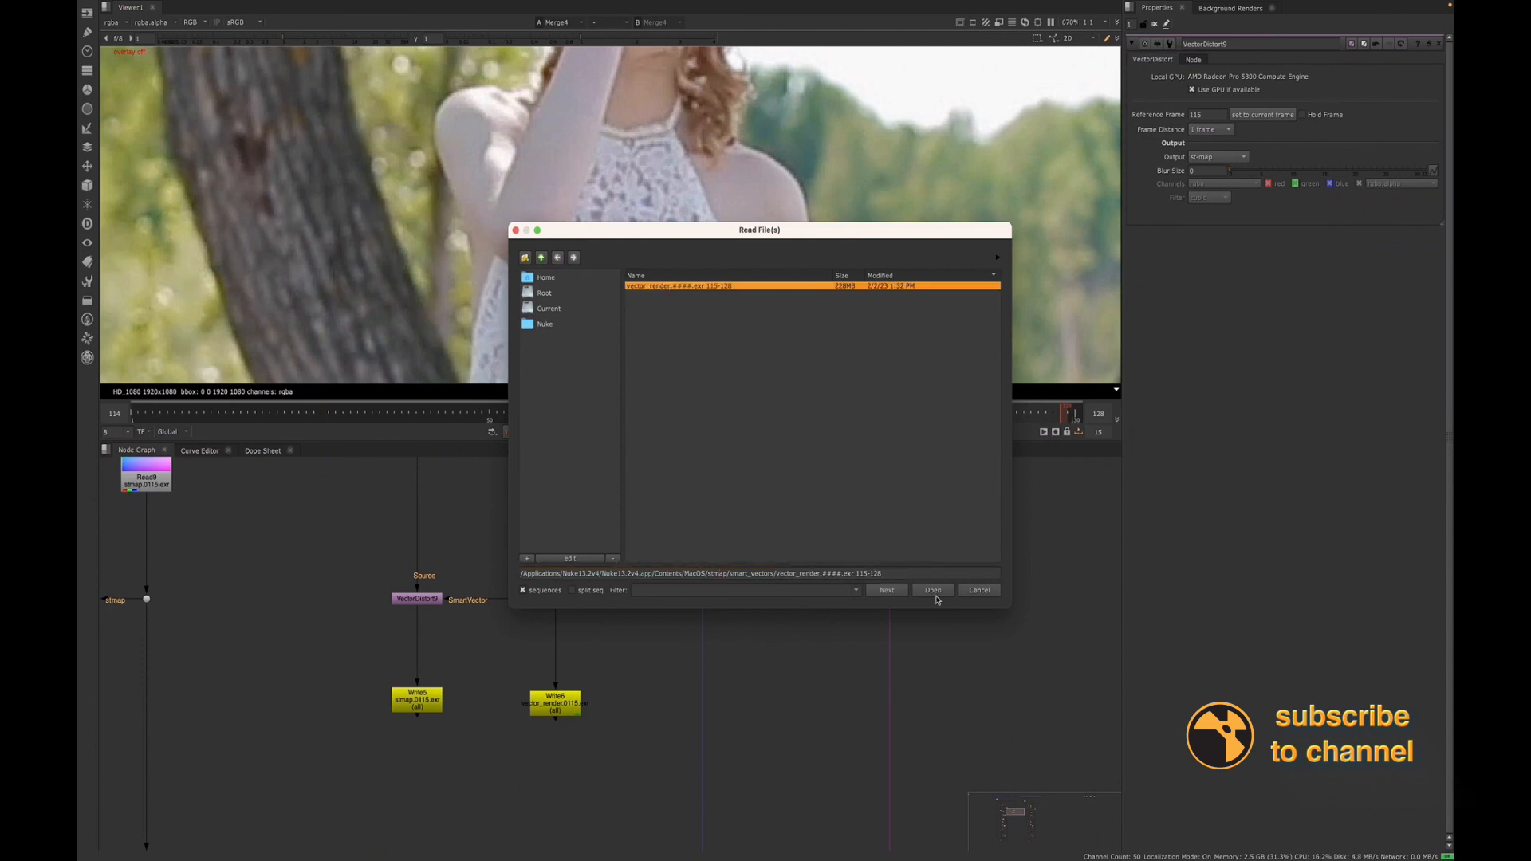
click(931, 590)
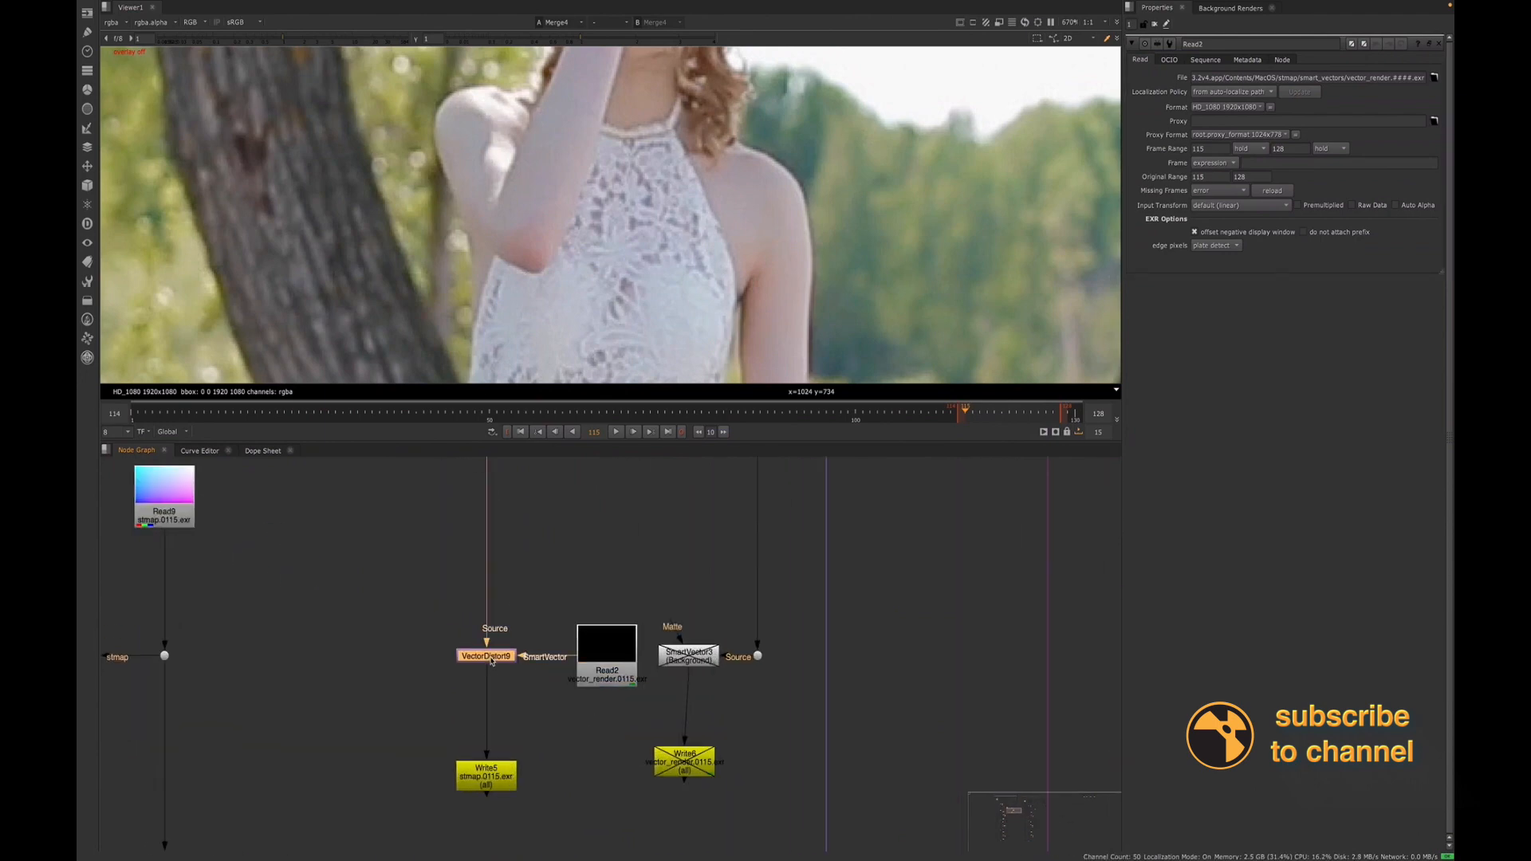
click(485, 775)
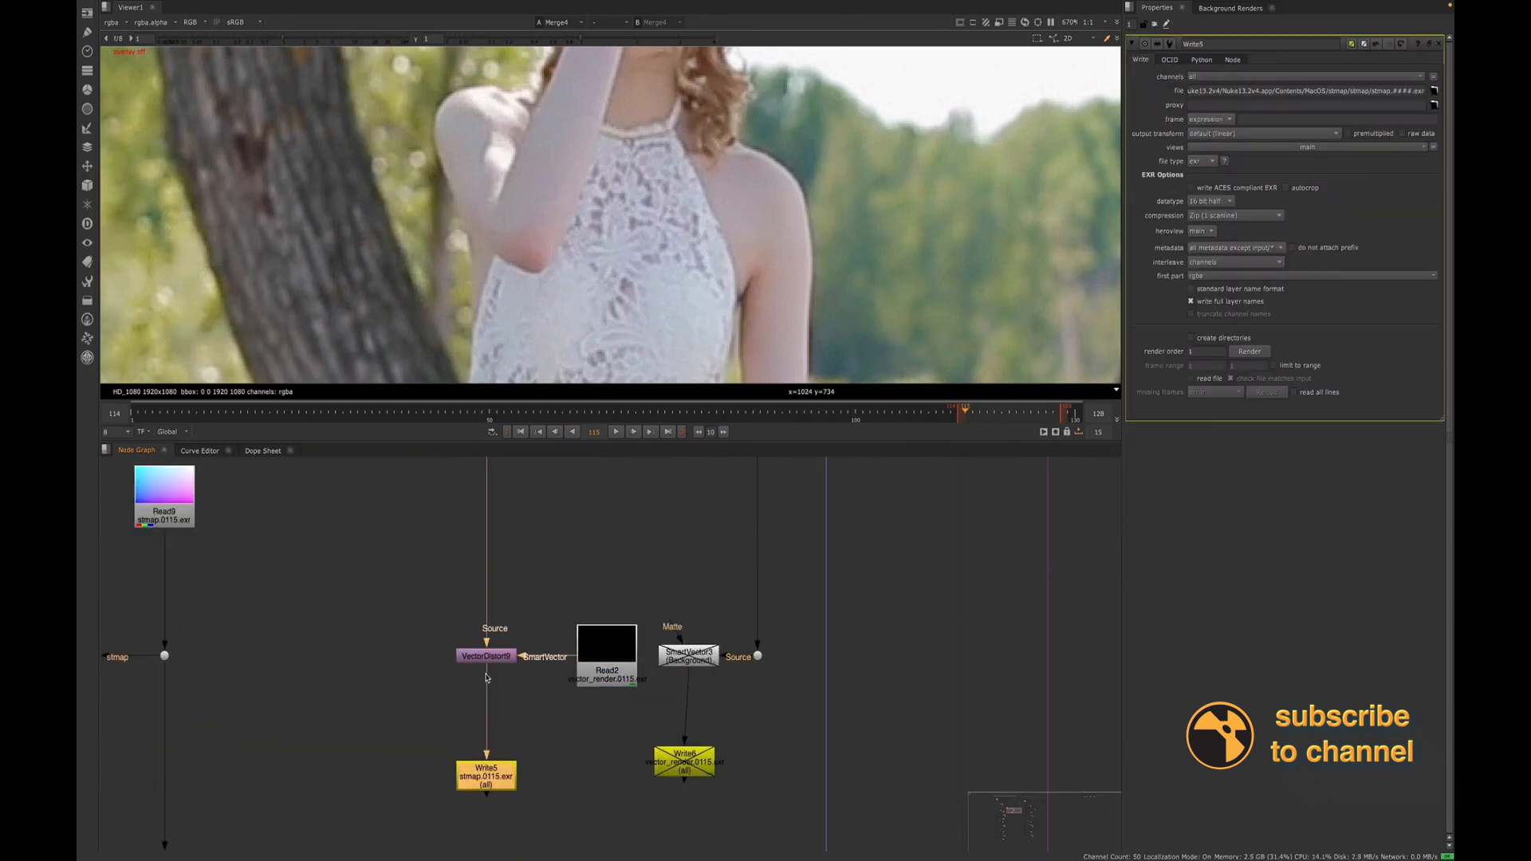
click(485, 656)
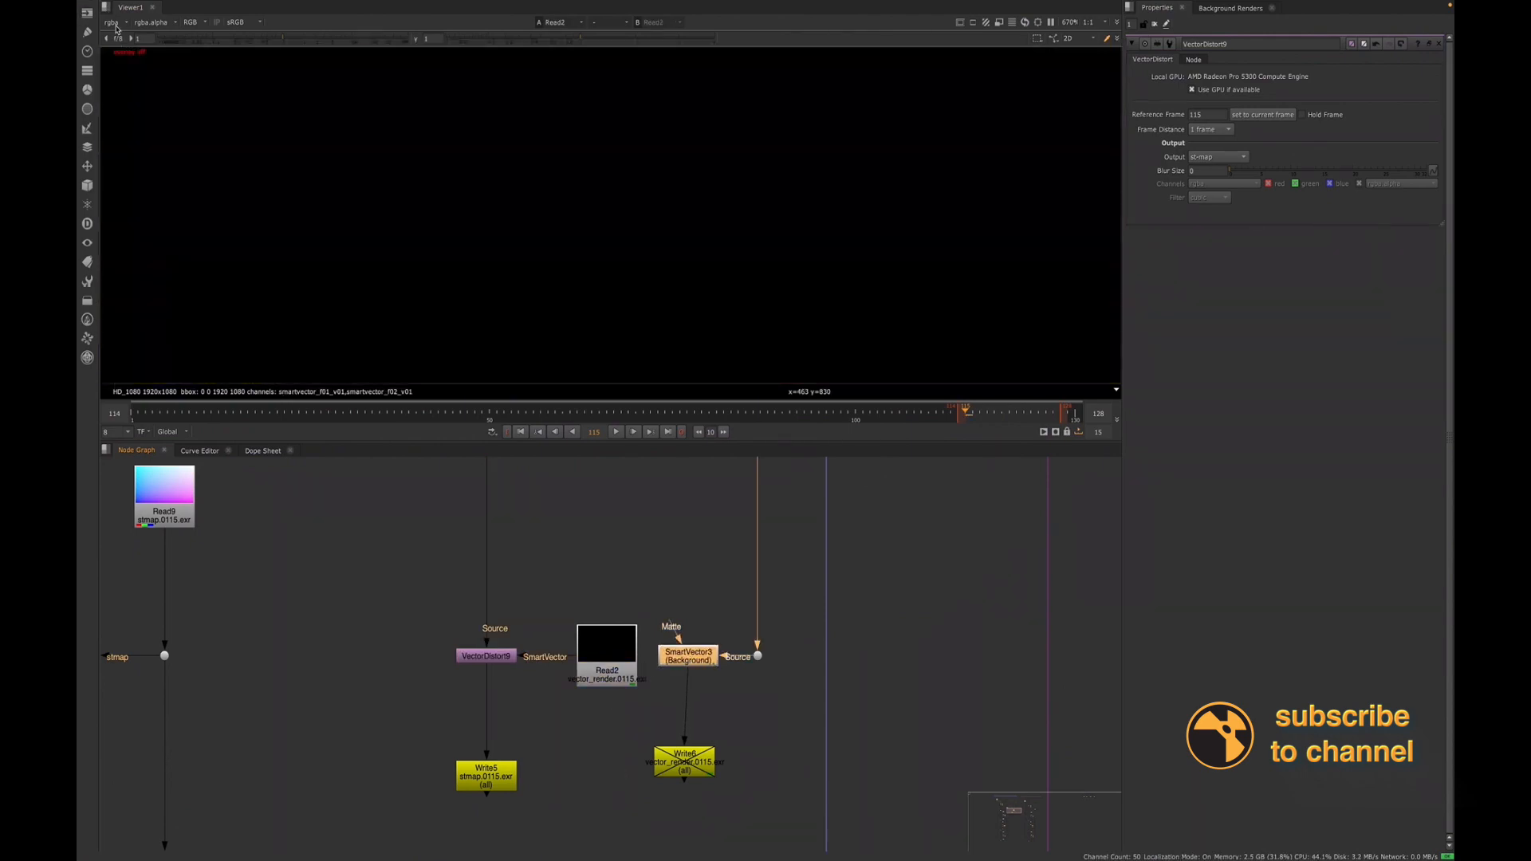
click(115, 21)
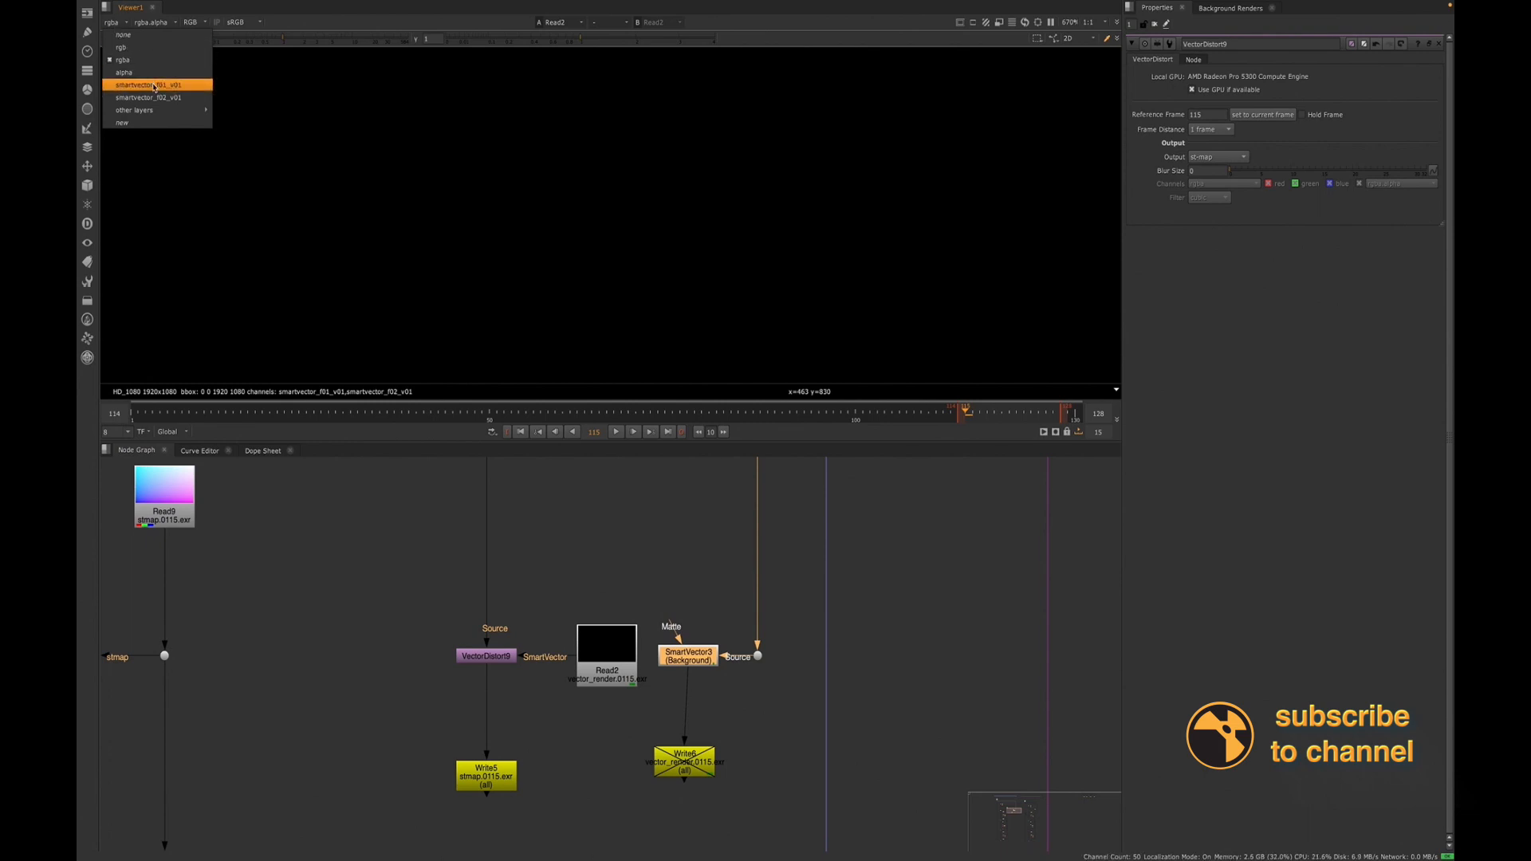
click(146, 84)
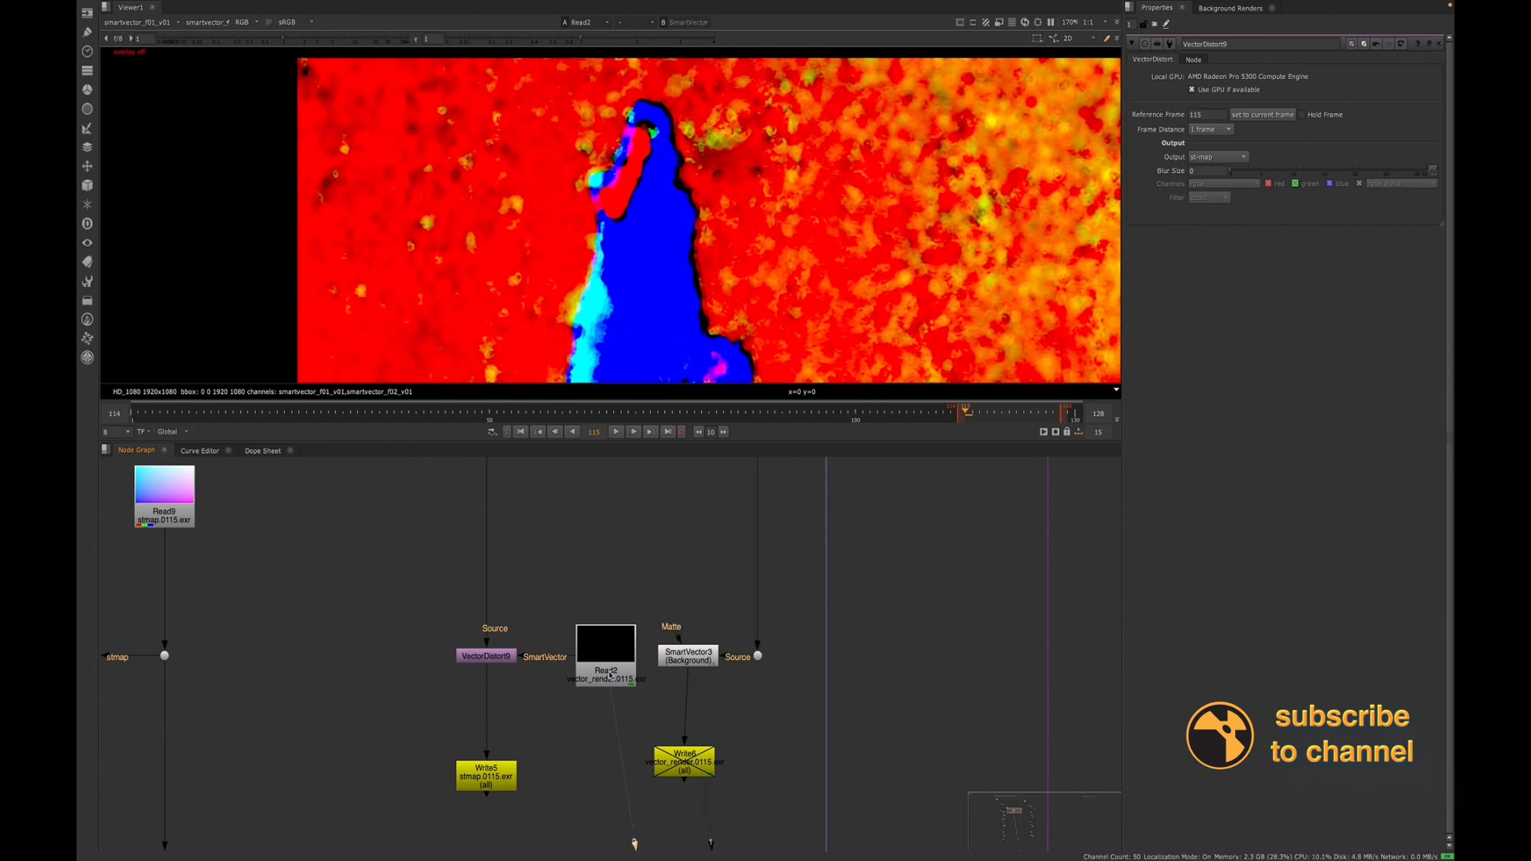
click(142, 21)
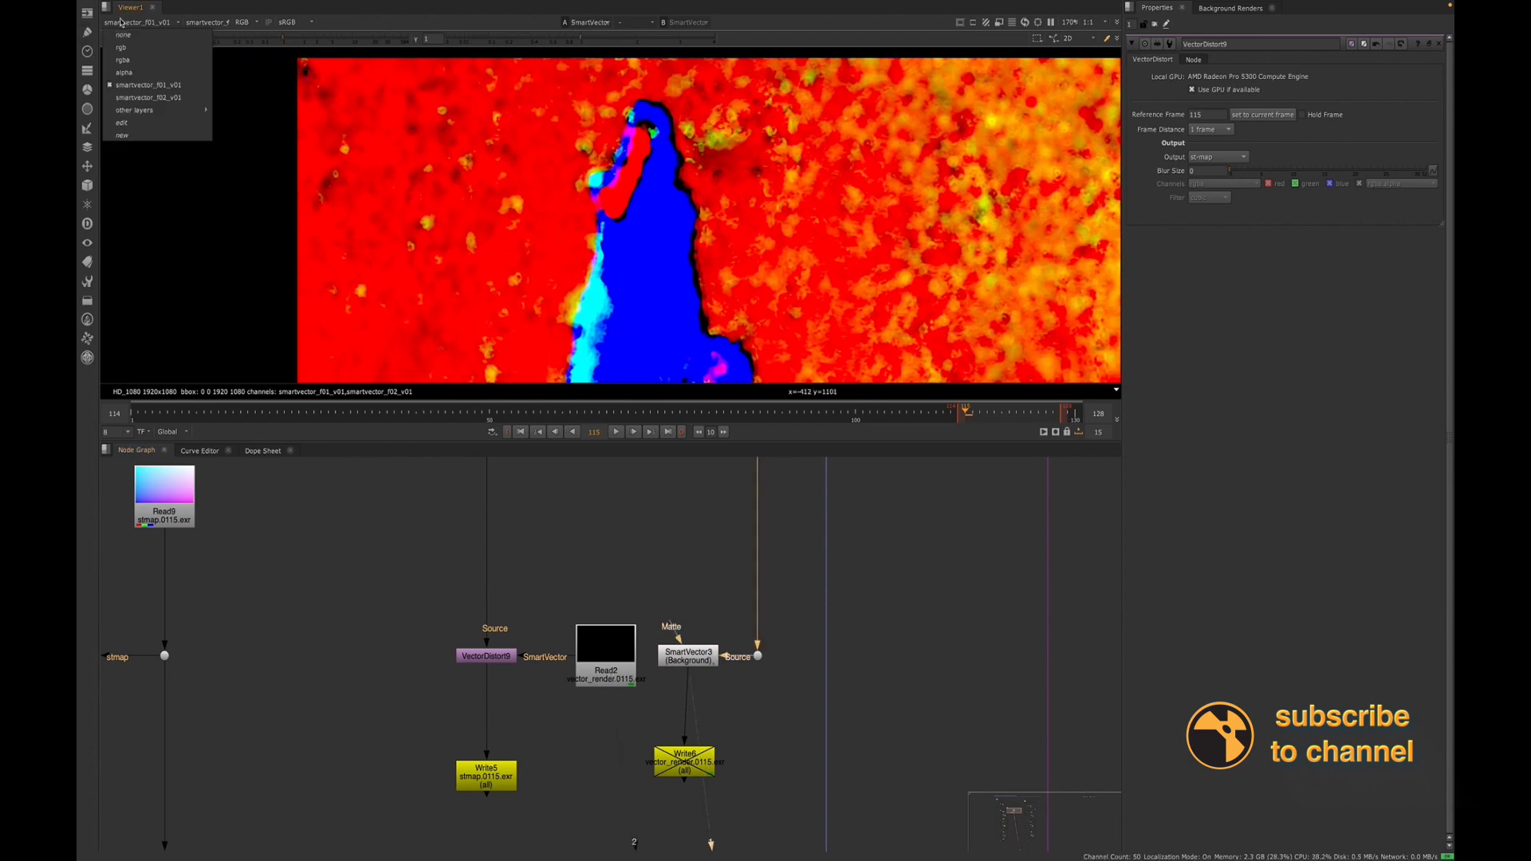
click(123, 59)
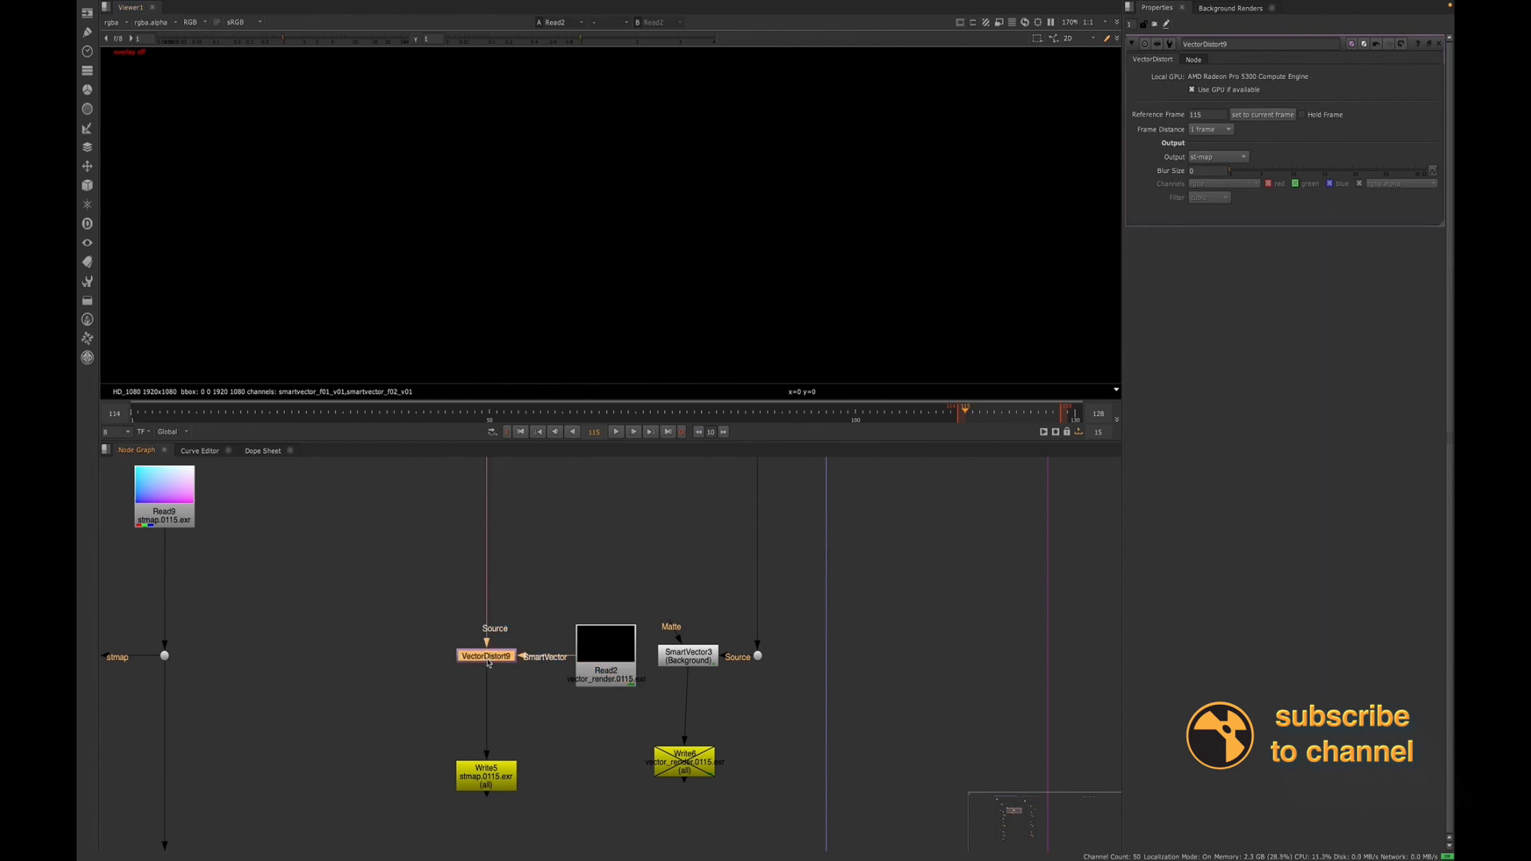
View VectorDistort8, toggle its Output to warped src and back to st-map, then select the stmap Write
click(484, 655)
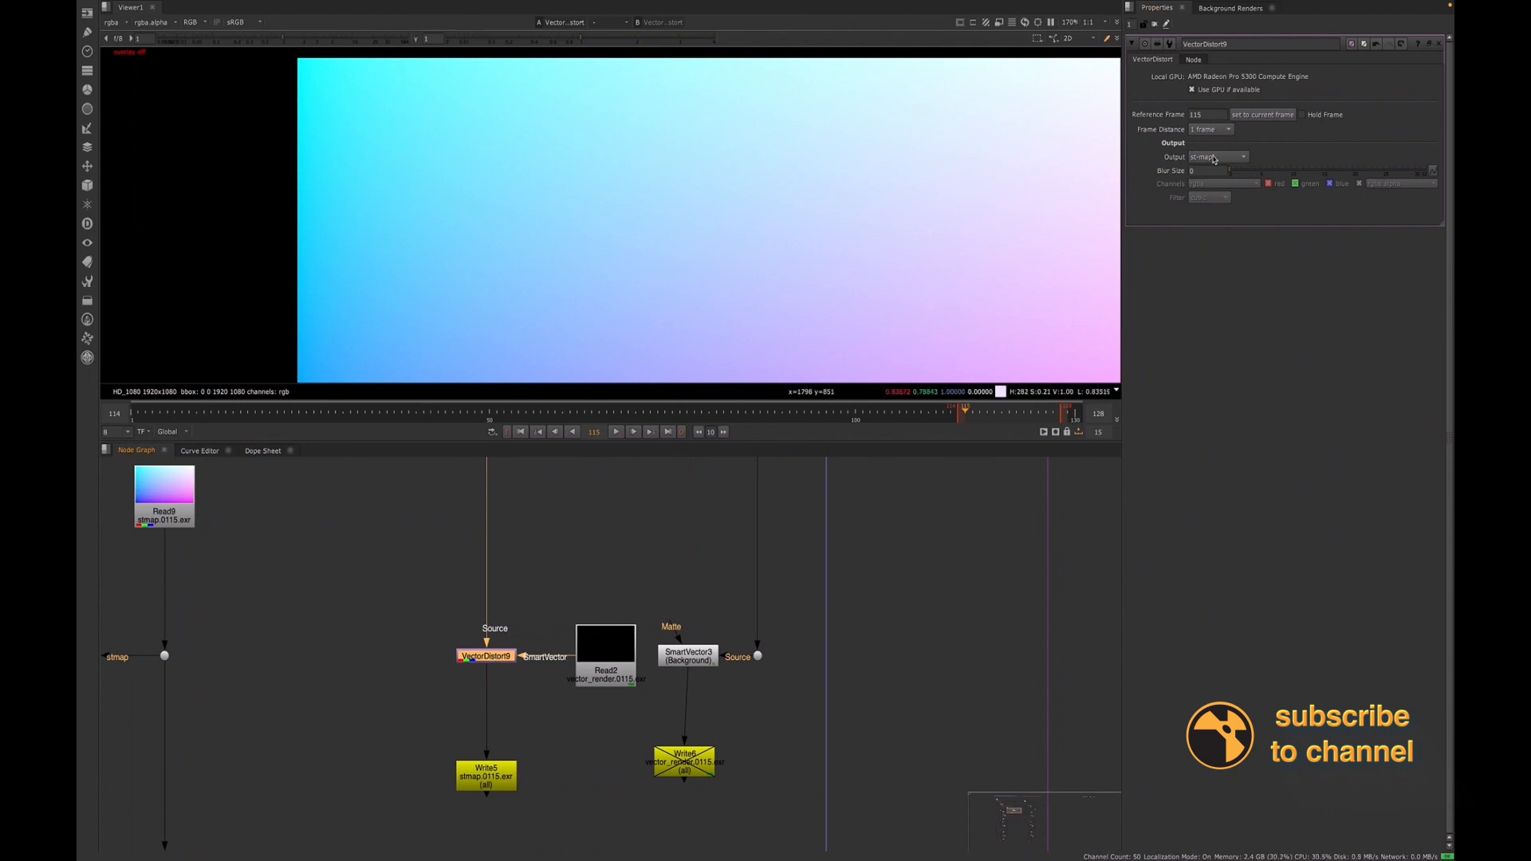
click(1216, 157)
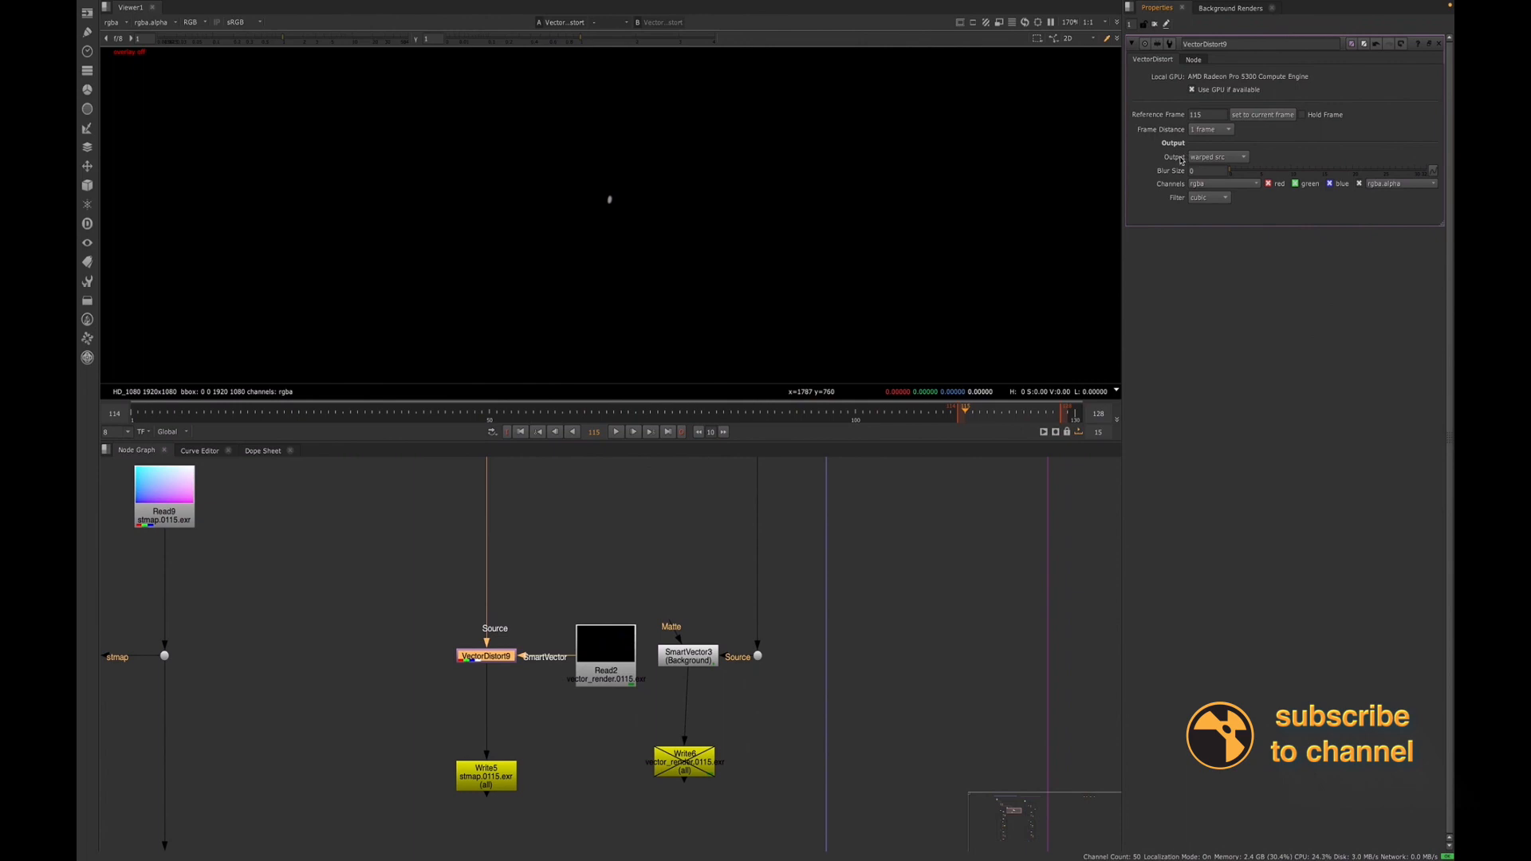
mouse_move(1215, 158)
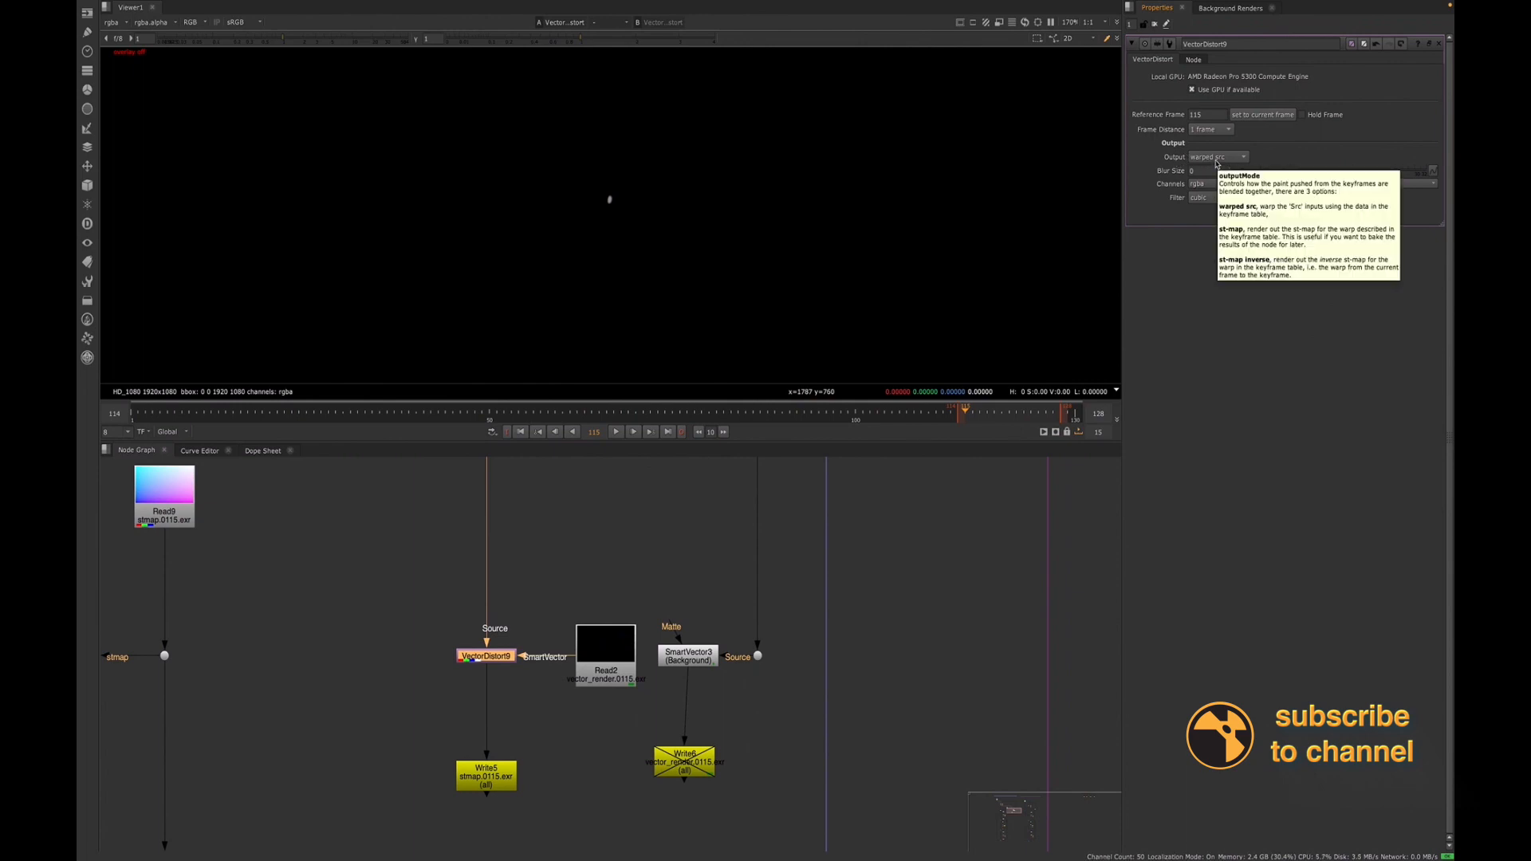
click(1216, 157)
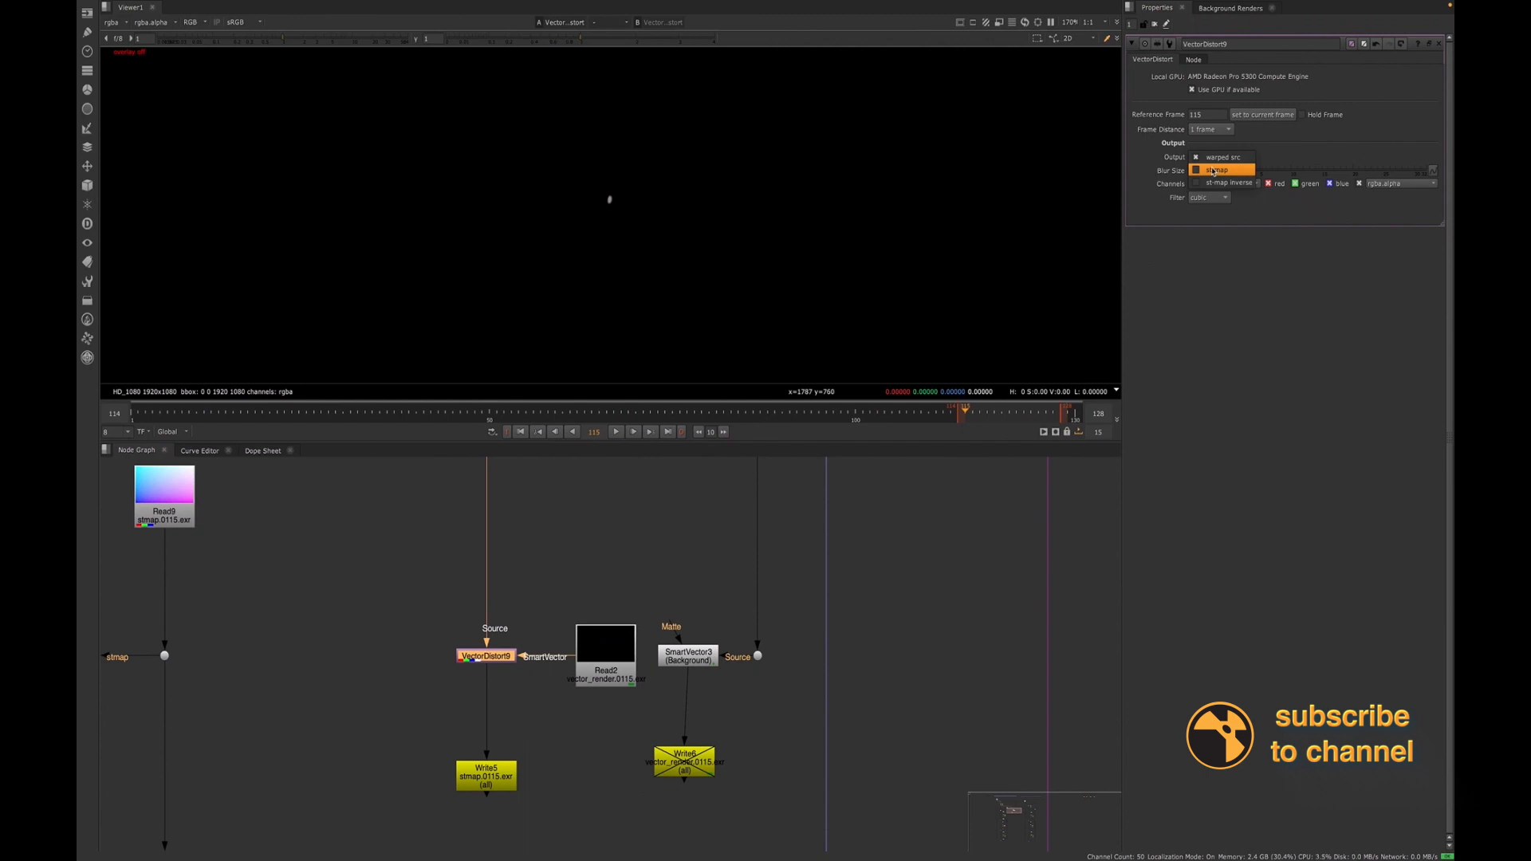
click(1218, 170)
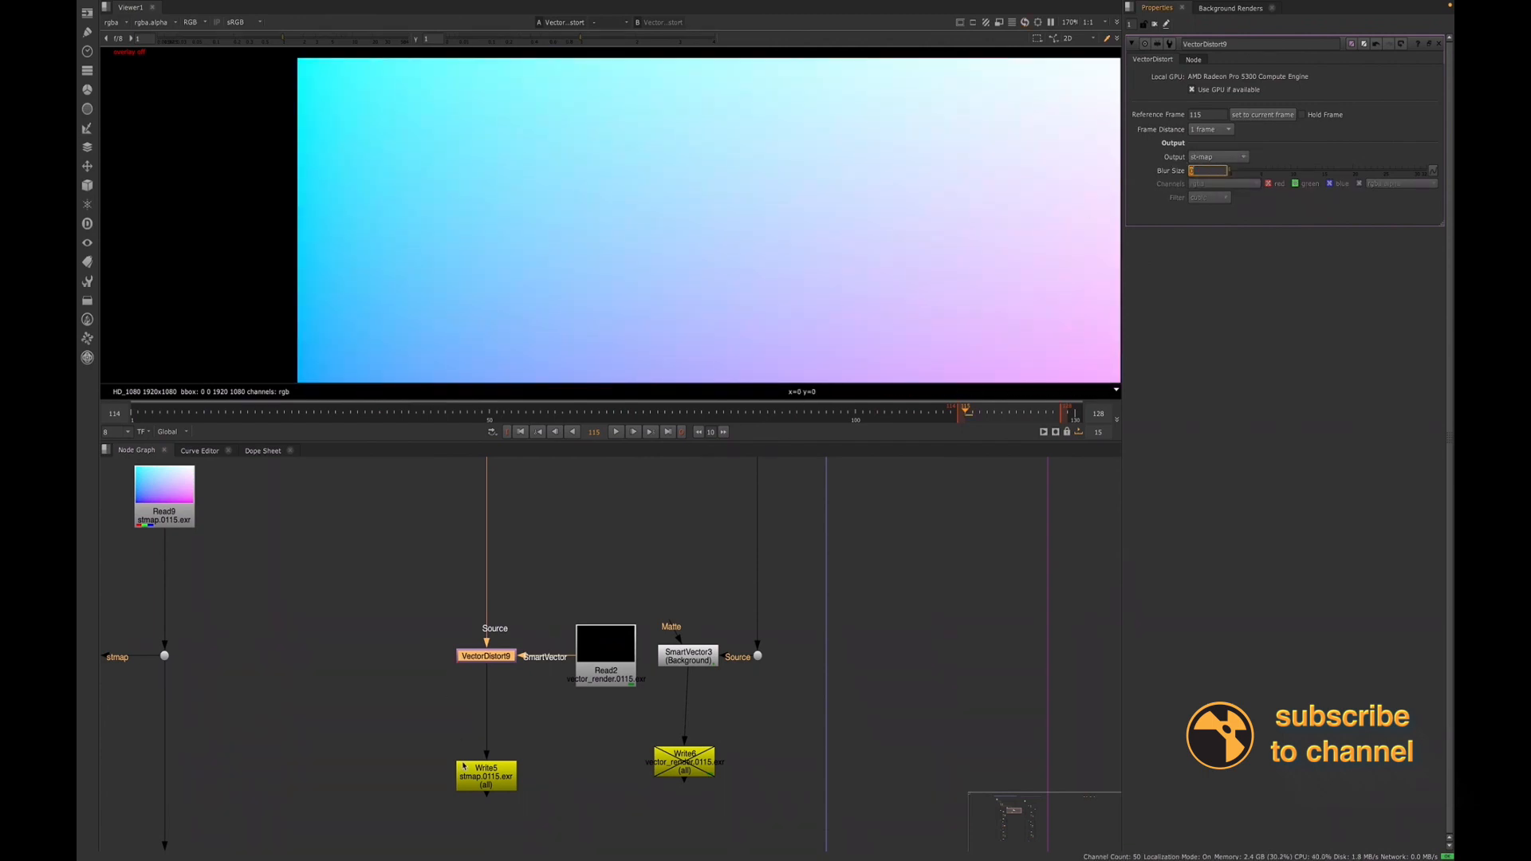
click(484, 775)
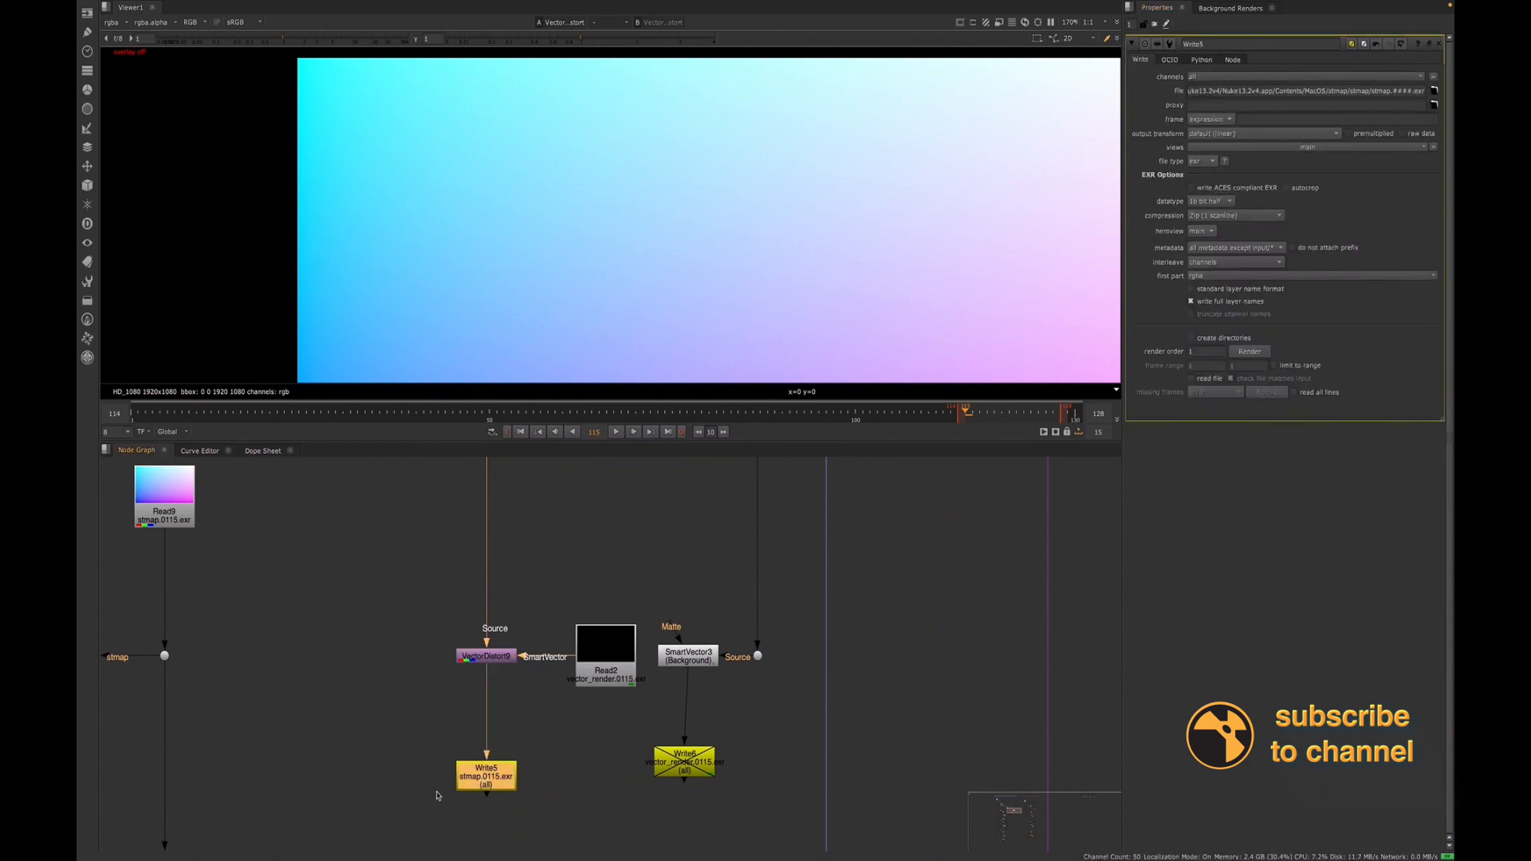
Zoom the Node Graph out around VectorDistort9's st-map setup at reference frame 115
scroll(down, 3)
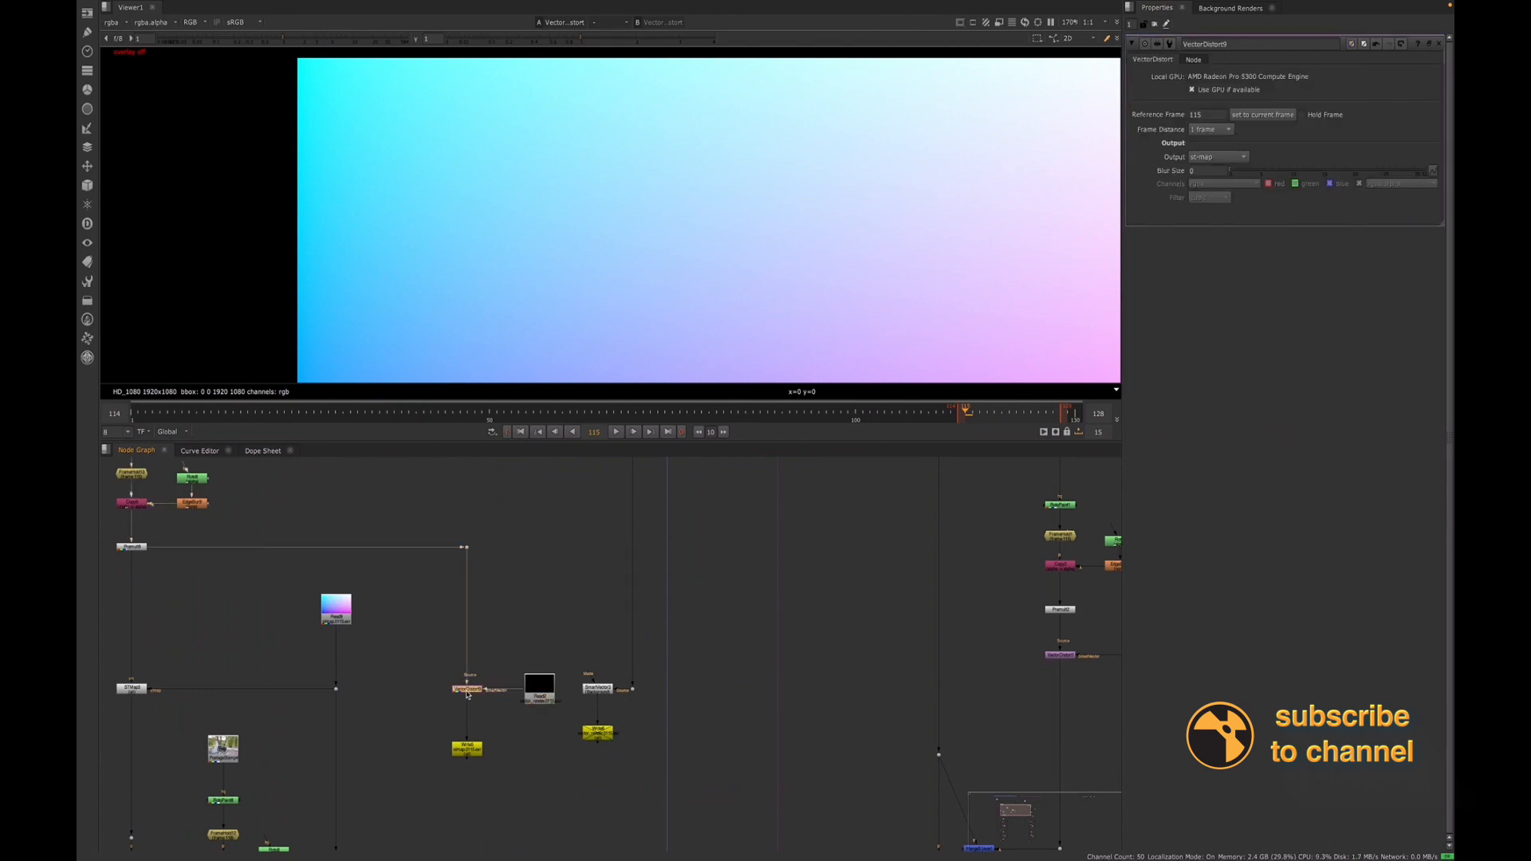
mouse_move(542, 625)
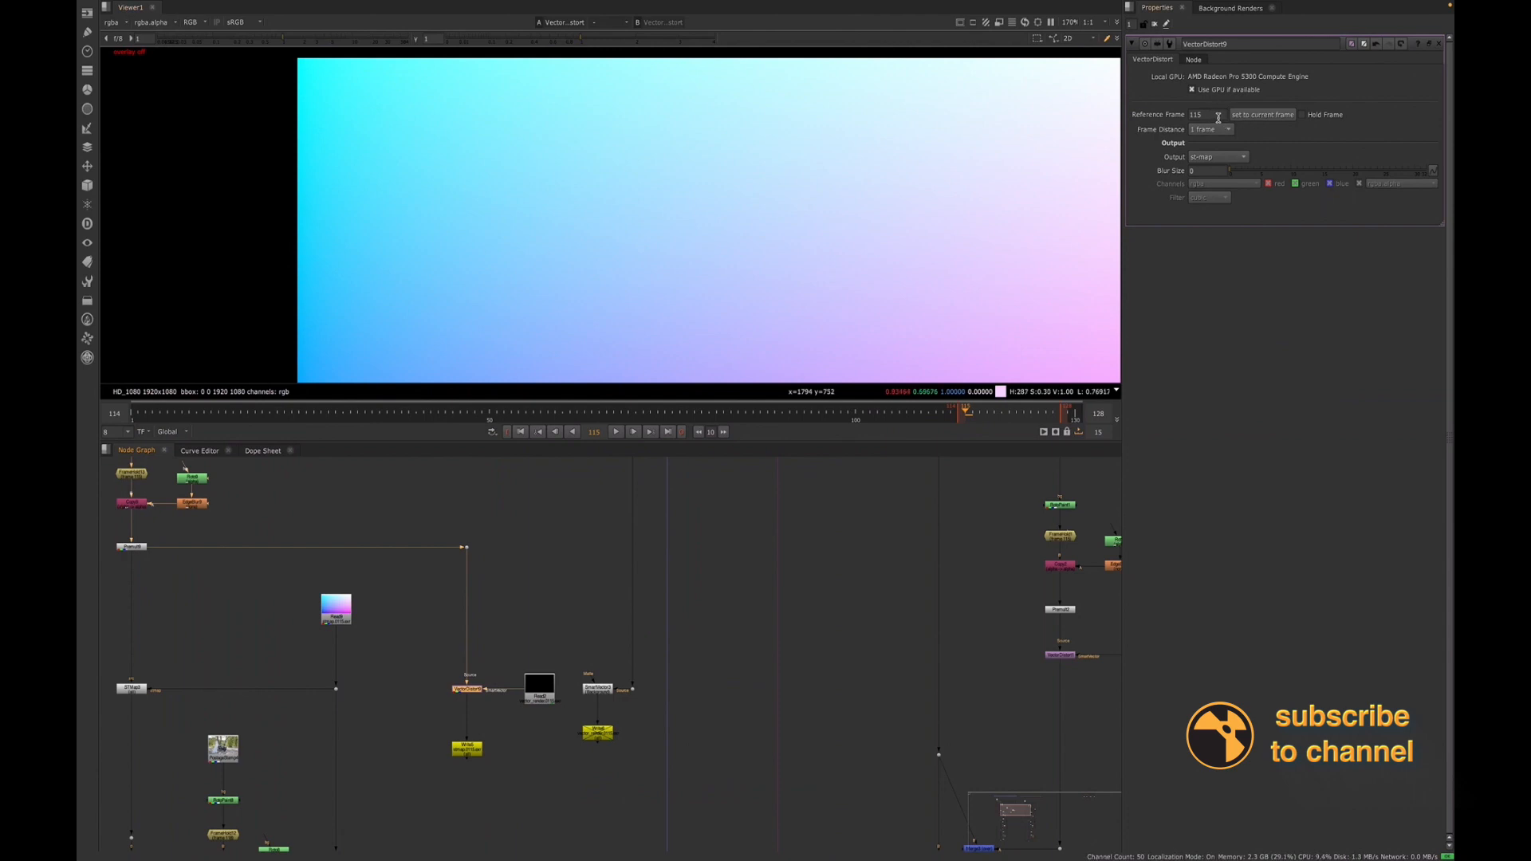
mouse_move(1210, 116)
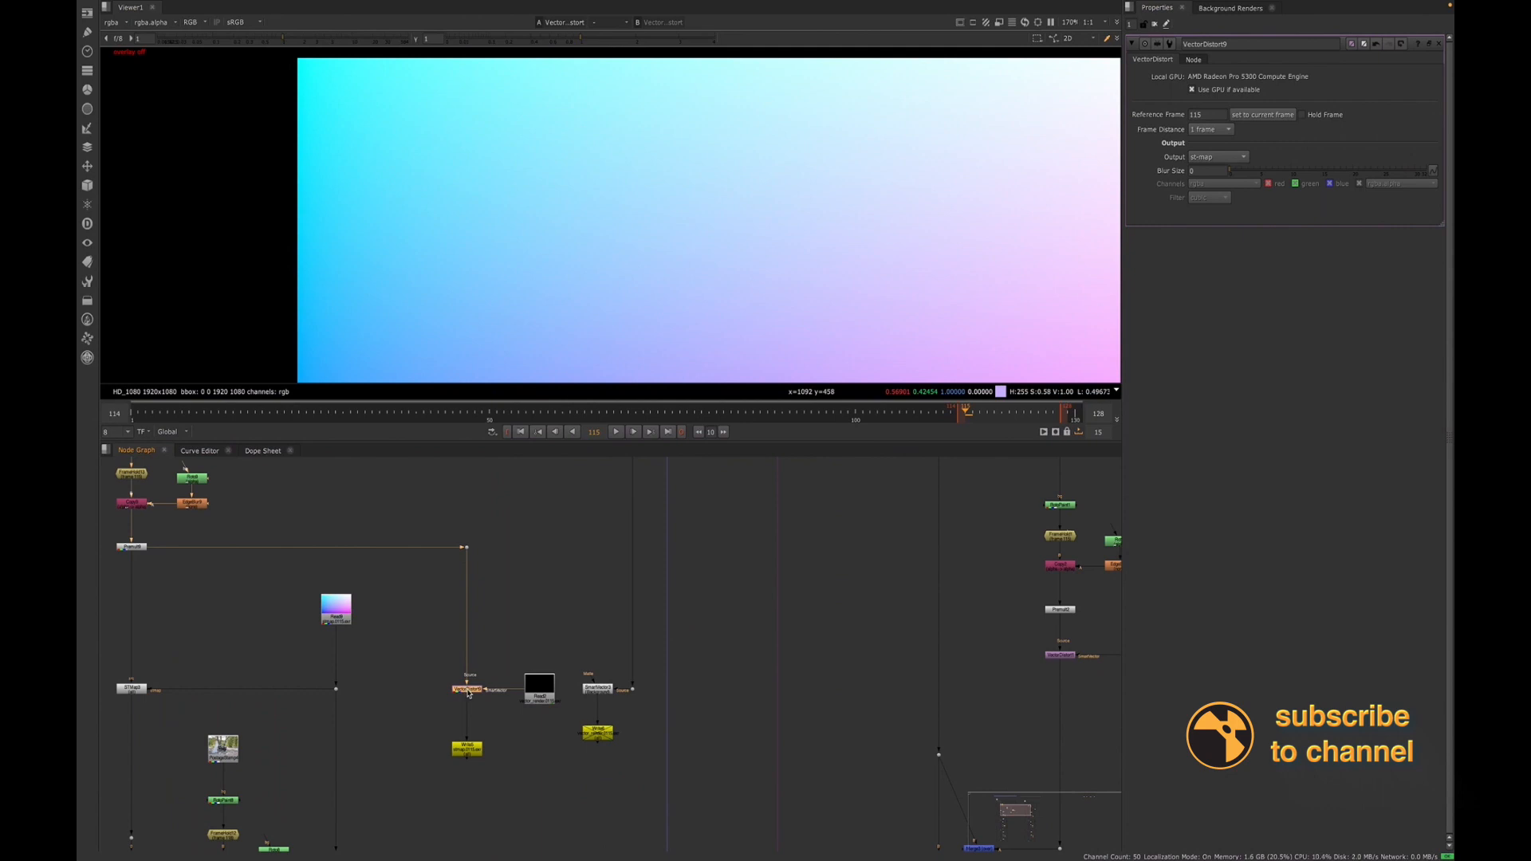
mouse_move(616, 252)
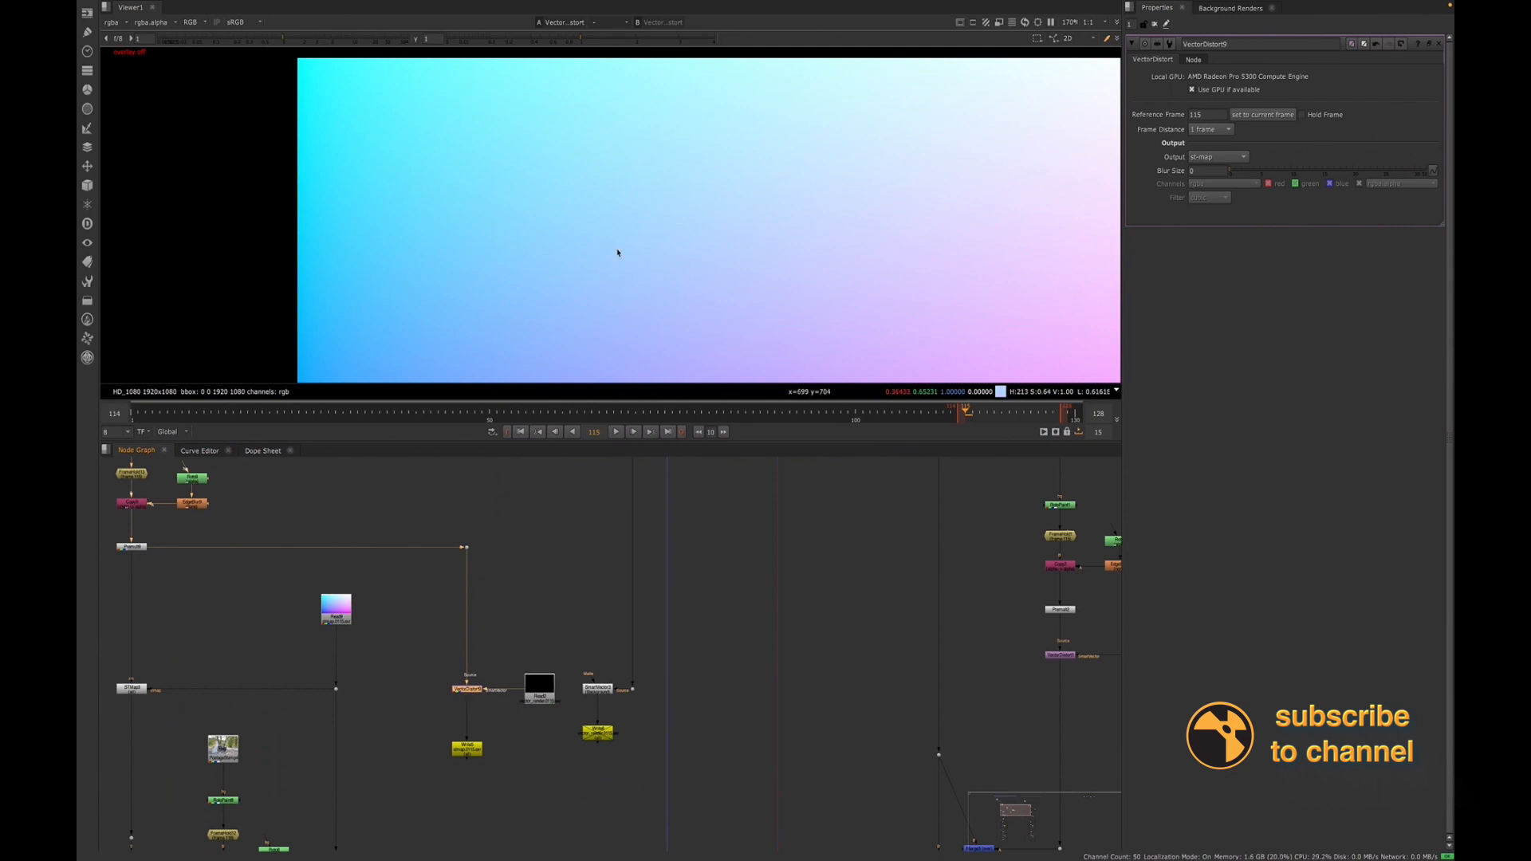
mouse_move(727, 287)
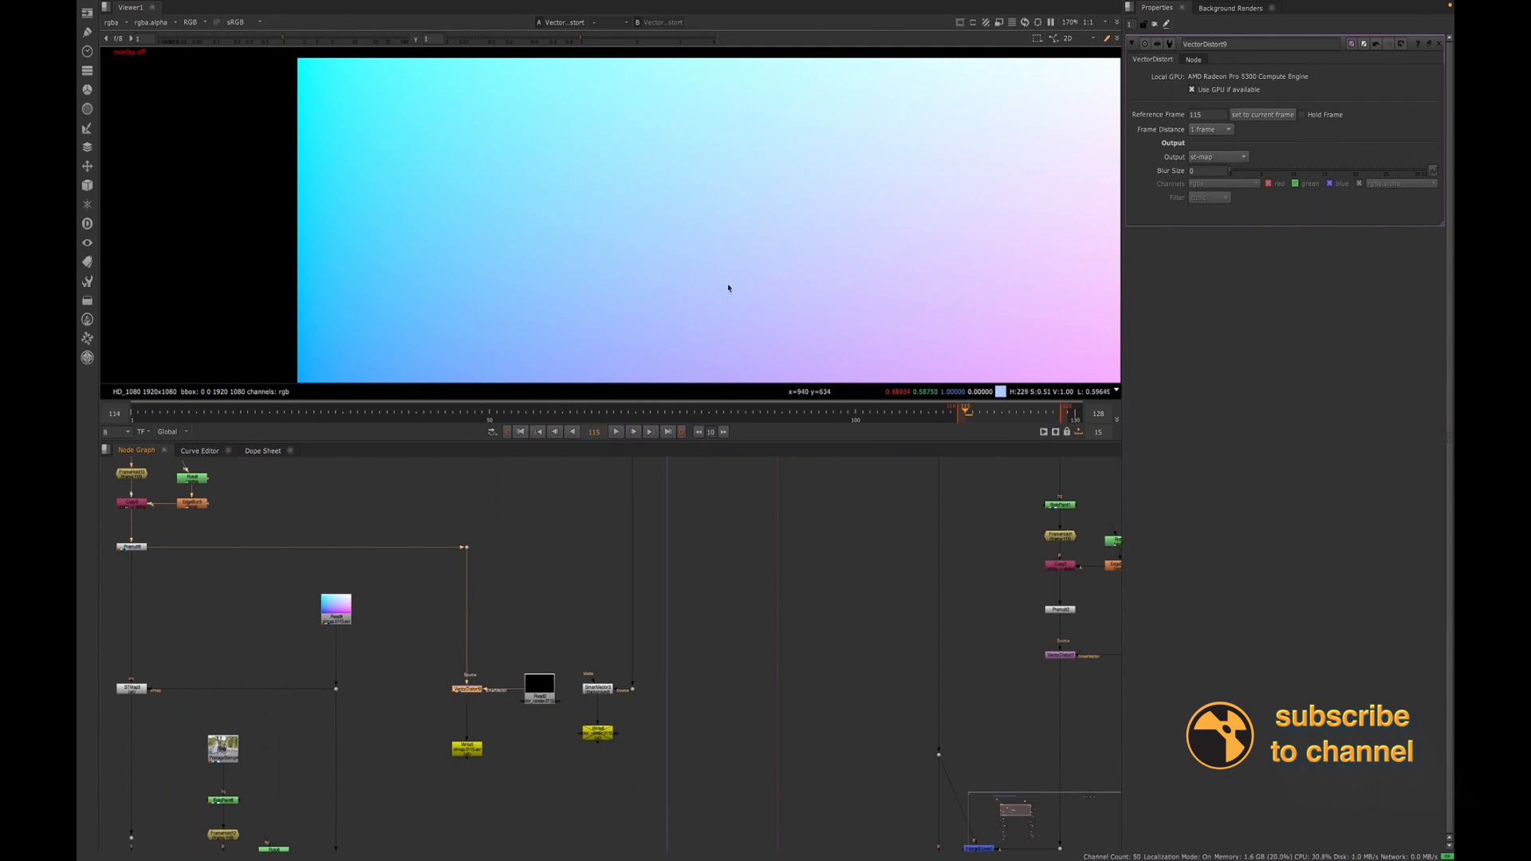
mouse_move(515, 700)
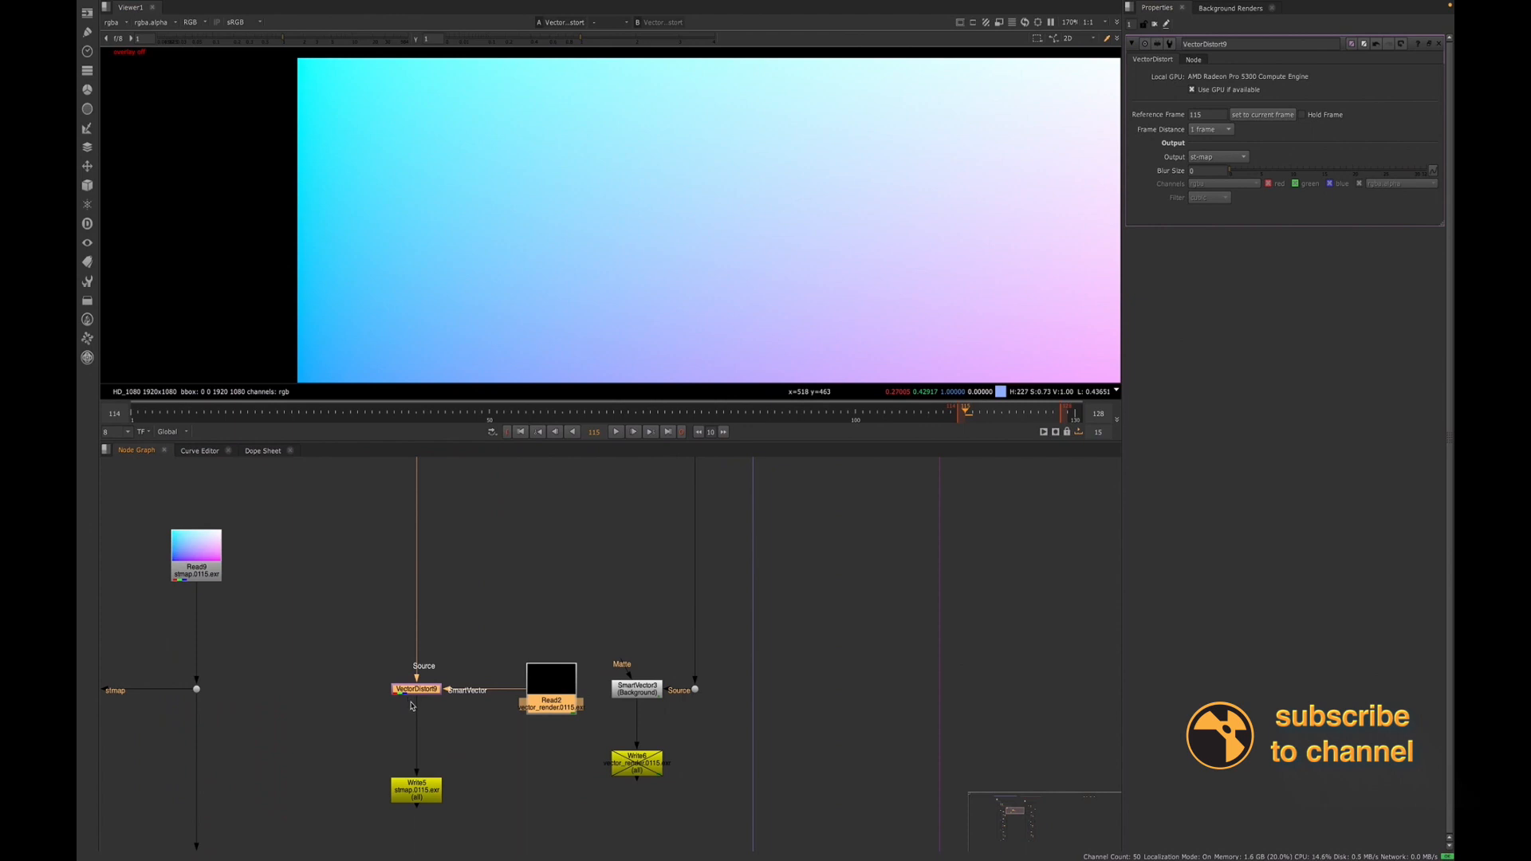
mouse_move(533, 381)
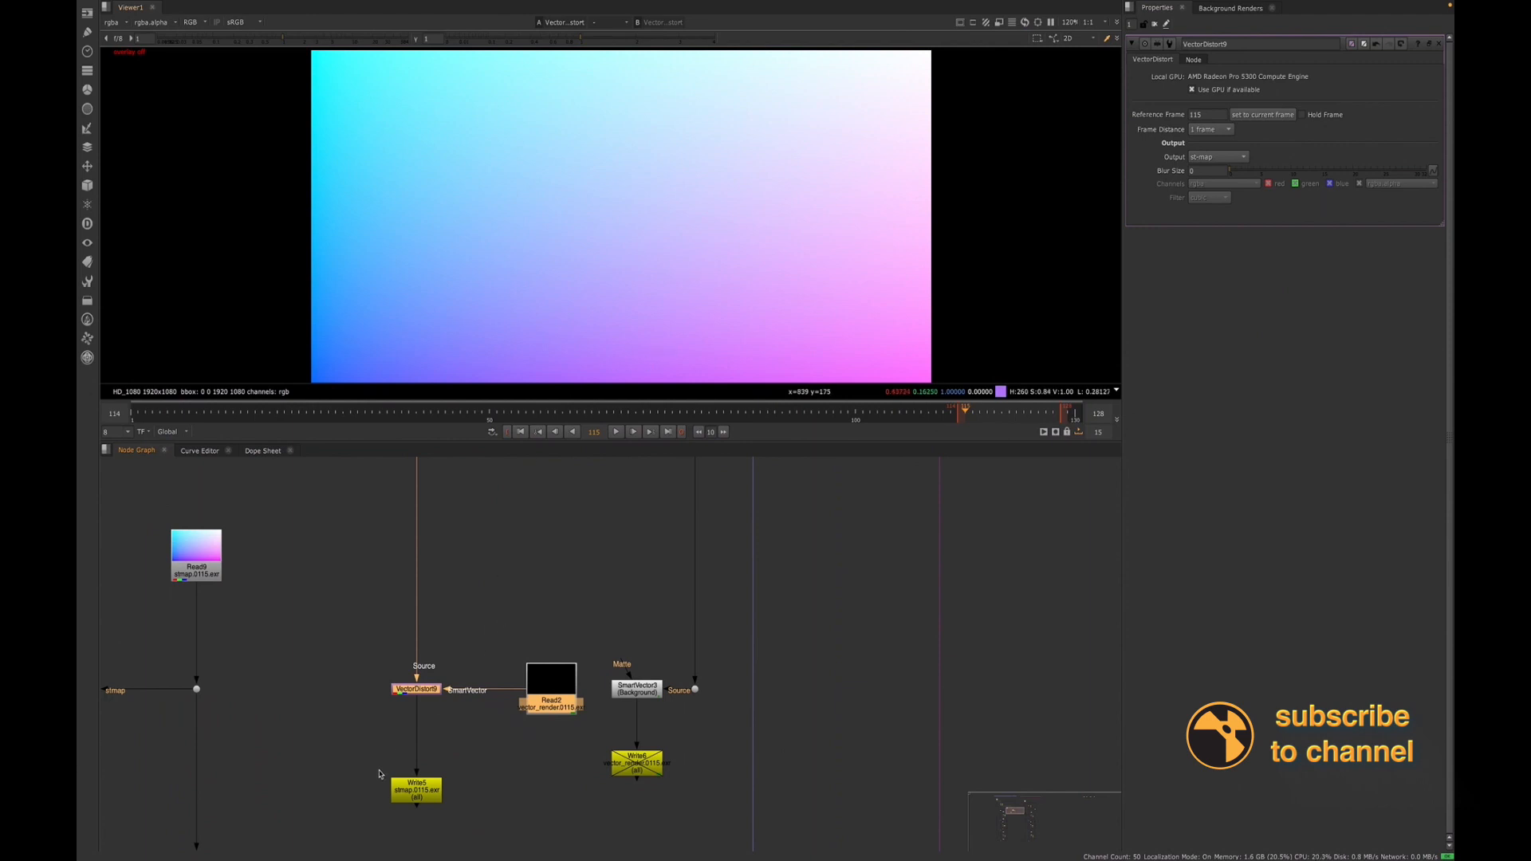
Inspect VectorDistort2 at reference frame 118 and bring up the stmap.0115.exr Write settings
click(415, 781)
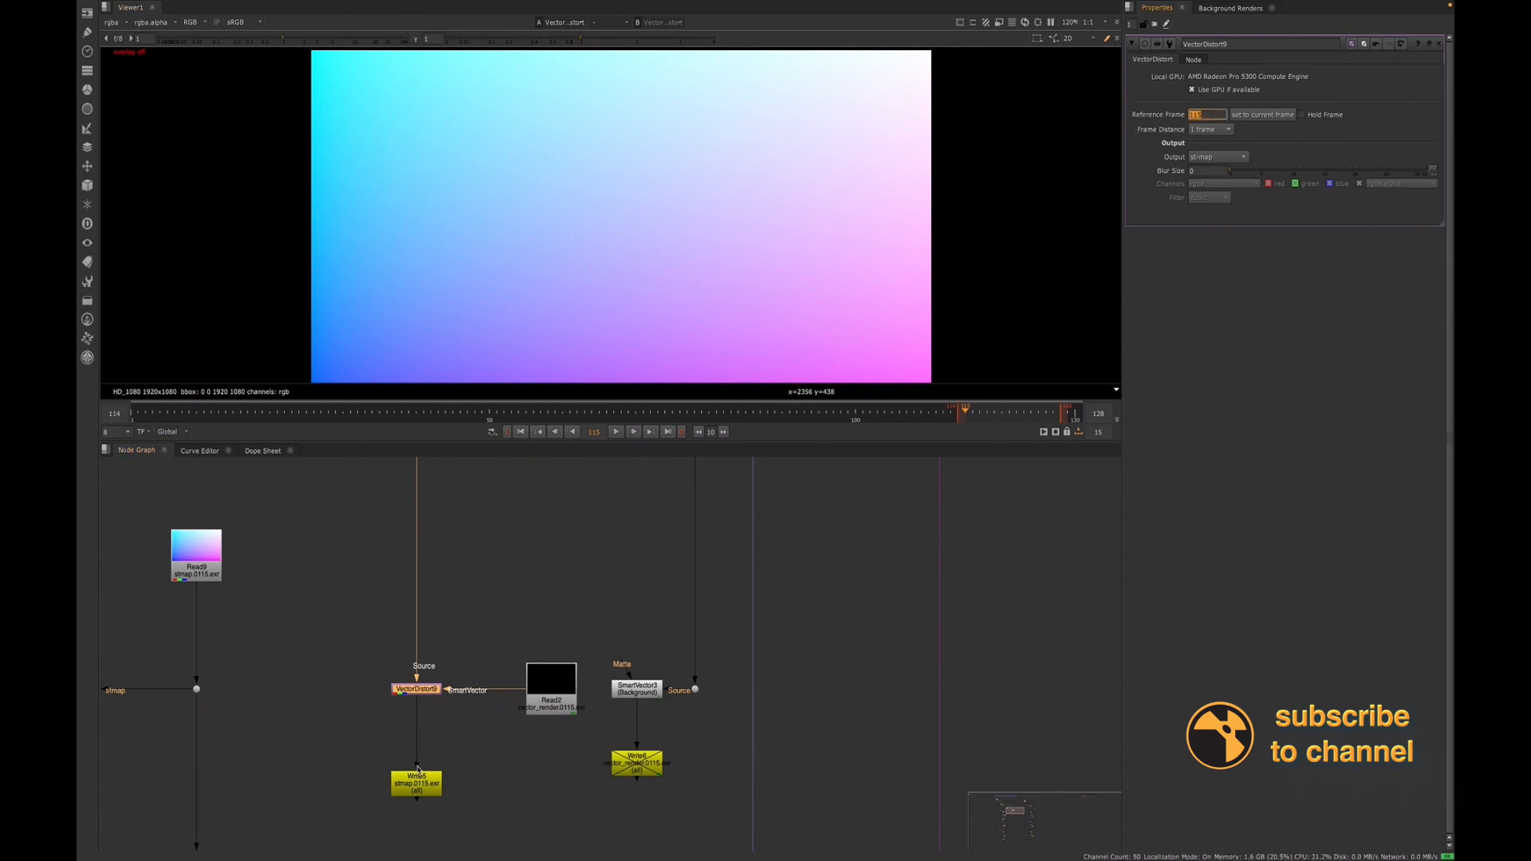
click(416, 781)
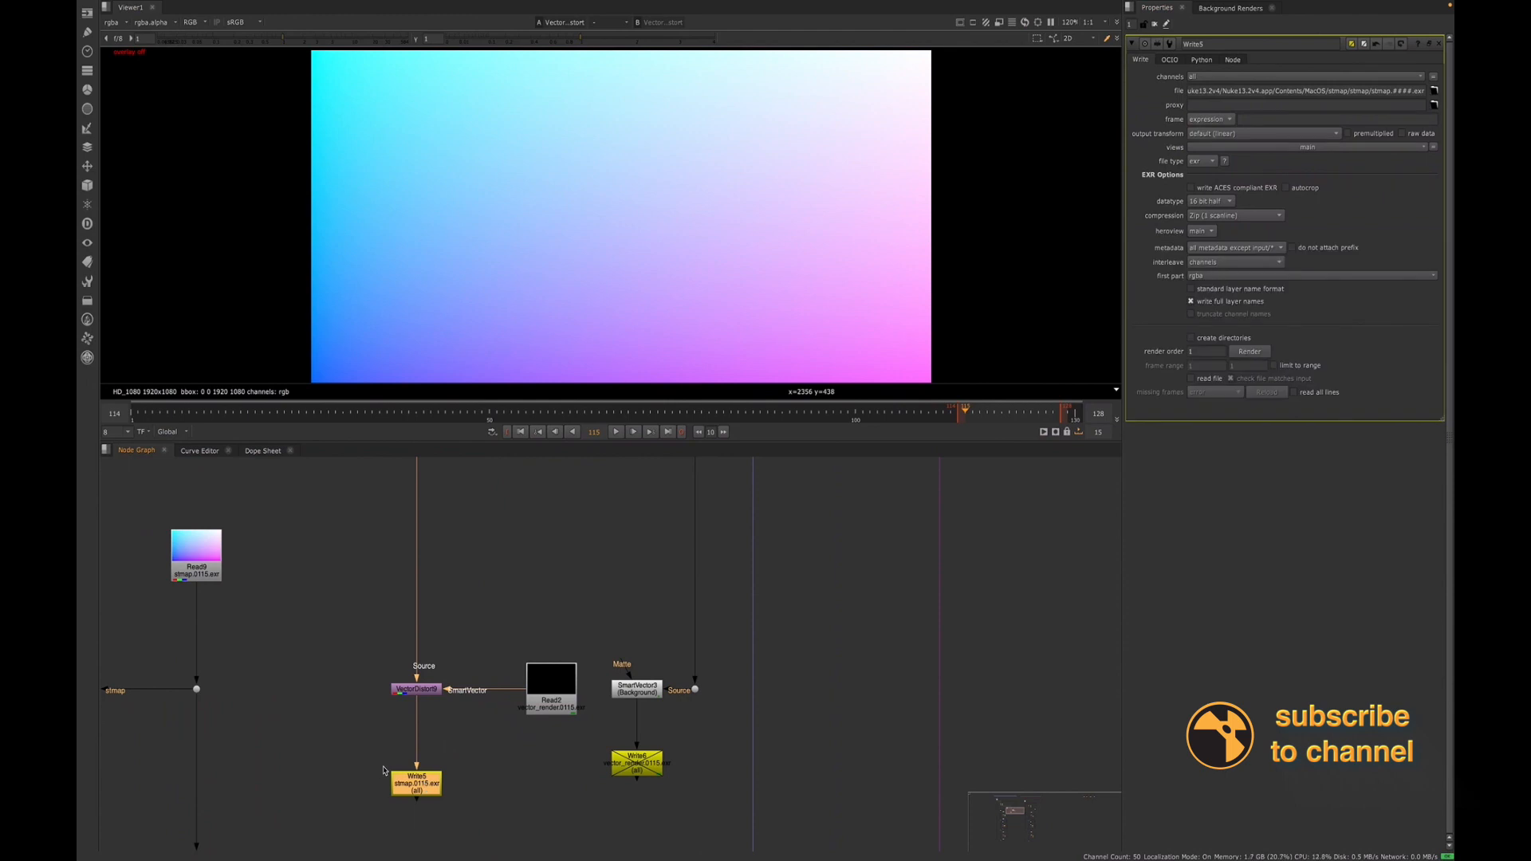
mouse_move(410, 792)
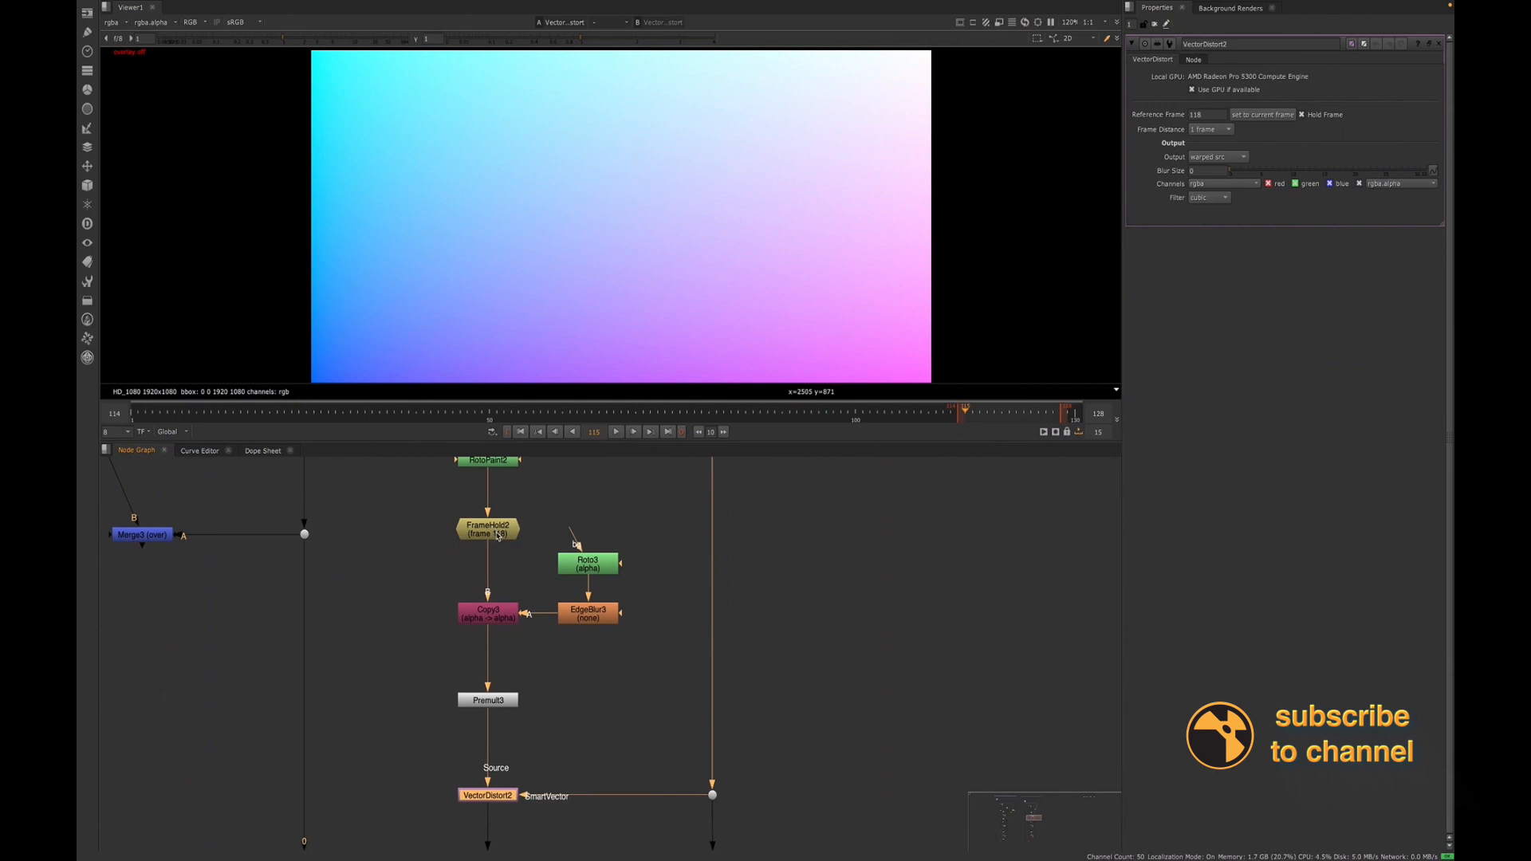
scroll(down, 3)
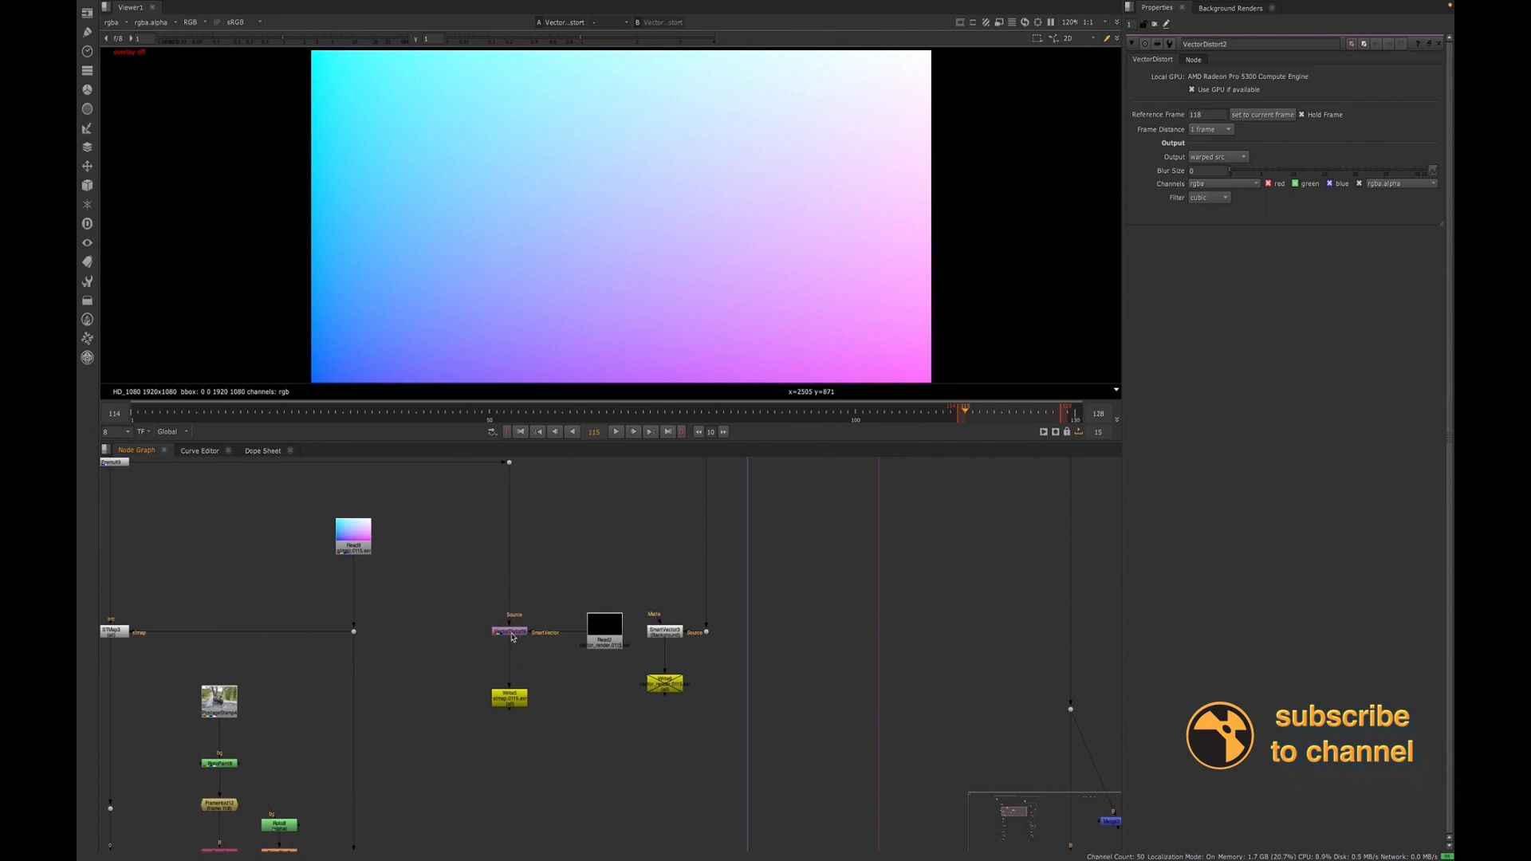
mouse_move(520, 727)
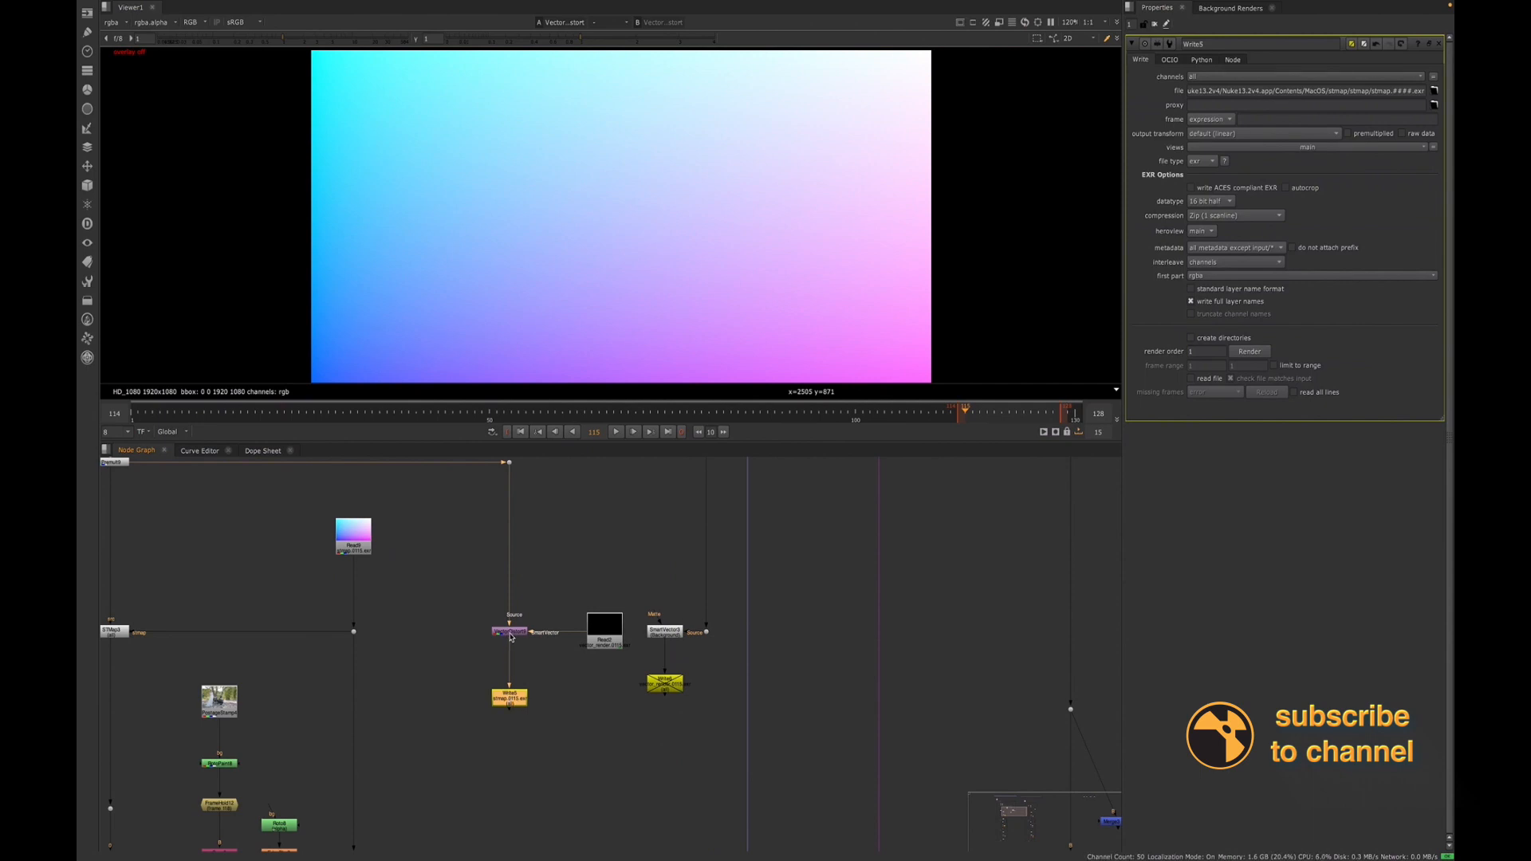
Render the stmap Write for a custom range starting at frame 115, then return to VectorDistort9
click(507, 631)
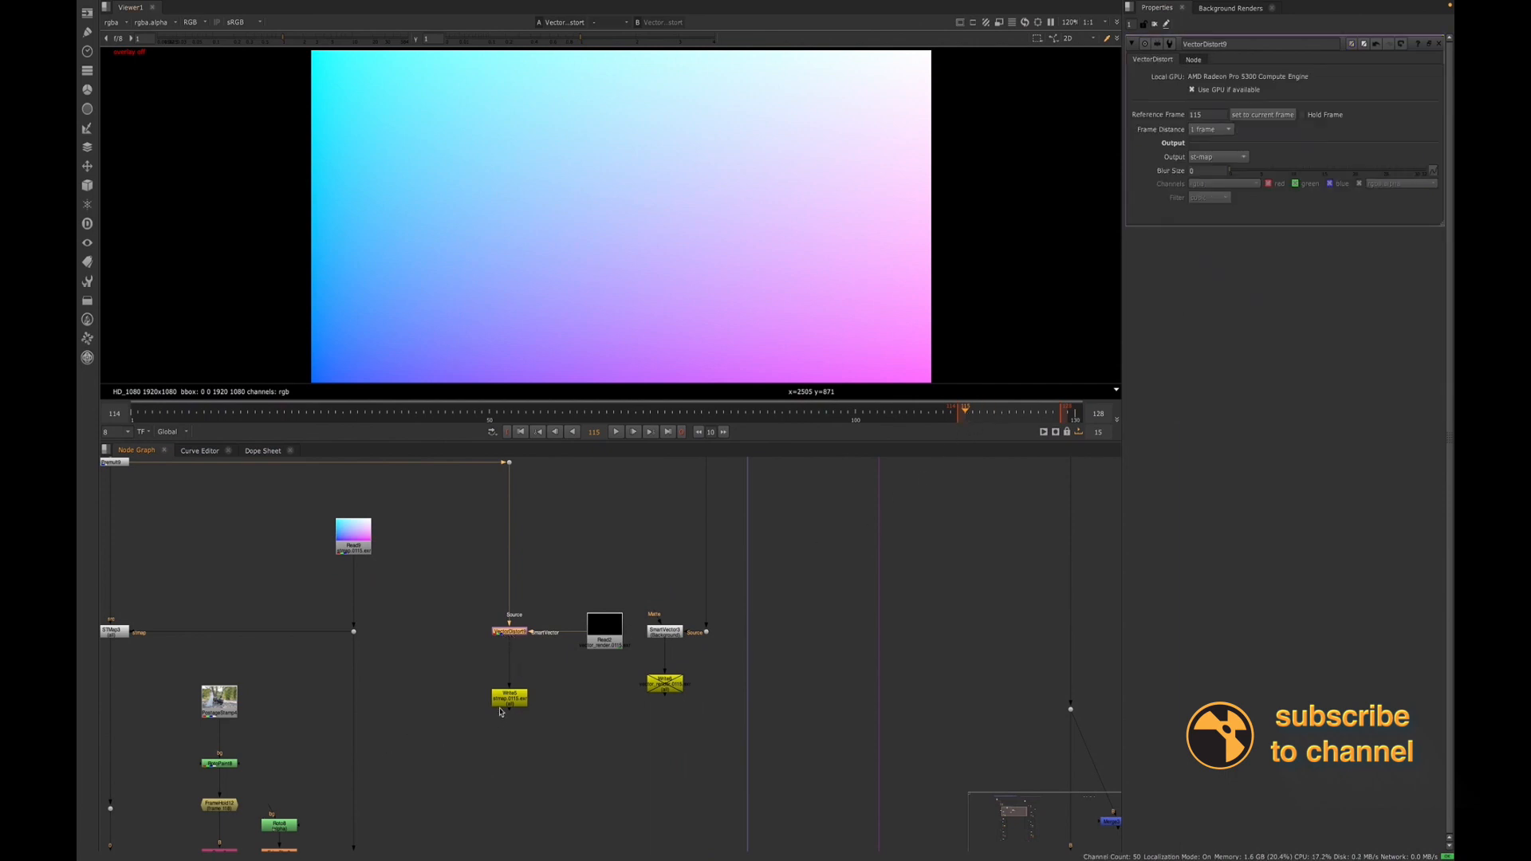
click(509, 697)
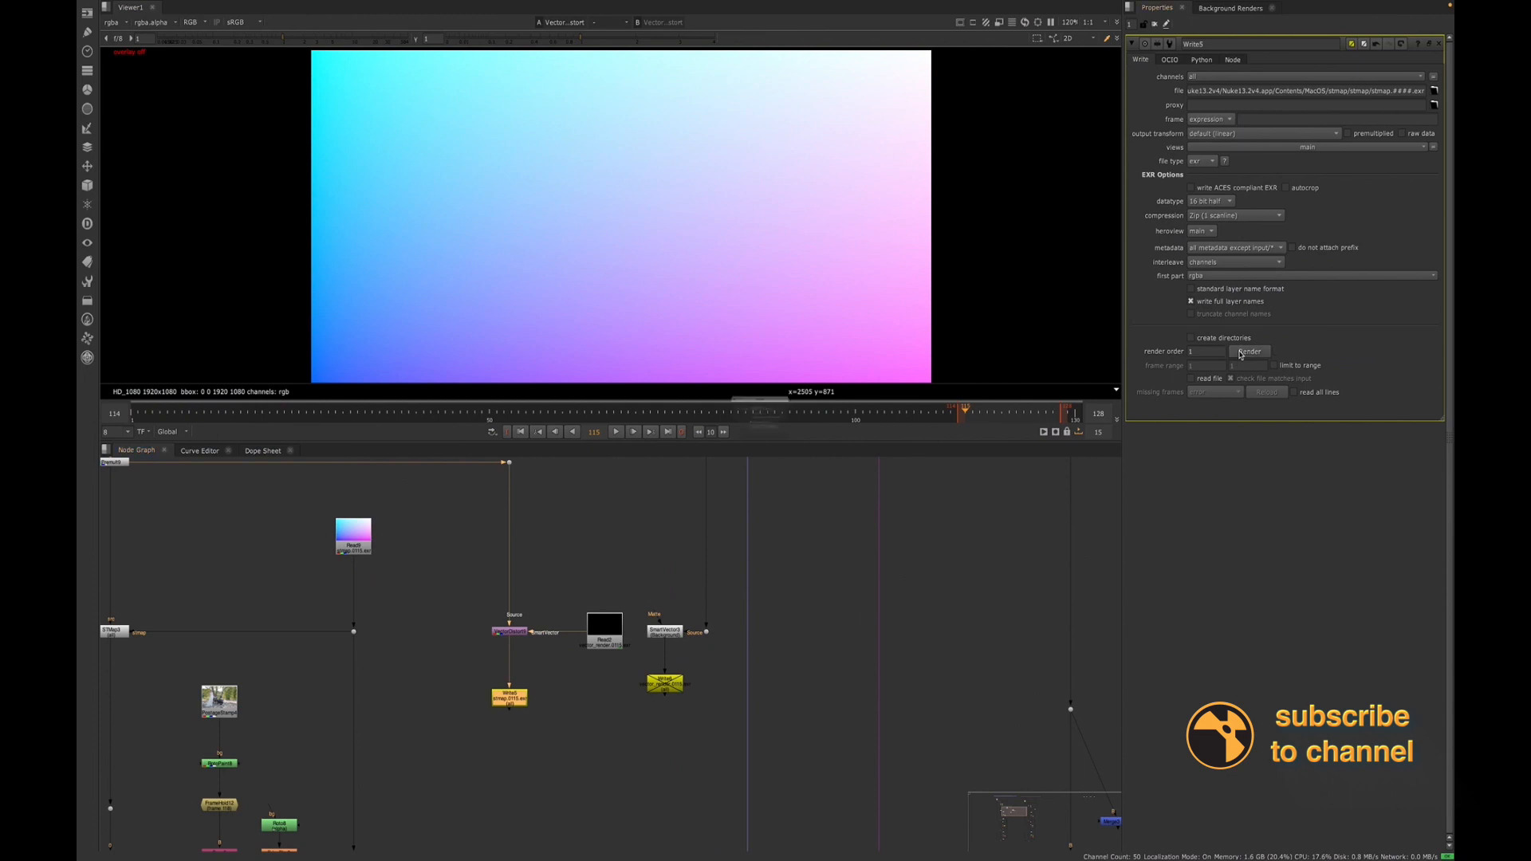
click(1247, 350)
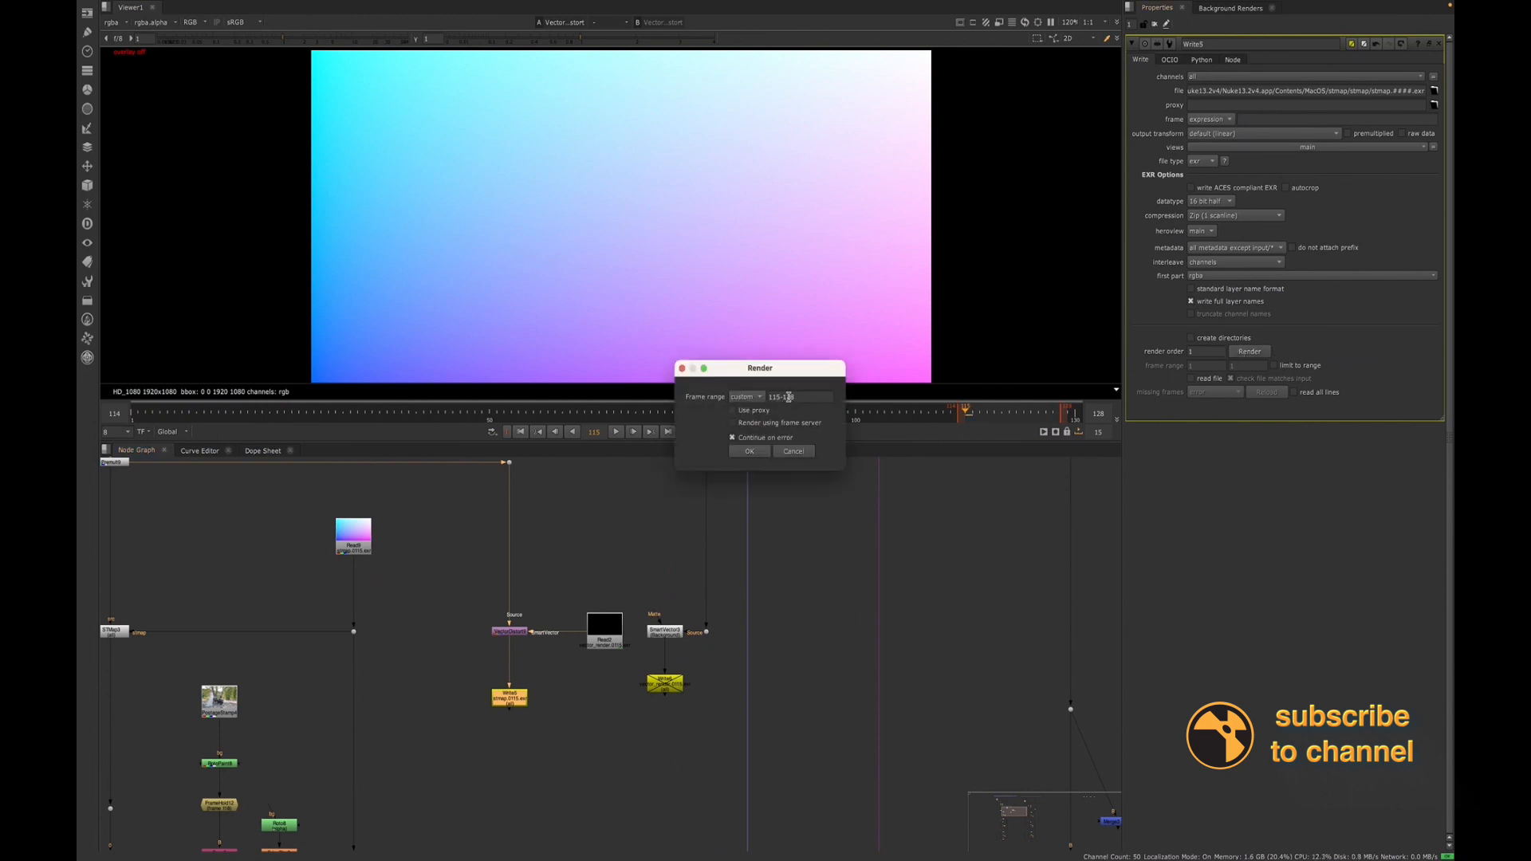
click(786, 397)
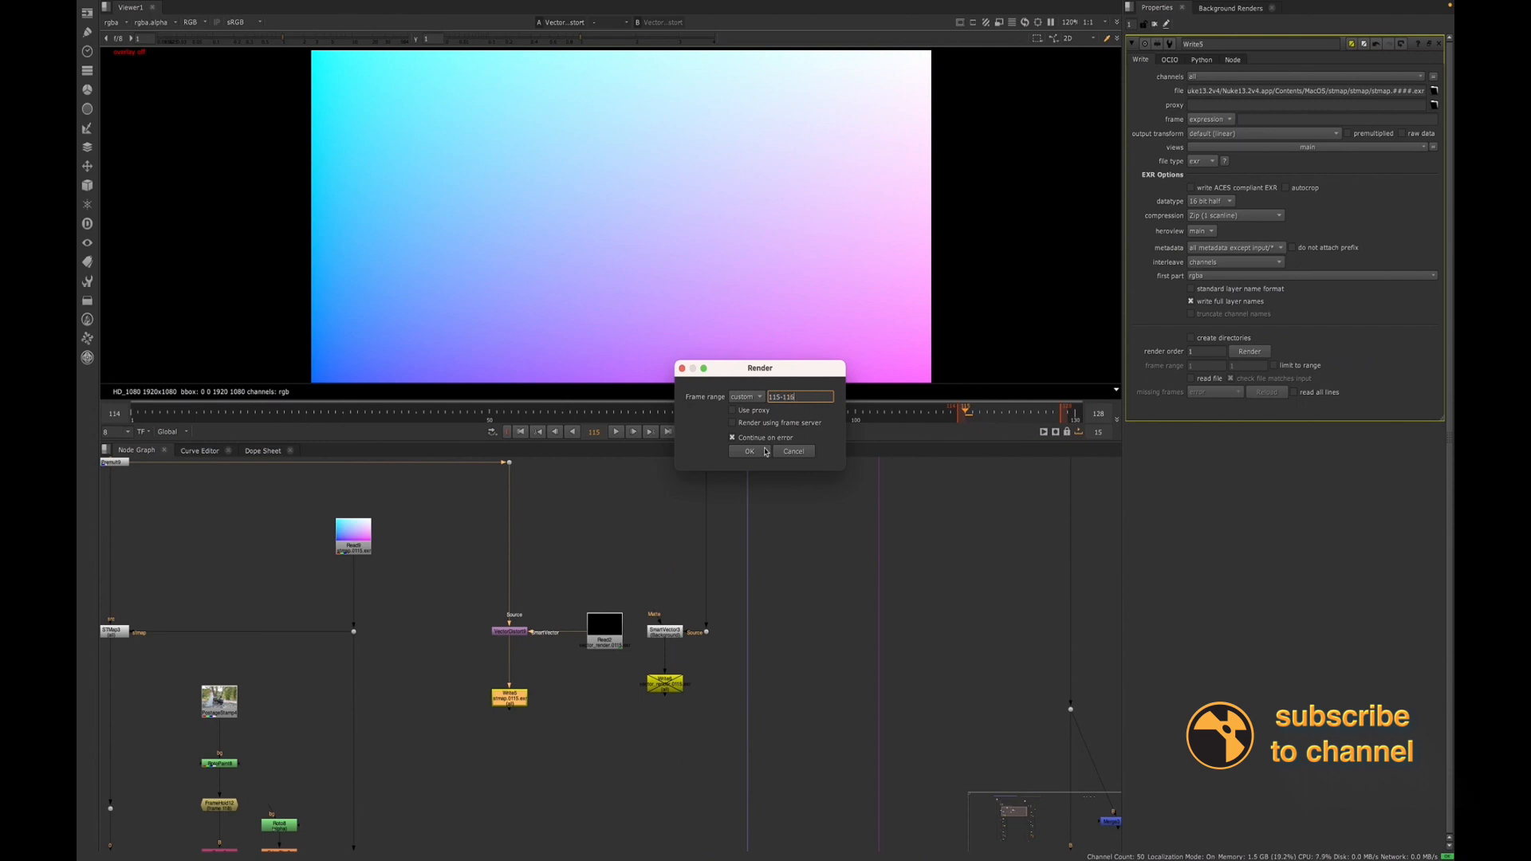
click(747, 451)
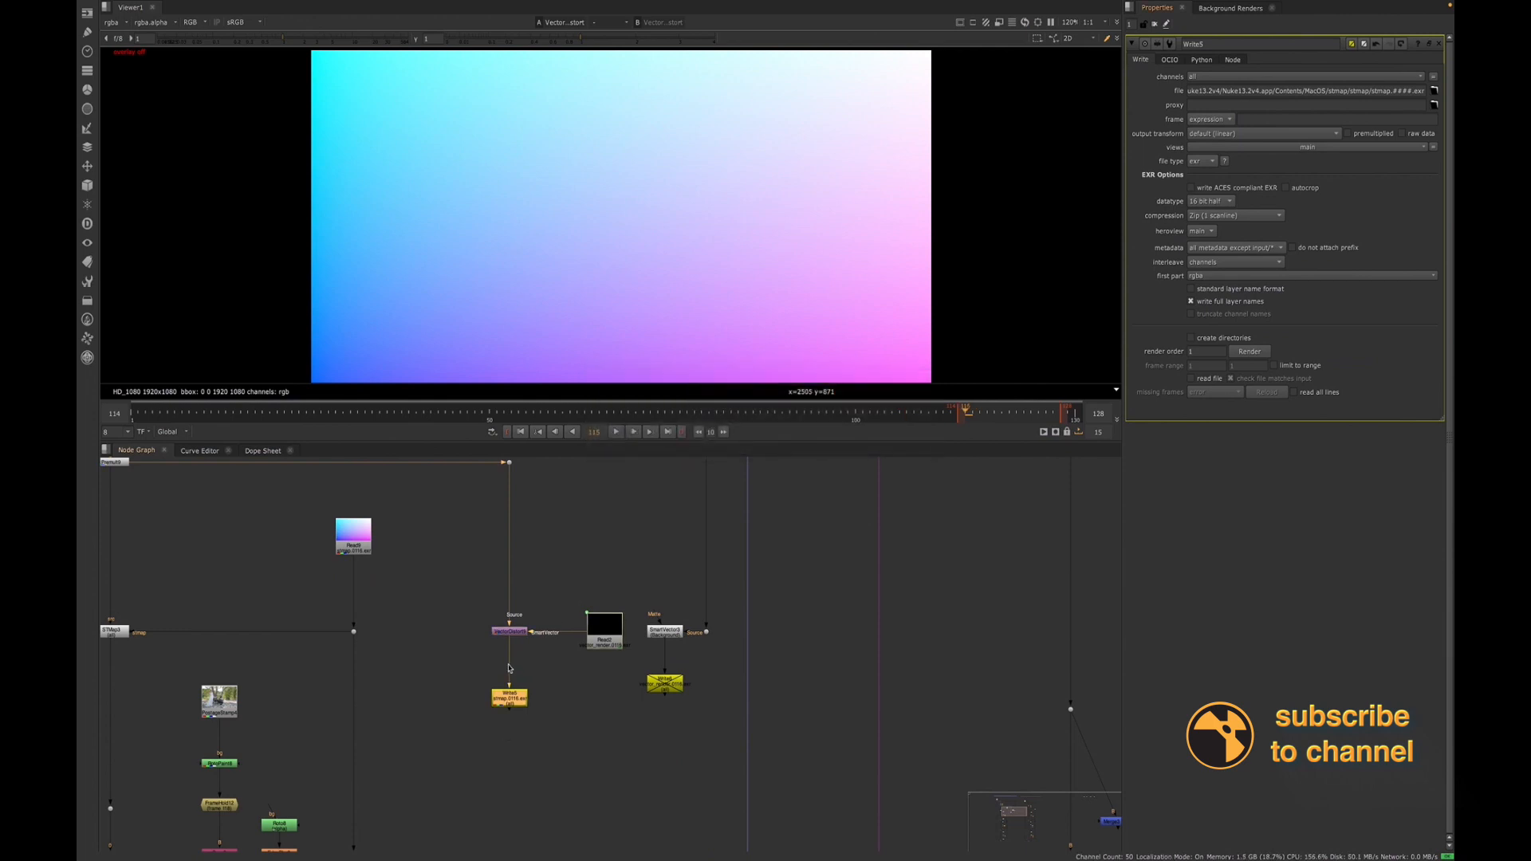
click(509, 632)
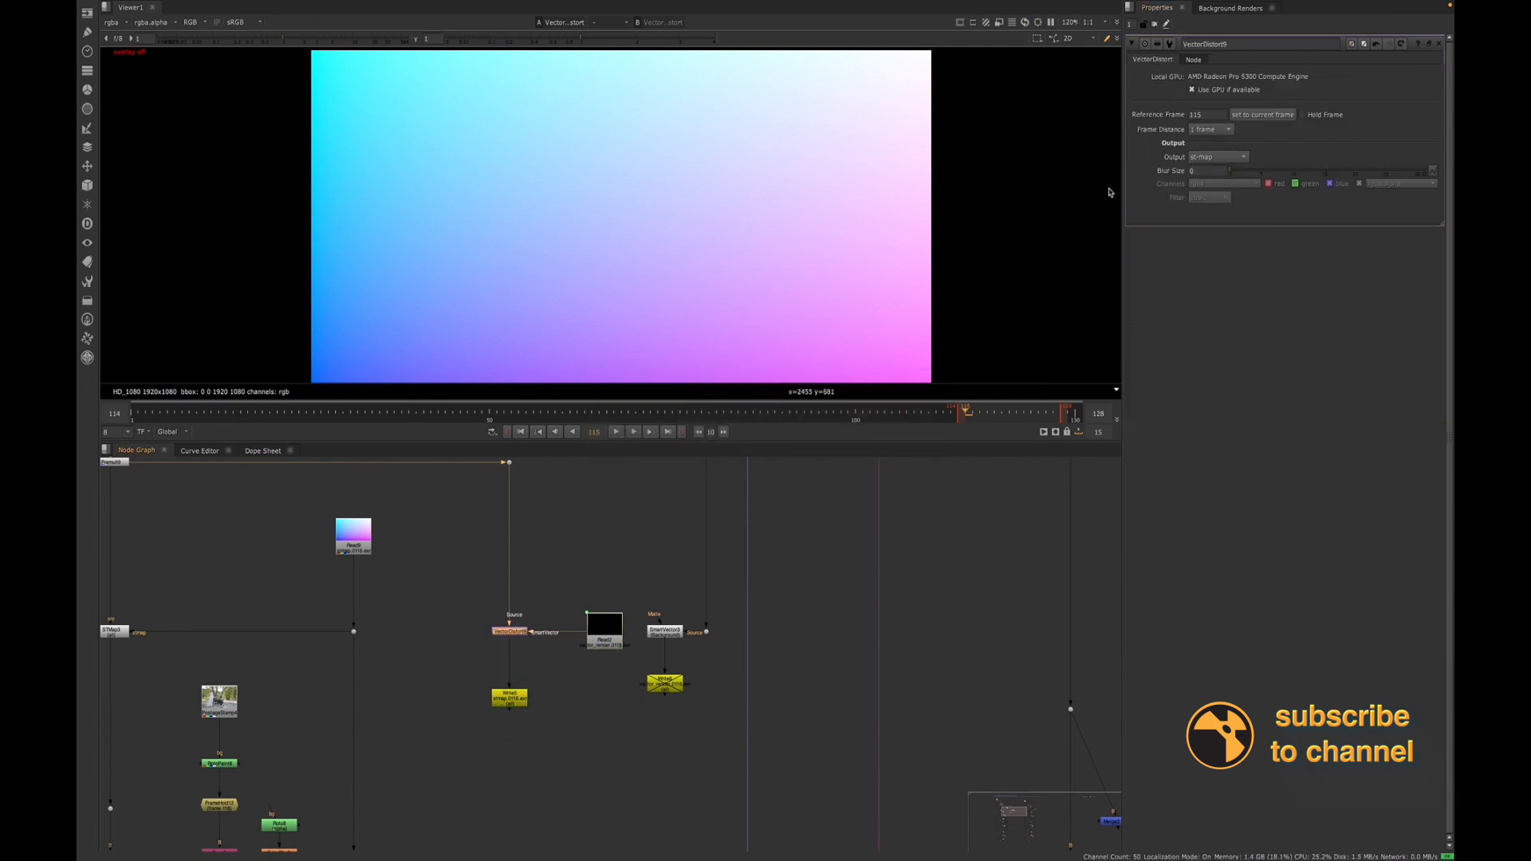
Render the stmap Write again for the next short frame range
click(1206, 115)
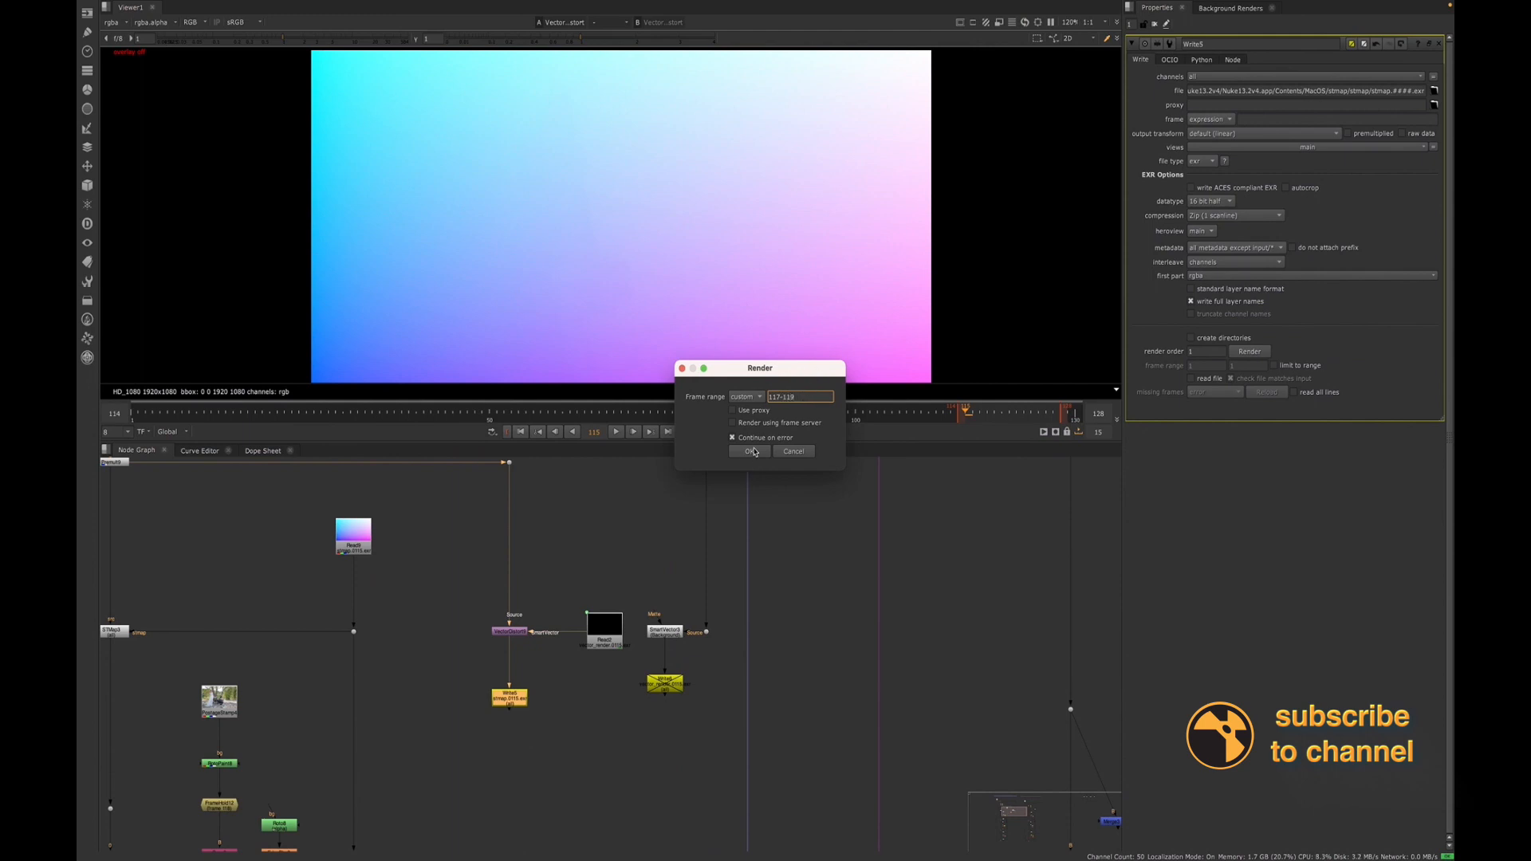
click(747, 451)
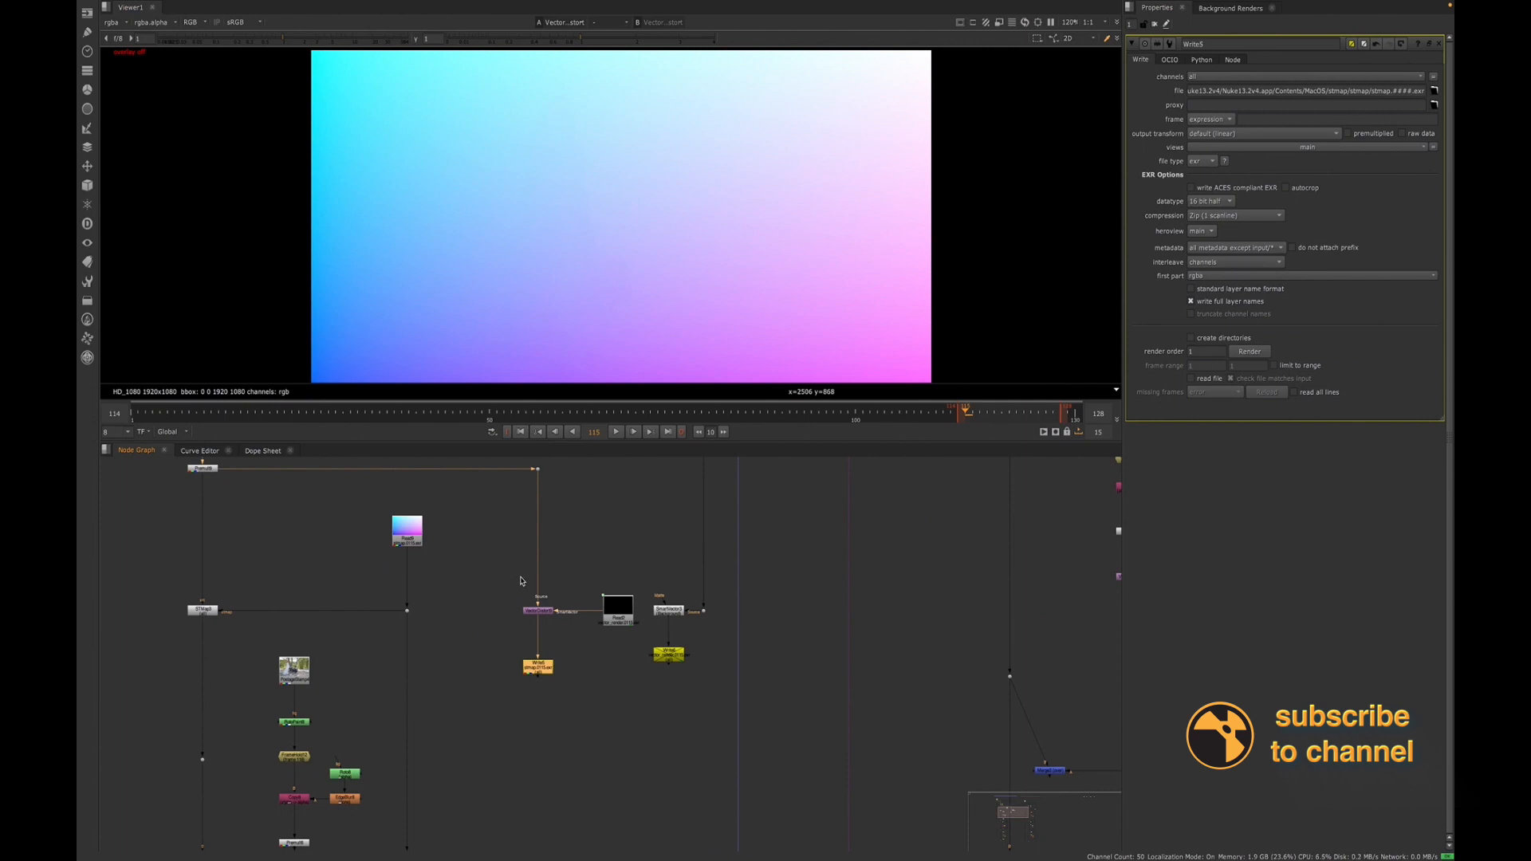
Show the properties of the stmap Read node loading frames 115–126 of the EXR sequence
click(537, 611)
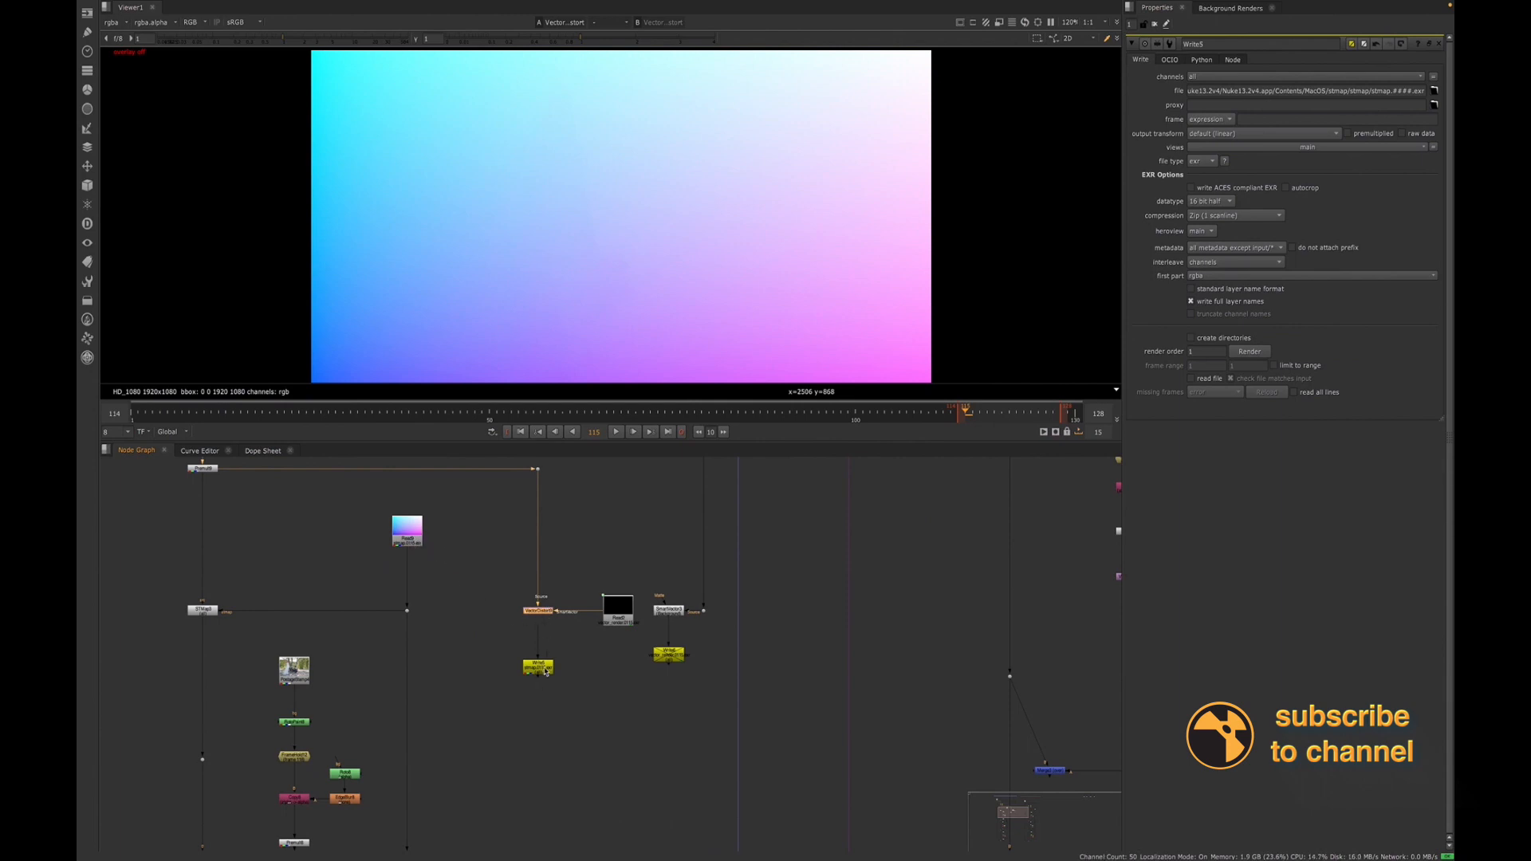
scroll(down, 3)
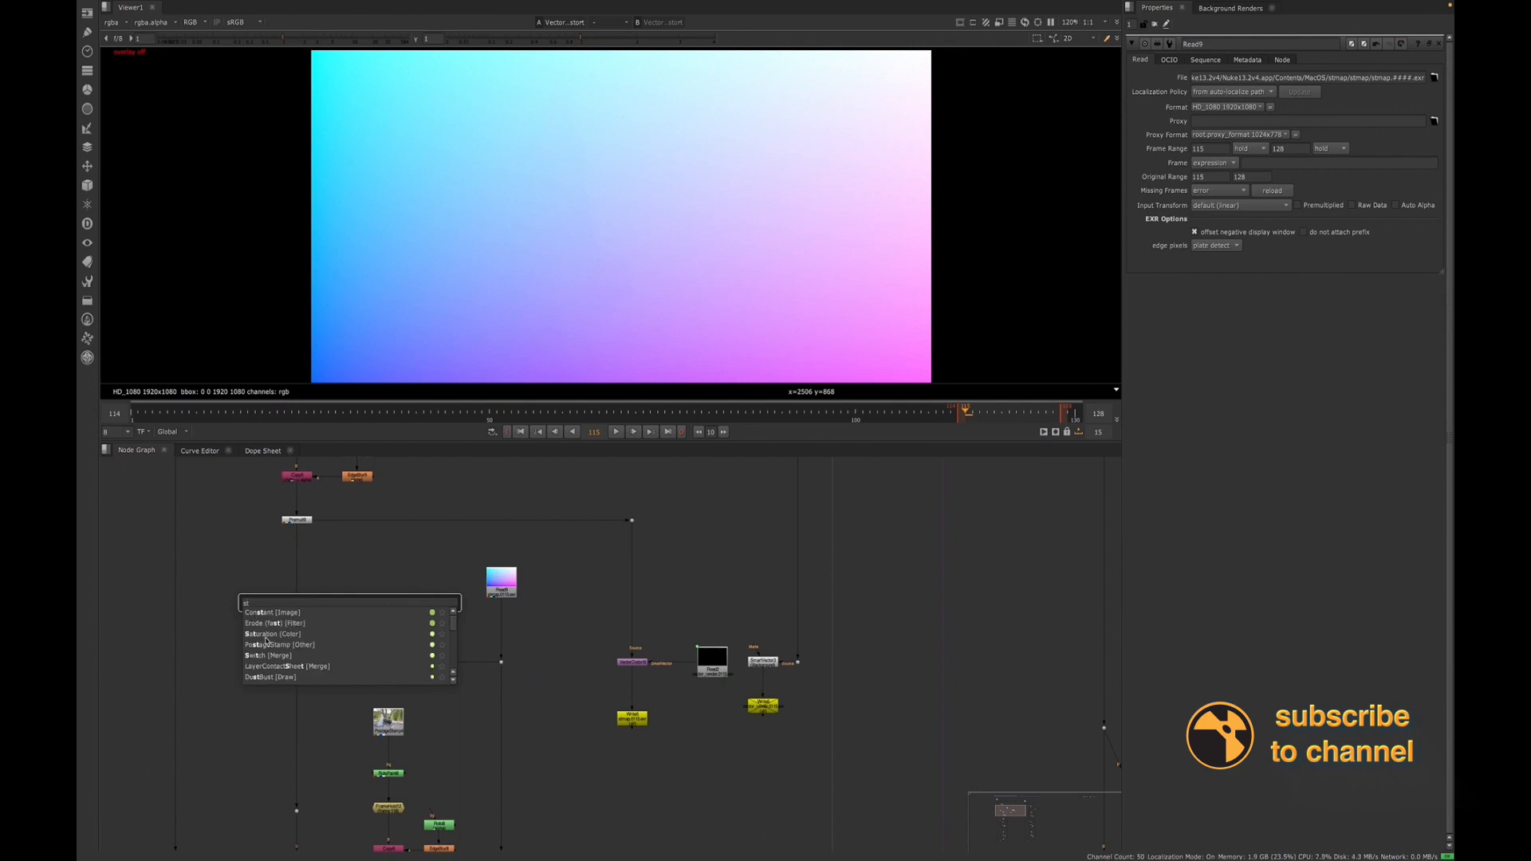
Create an STMap node (stm) wired to the Premult patch and the stmap Read
text(stm)
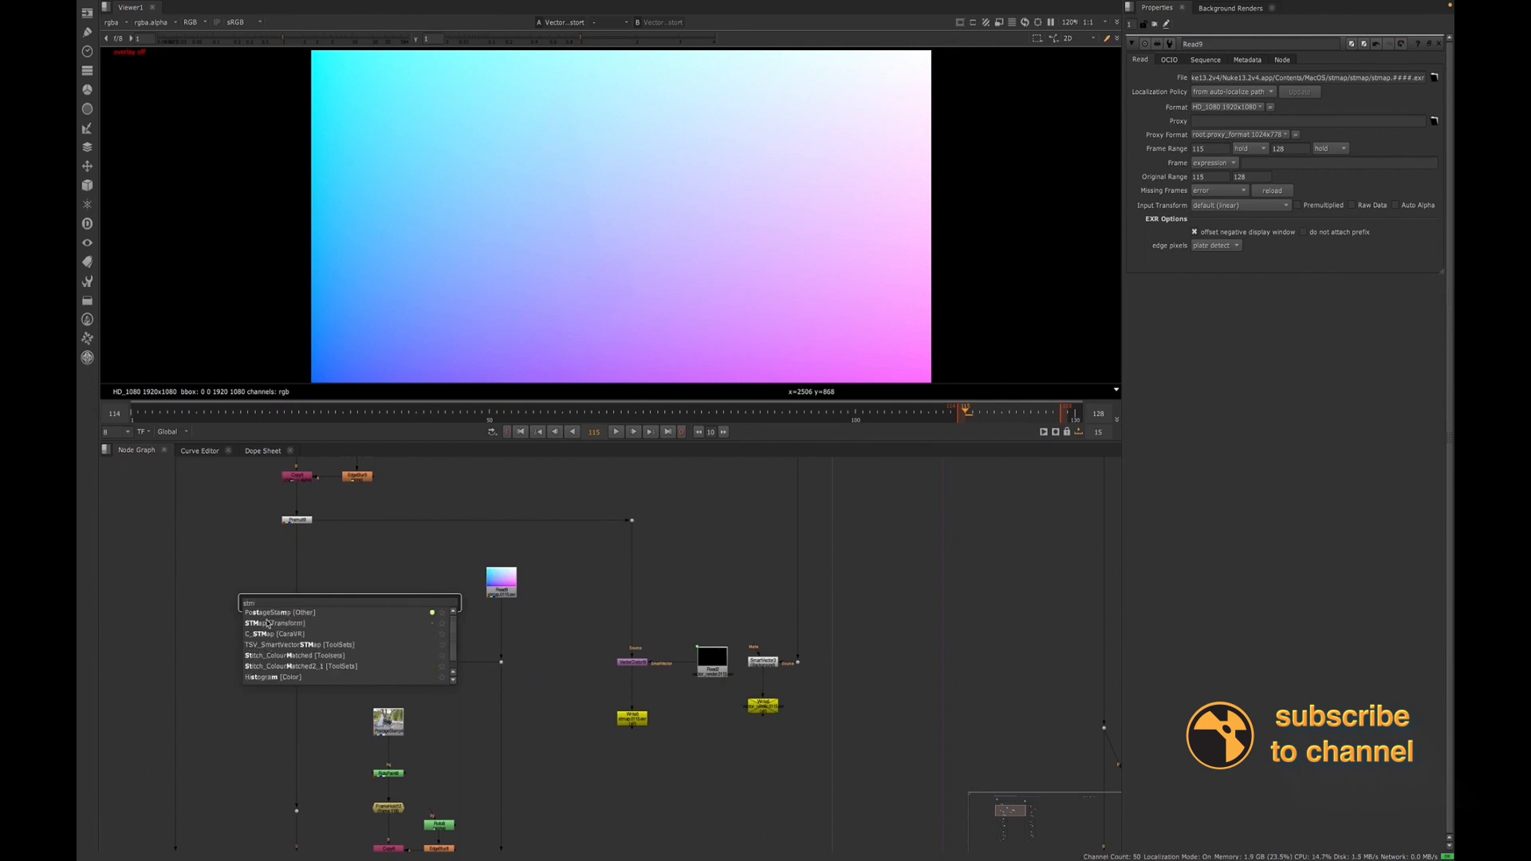
click(260, 623)
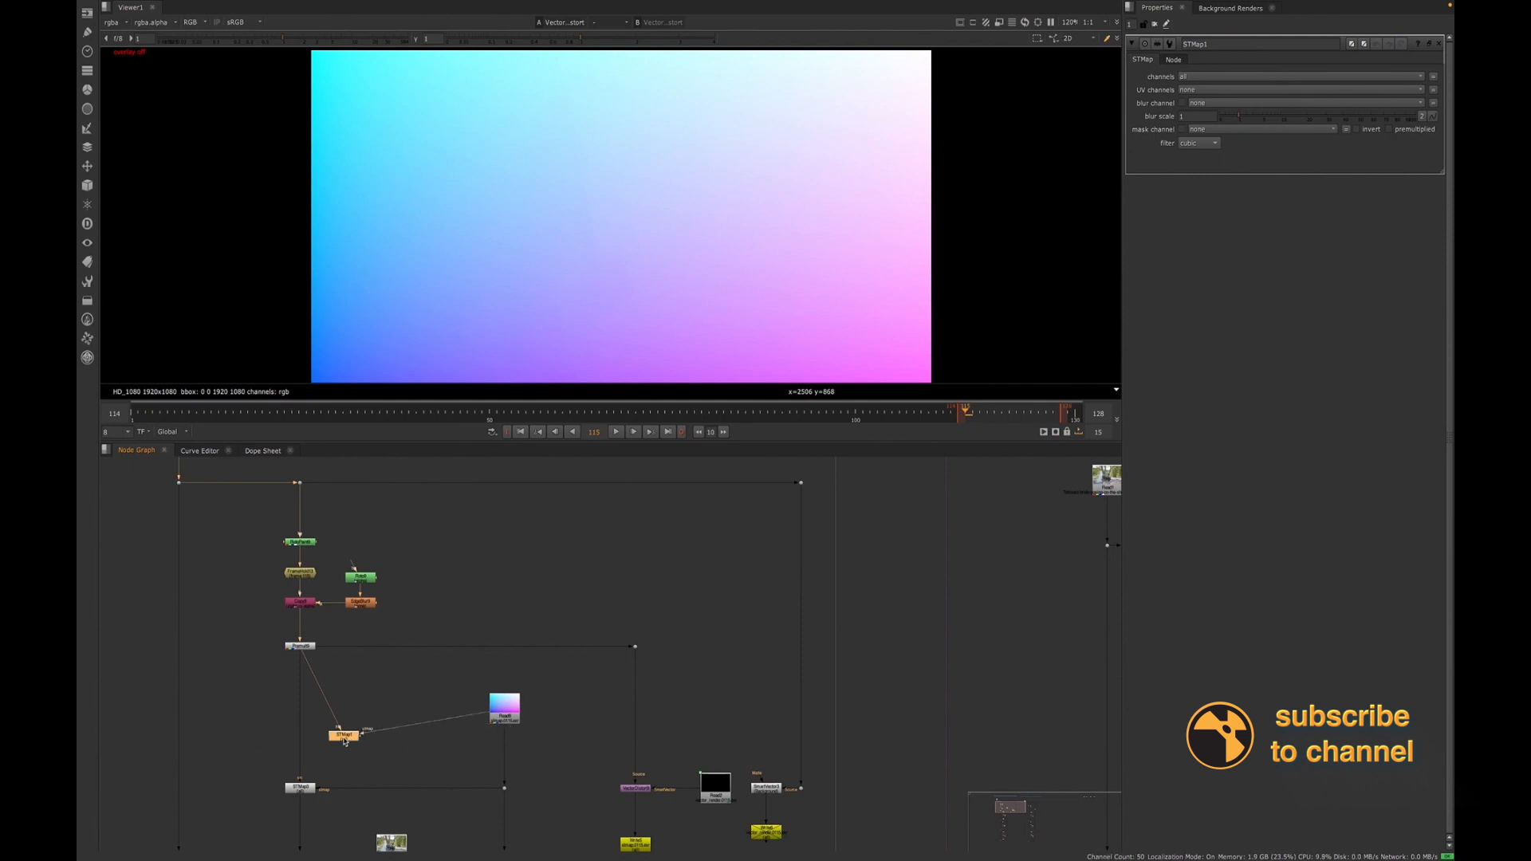
Set the STMap node's UV channels to rgb
click(299, 787)
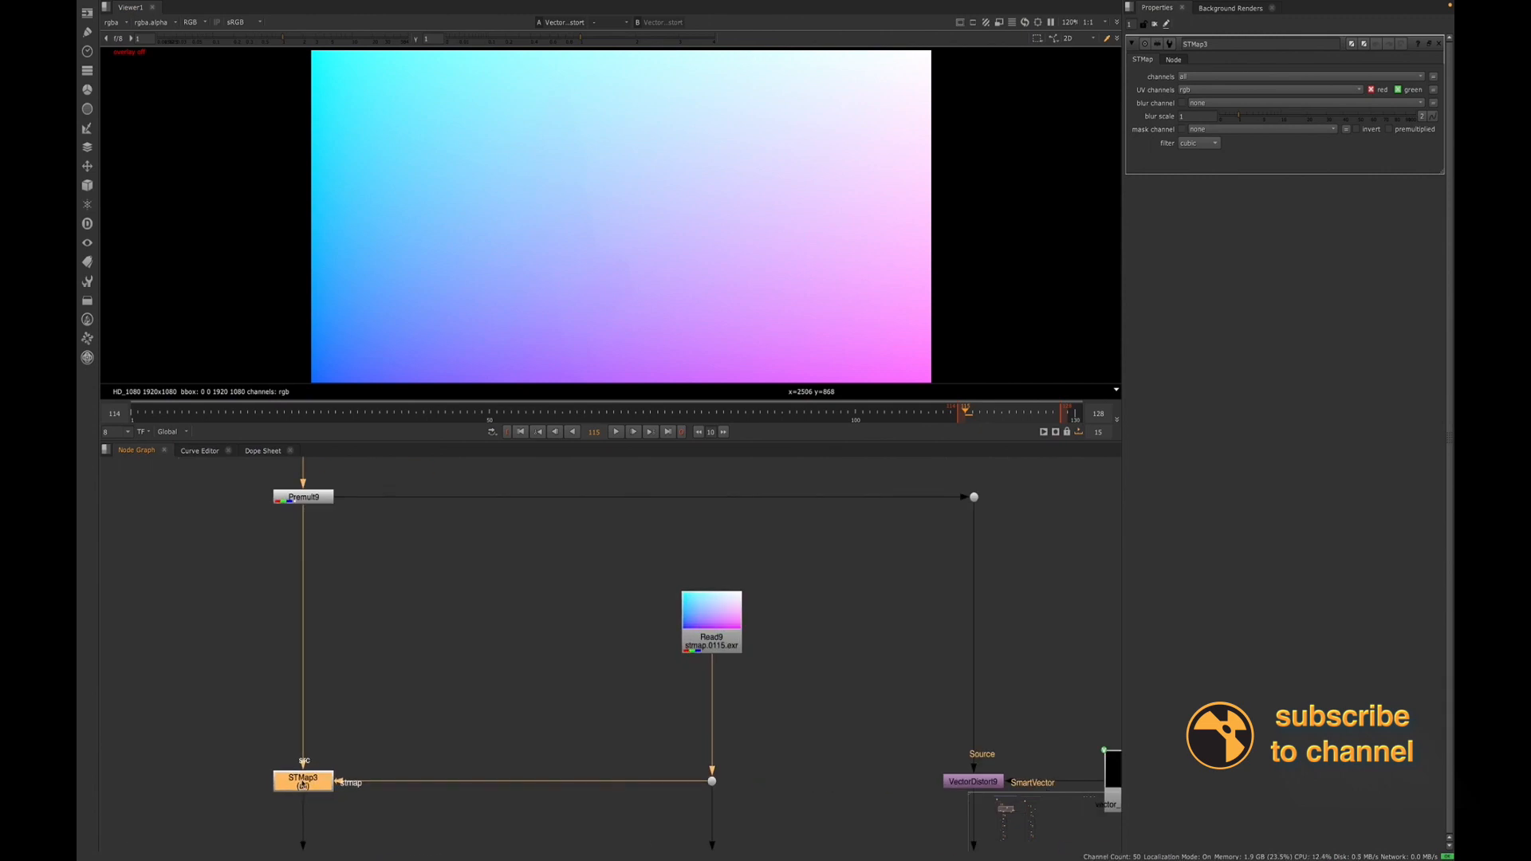
click(1259, 102)
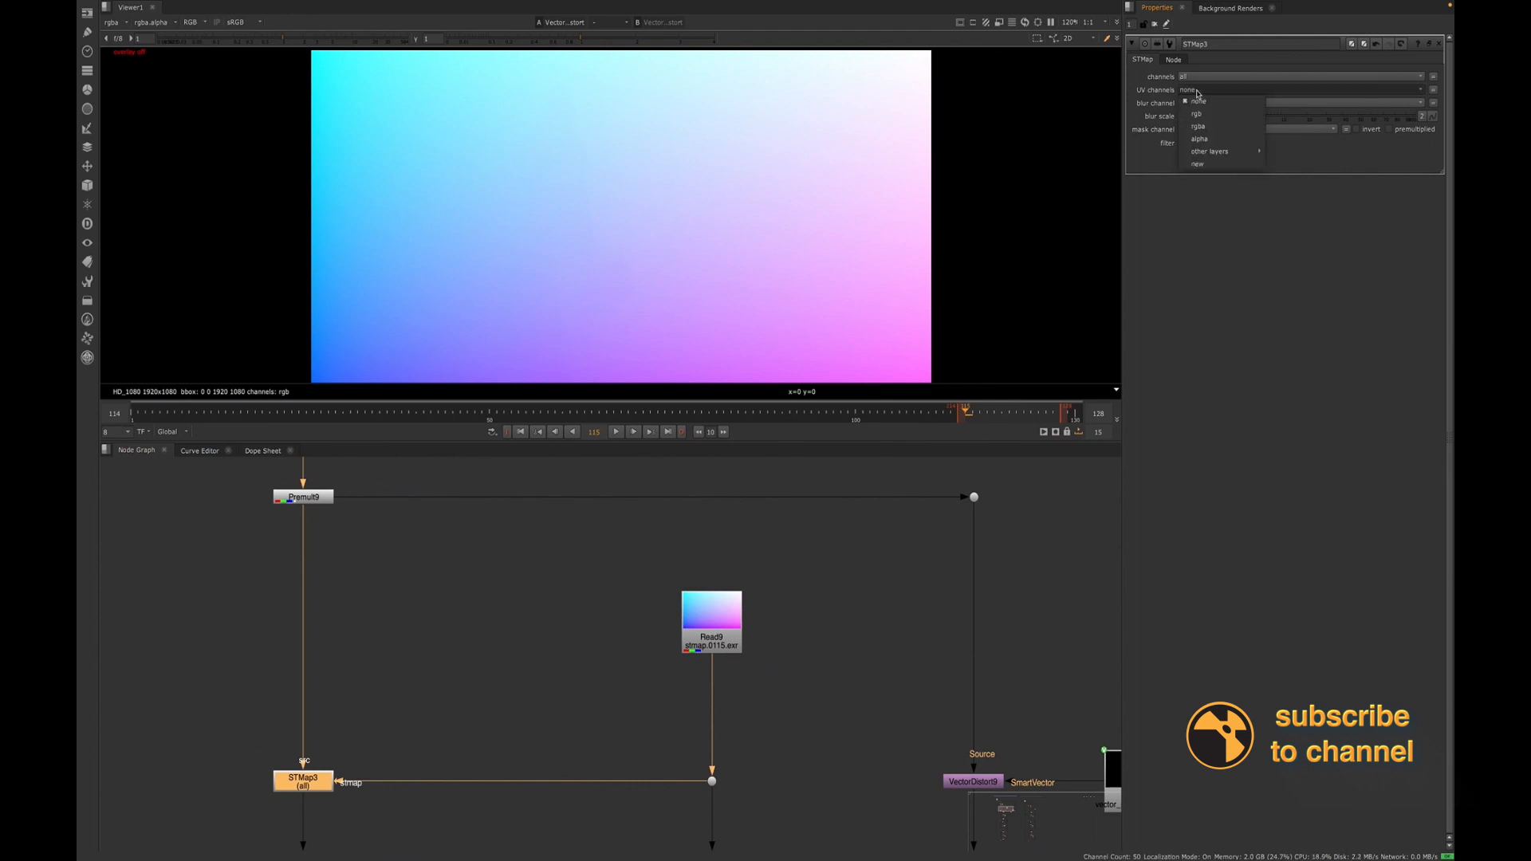
click(1198, 113)
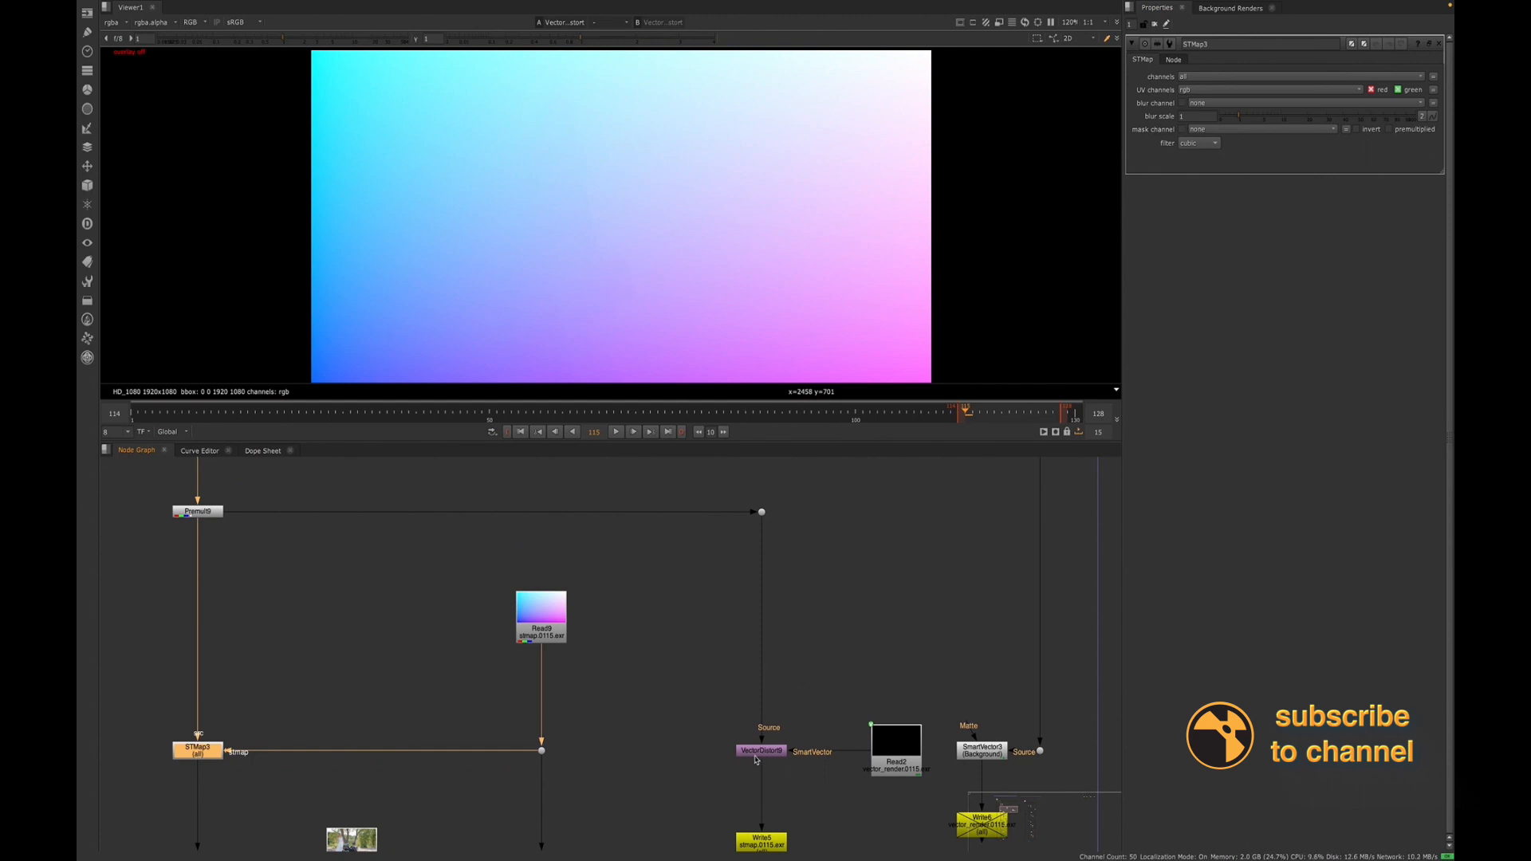
Check the stmap Read's file settings, then return to VectorDistort9's st-map settings
click(760, 751)
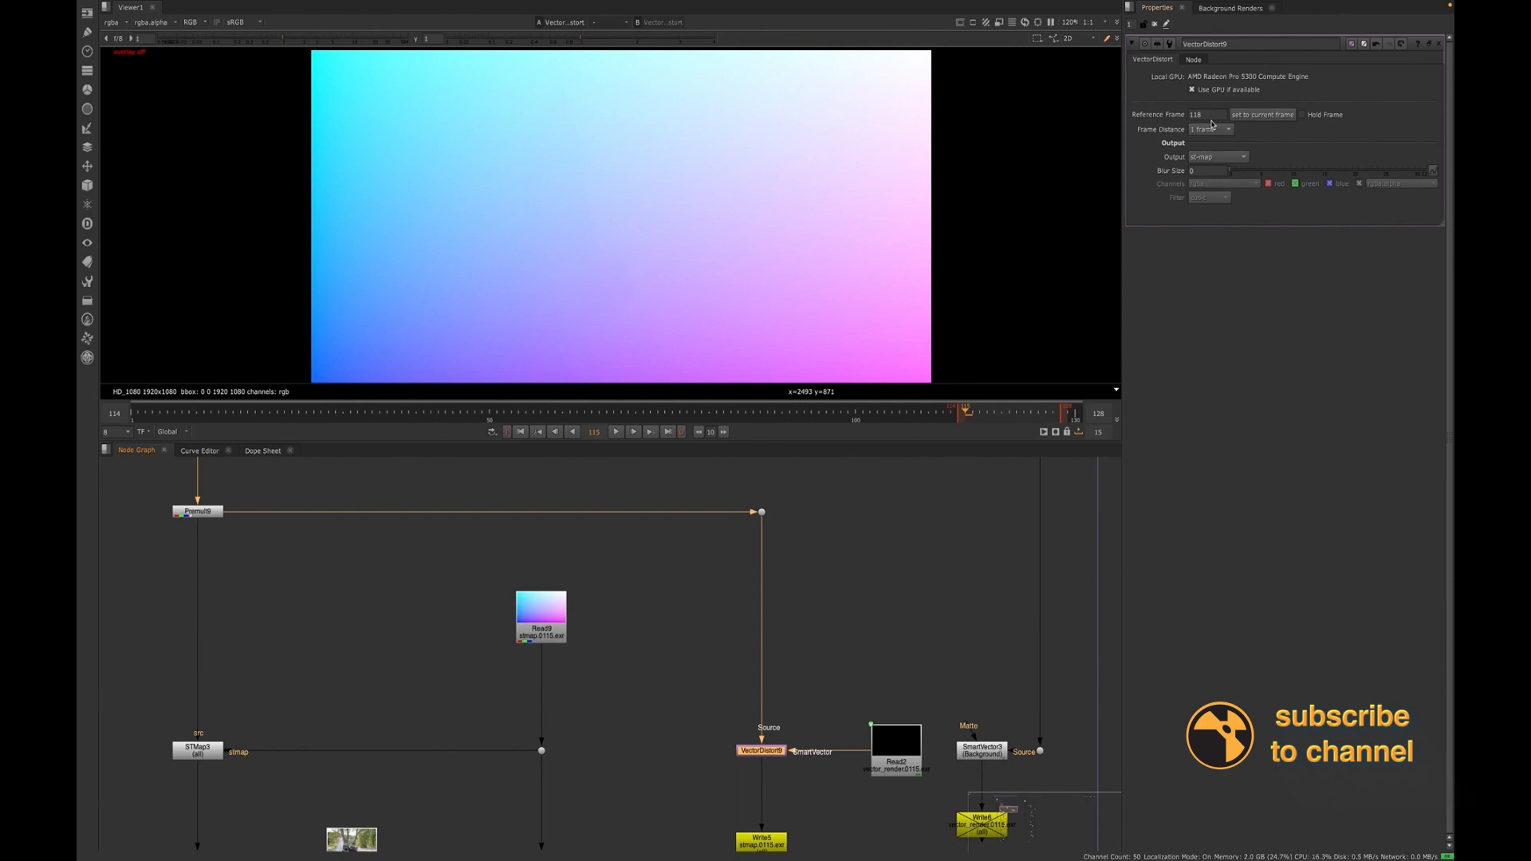
mouse_move(1210, 158)
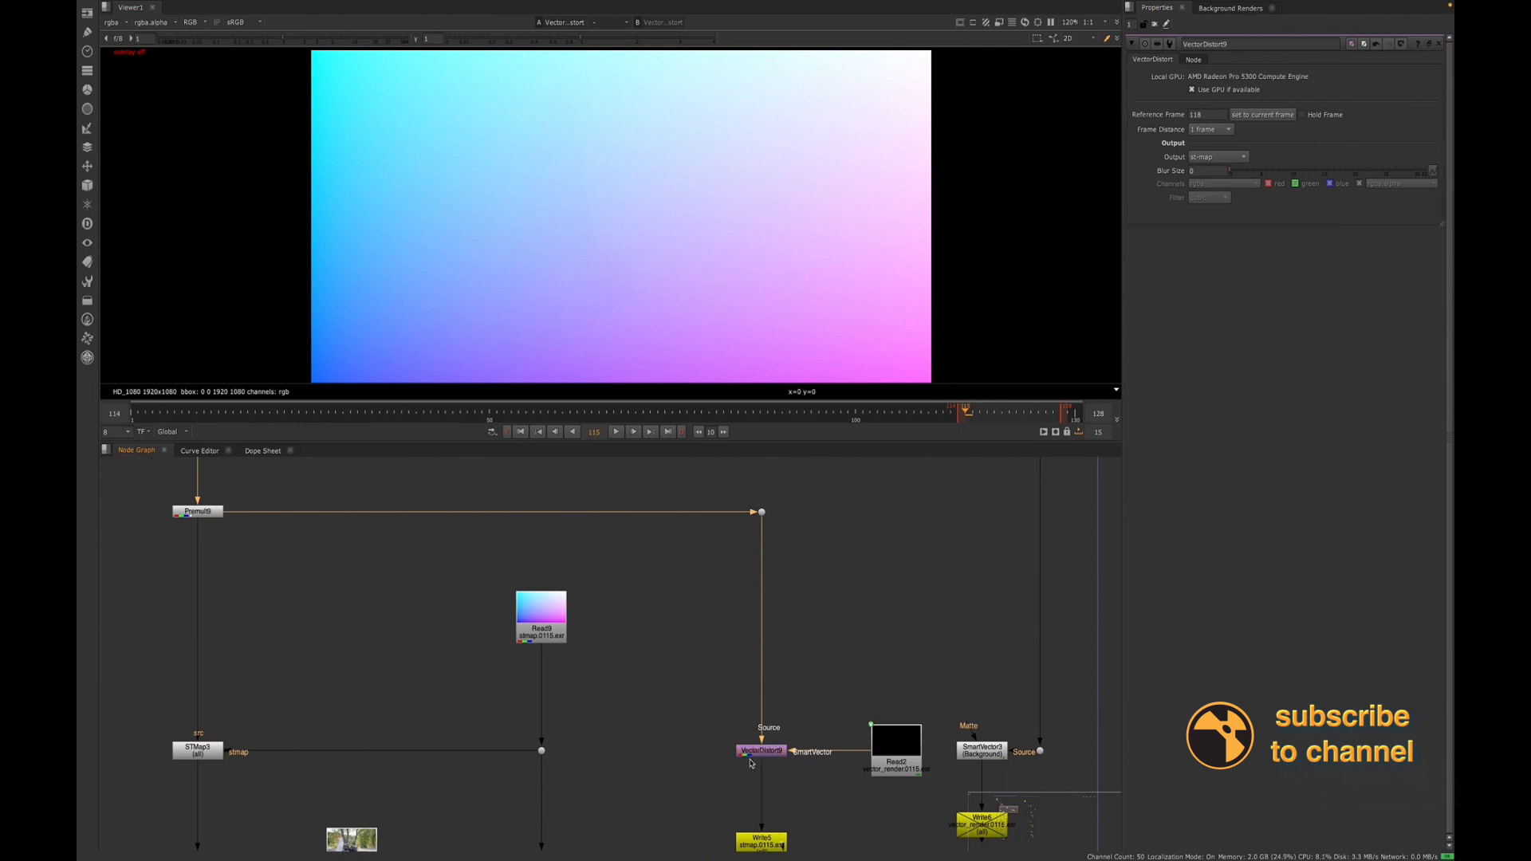
mouse_move(750, 759)
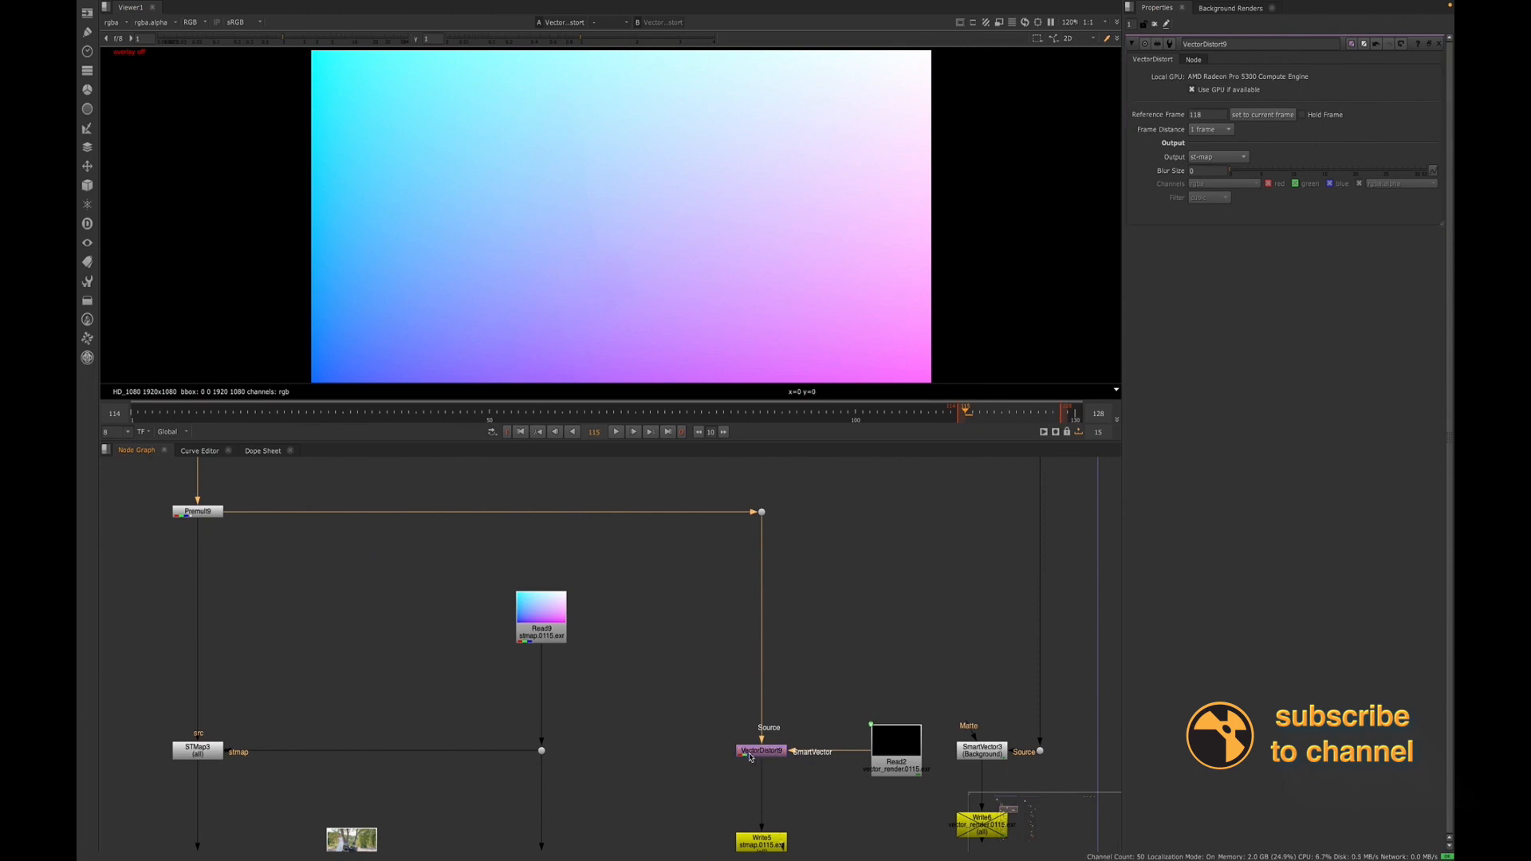
click(541, 617)
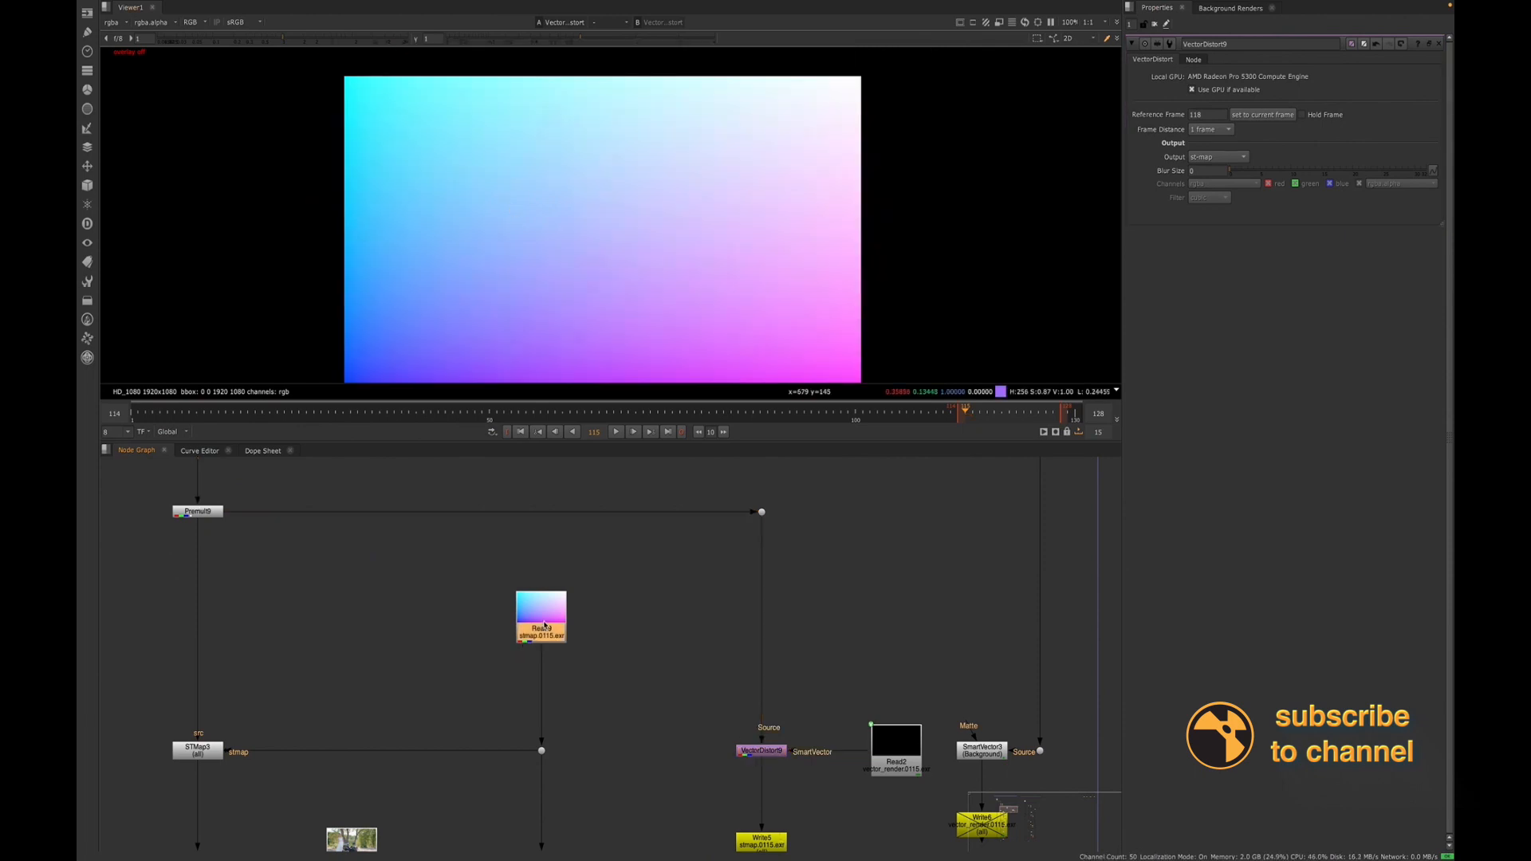
click(541, 616)
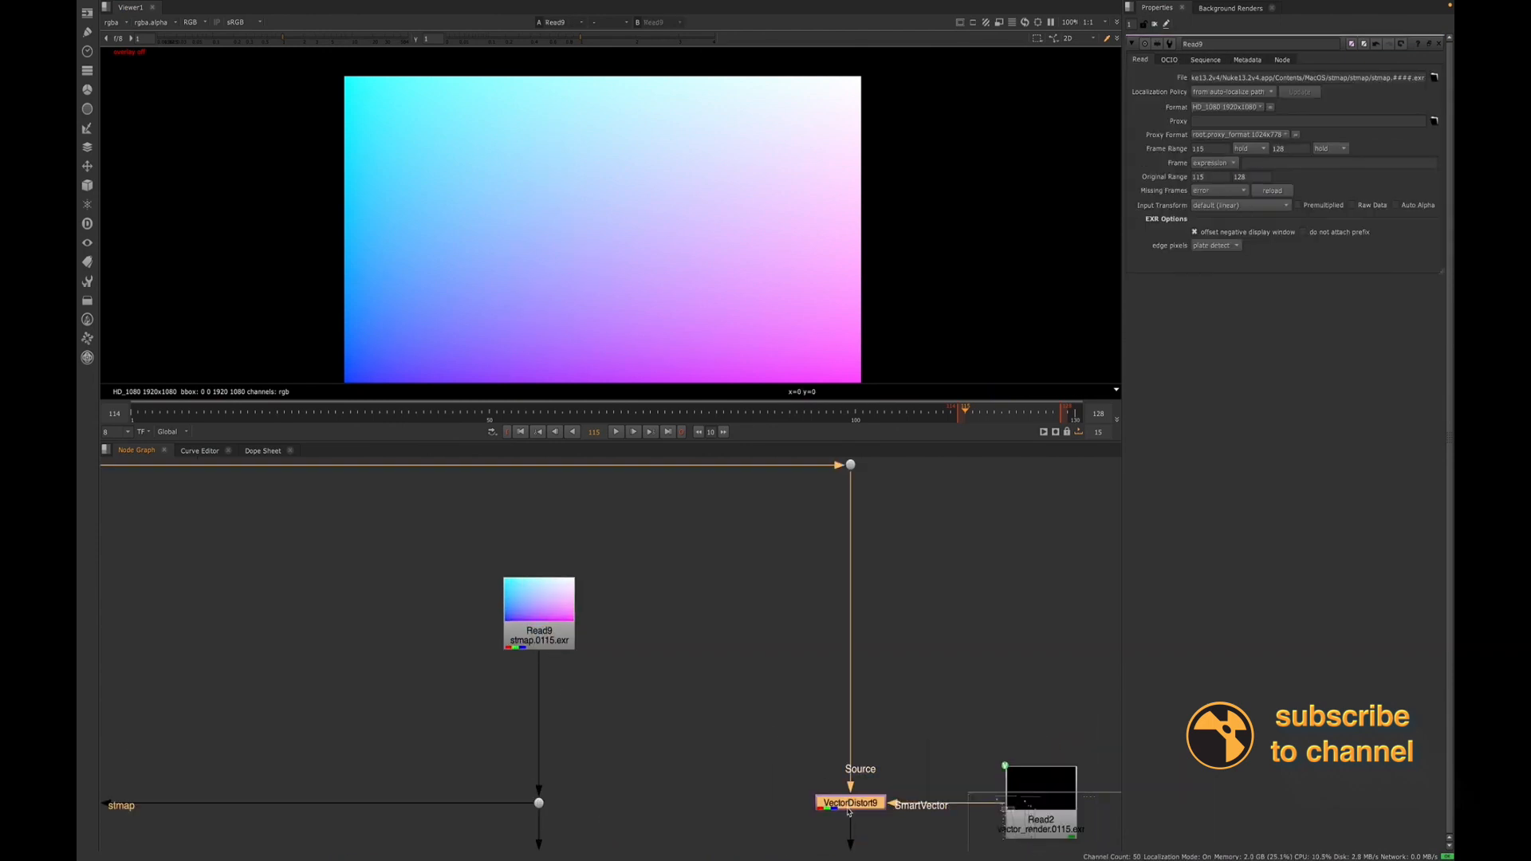
click(538, 612)
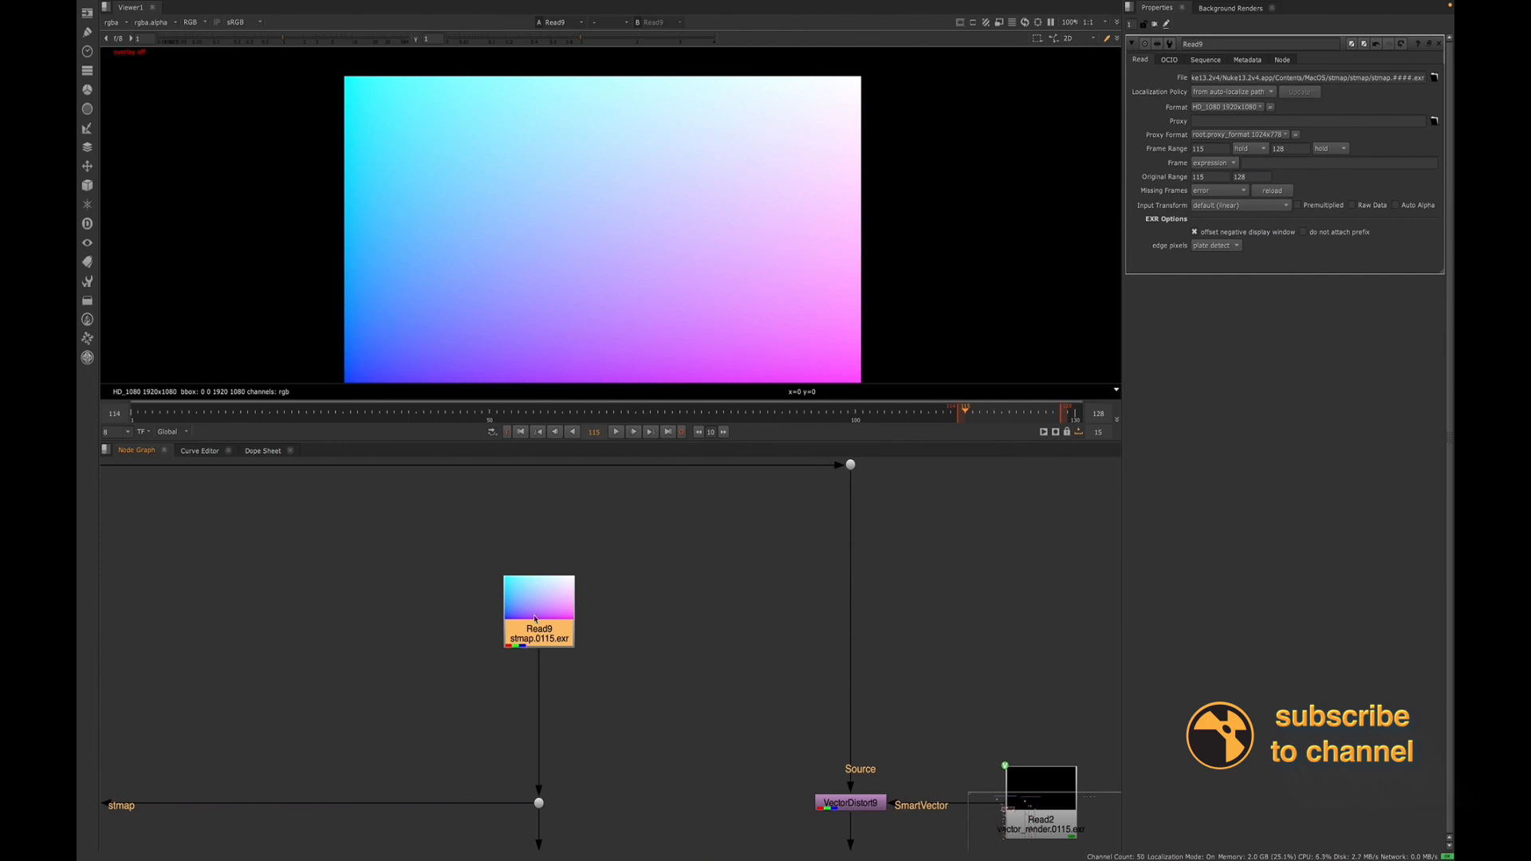
click(848, 802)
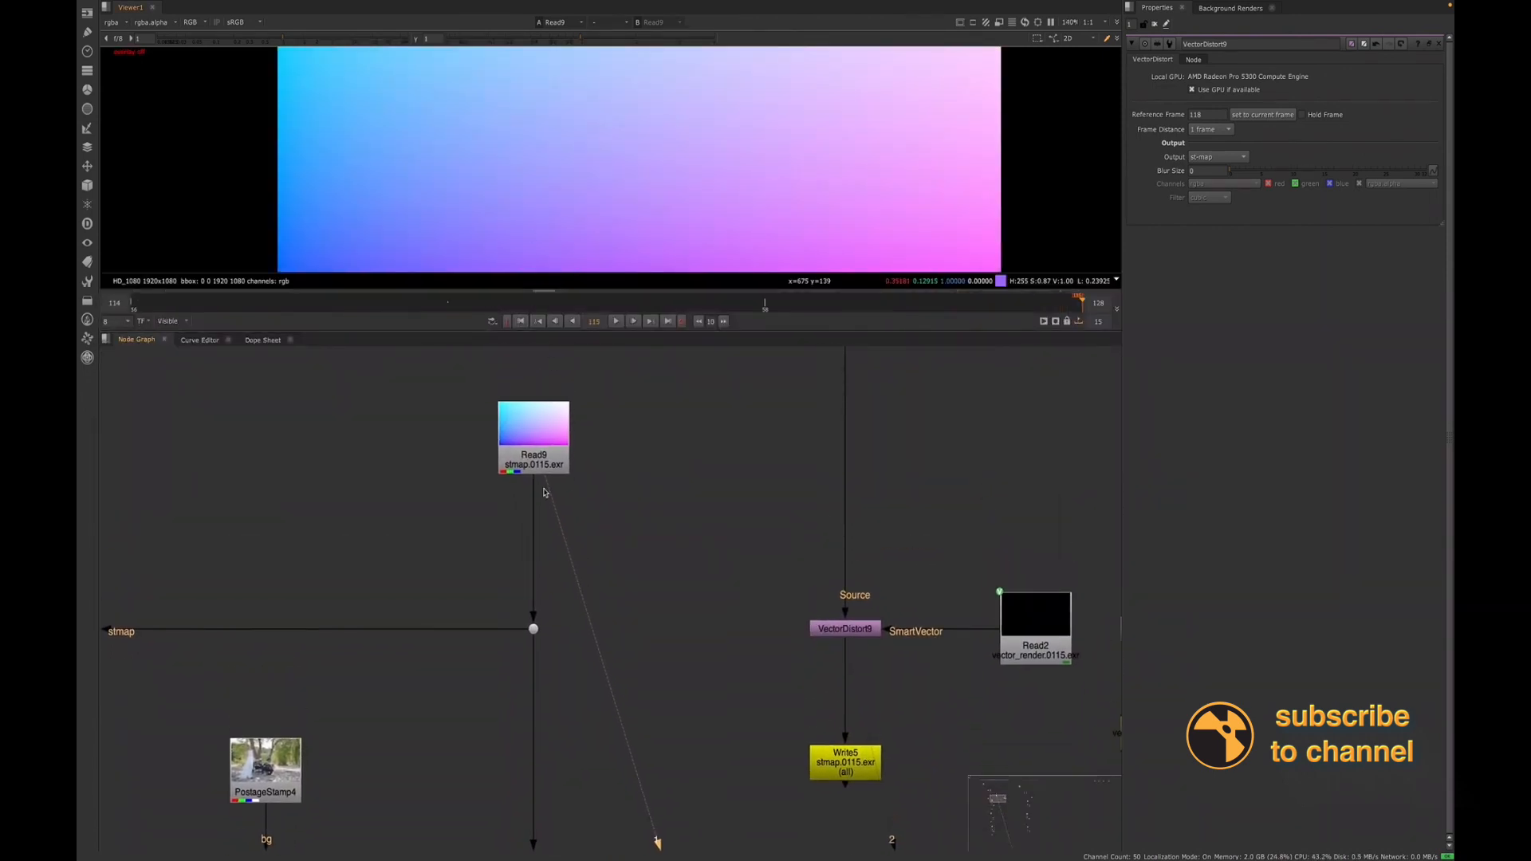
Enlarge the viewer and show only the red channel of the ST map
click(171, 321)
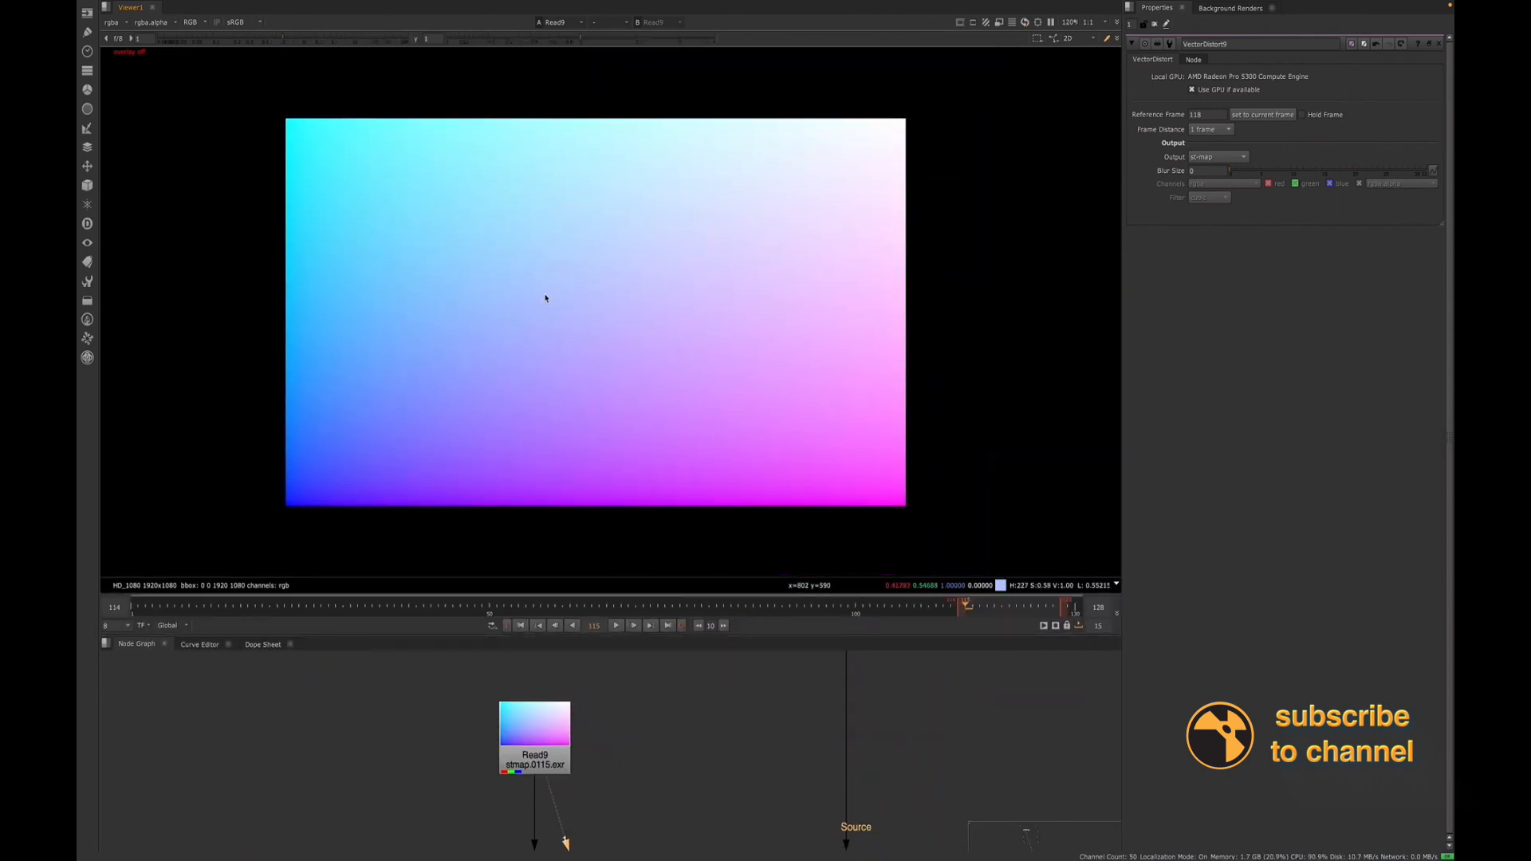
mouse_move(512, 441)
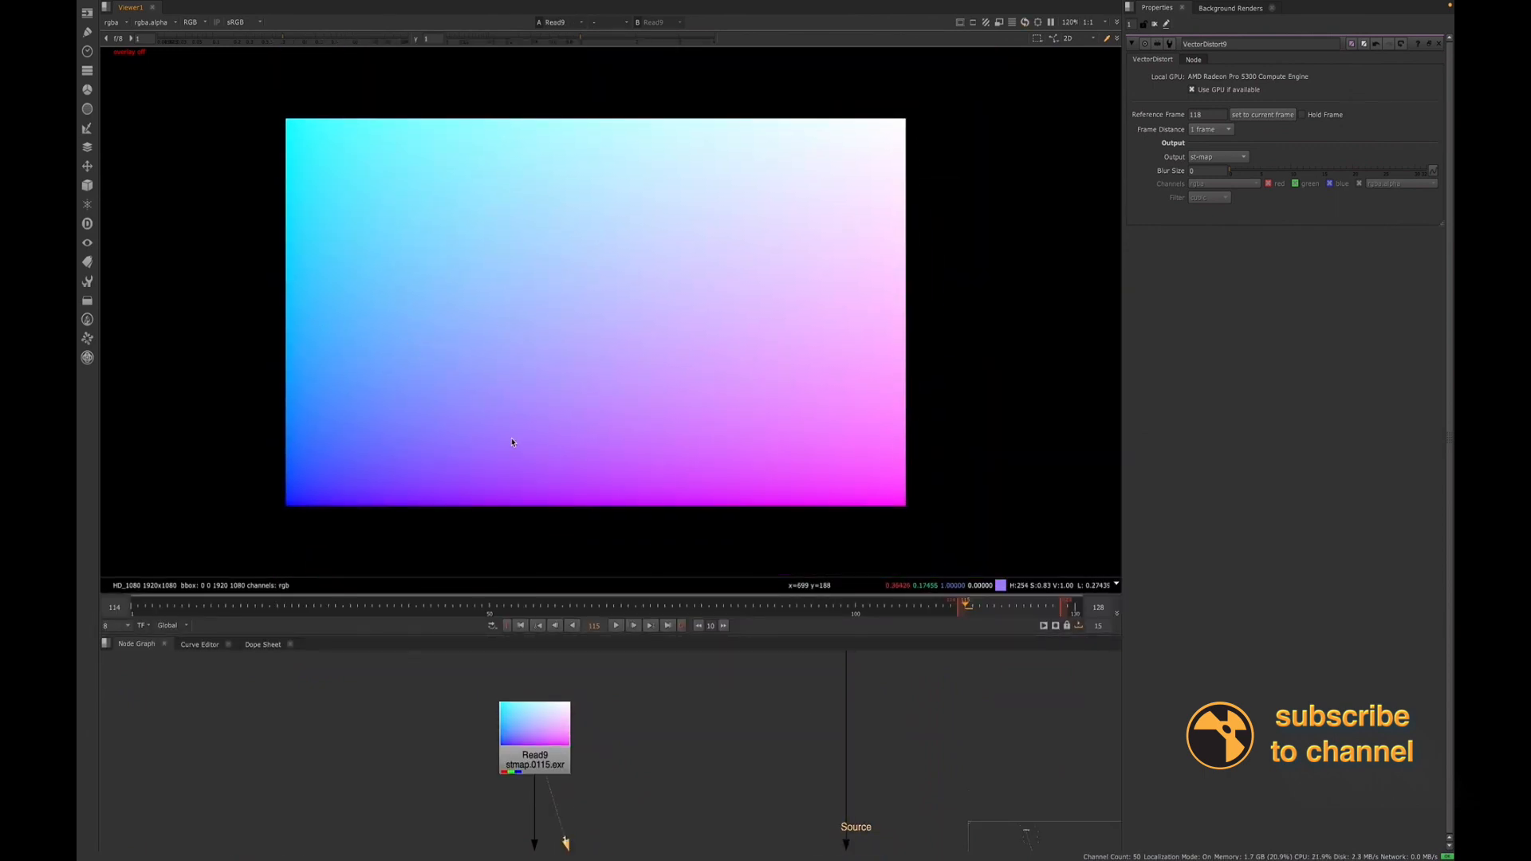
mouse_move(276, 279)
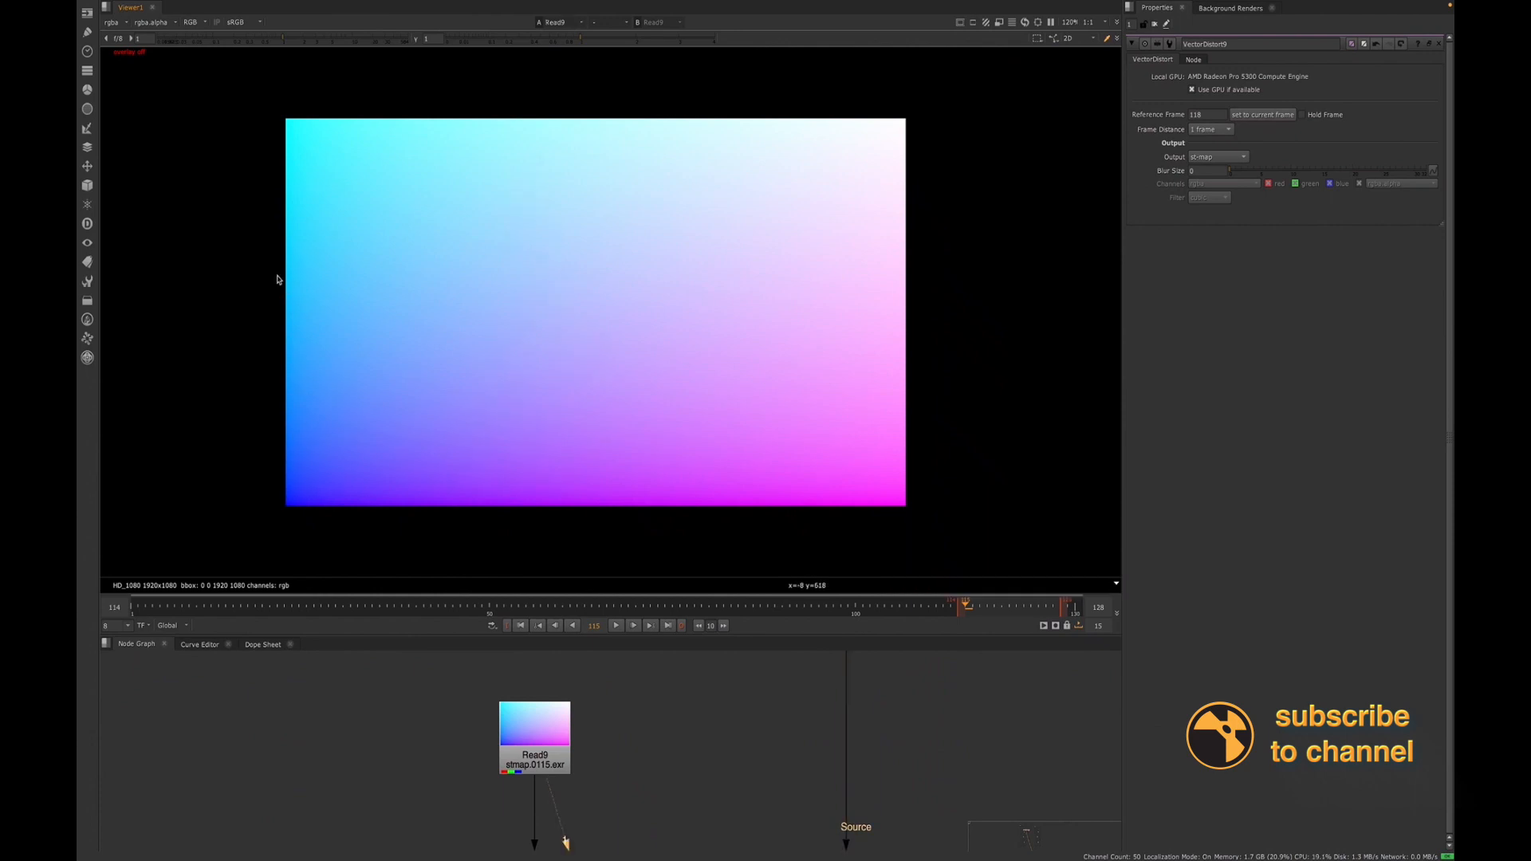
click(191, 21)
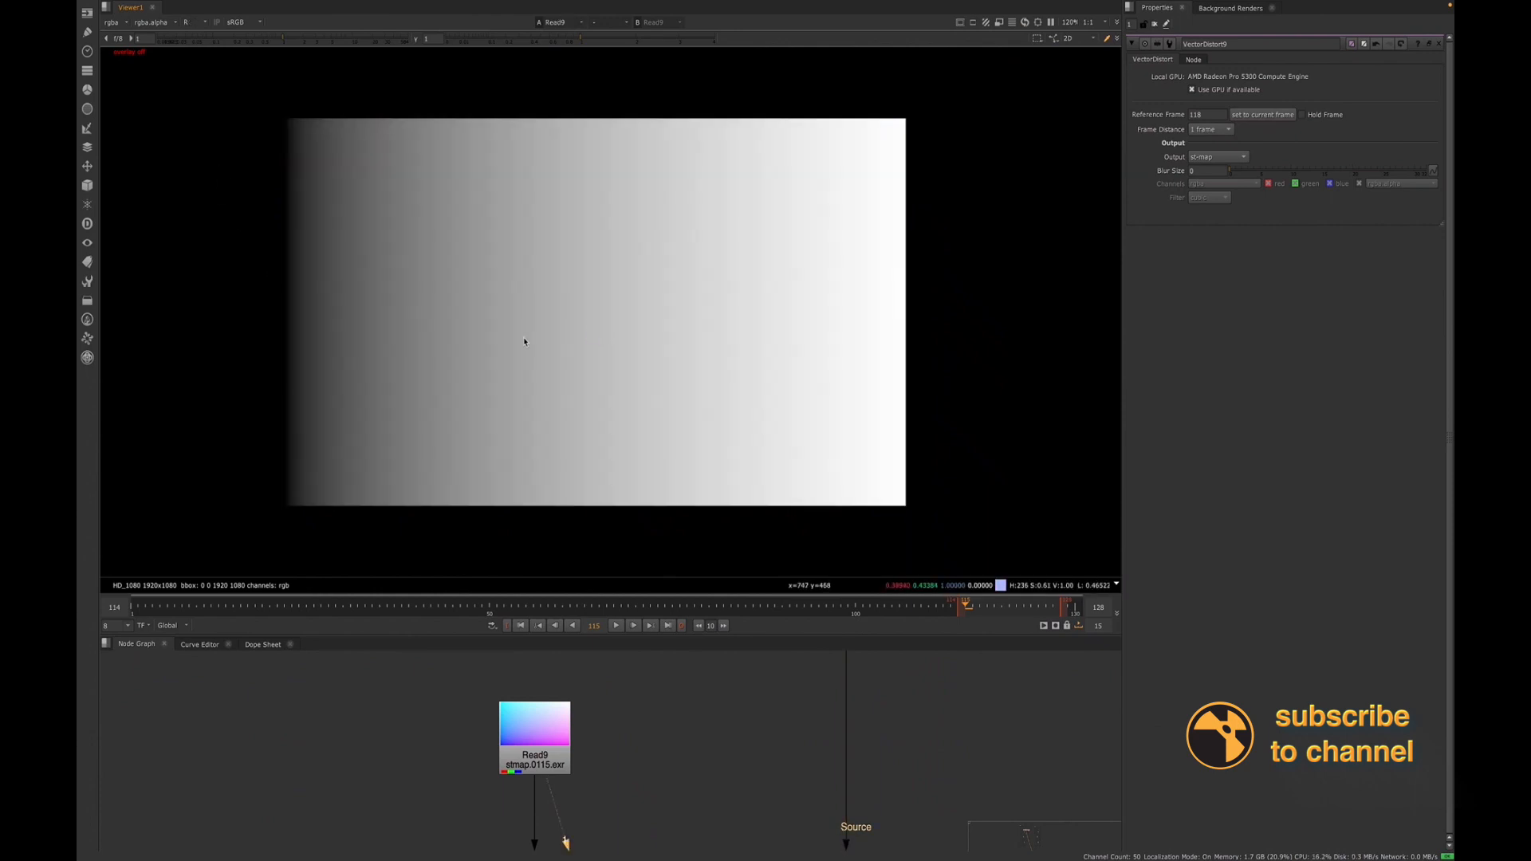
mouse_move(534, 361)
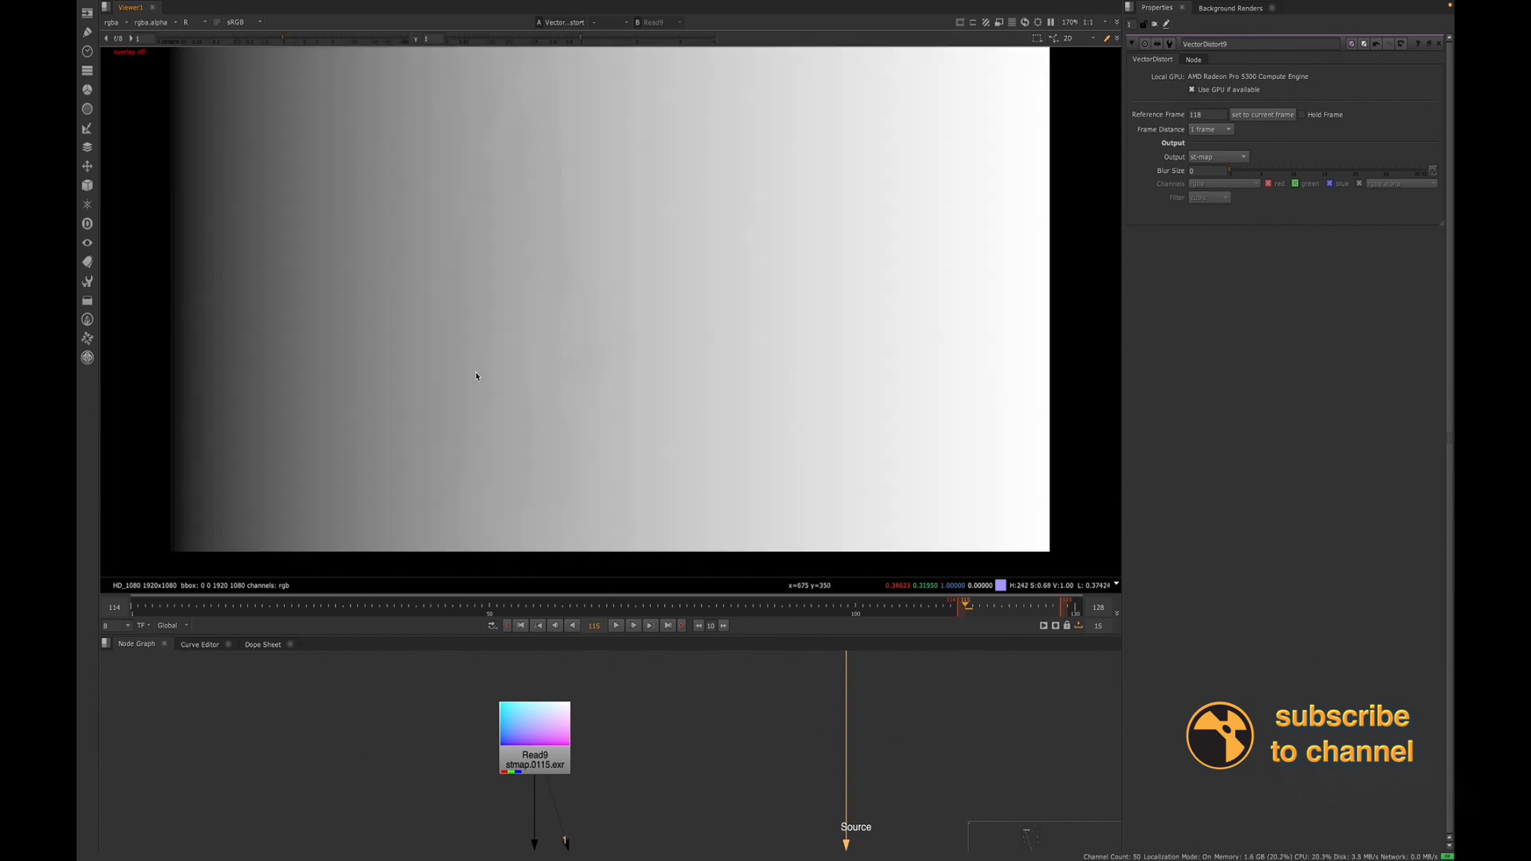
Lower the viewer gain to darken the ST map gradient display
click(193, 21)
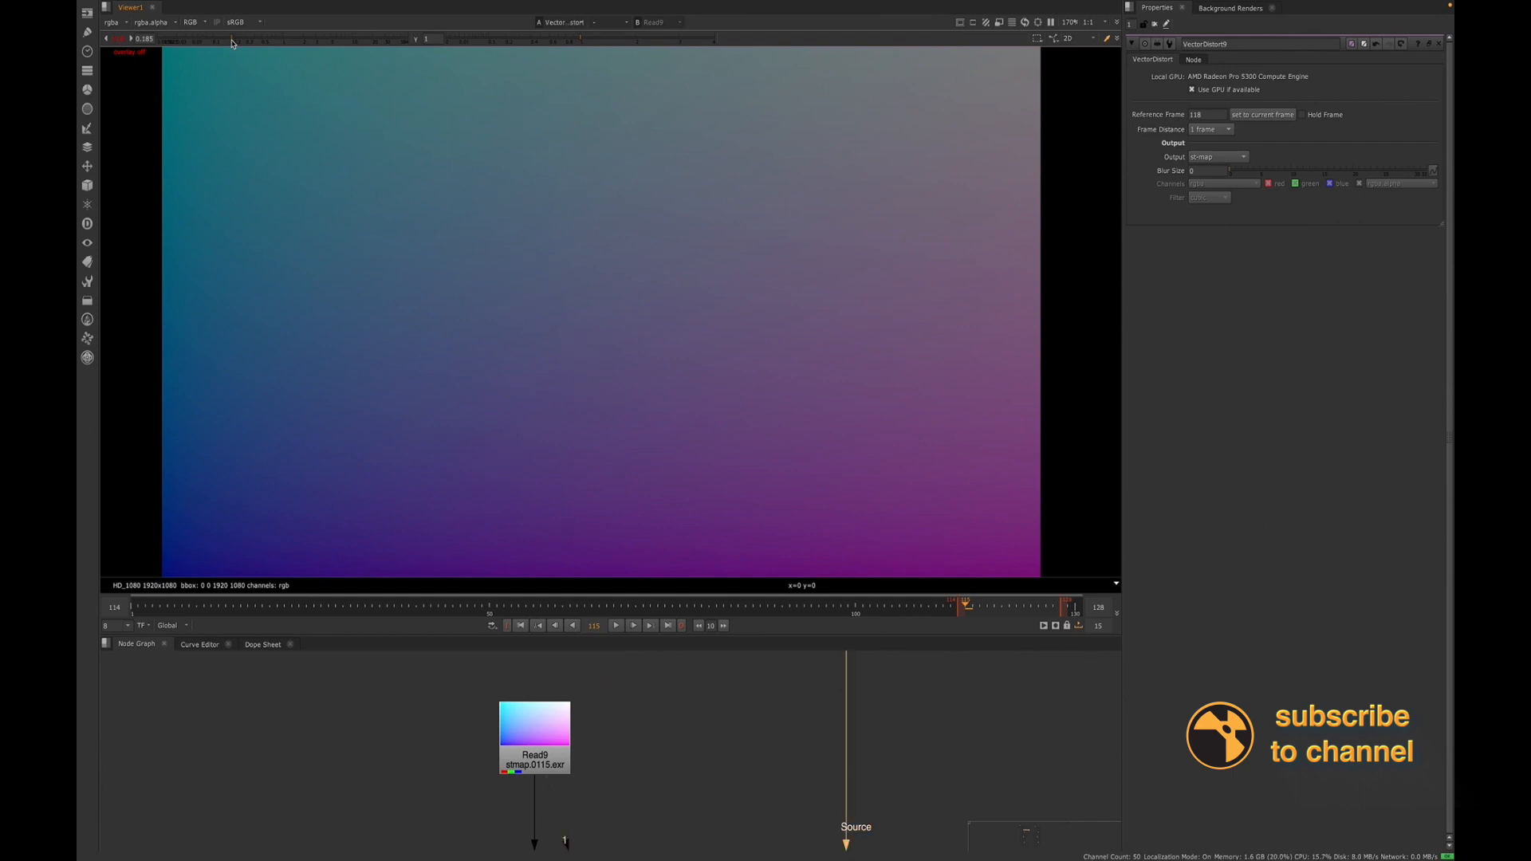
mouse_move(561, 268)
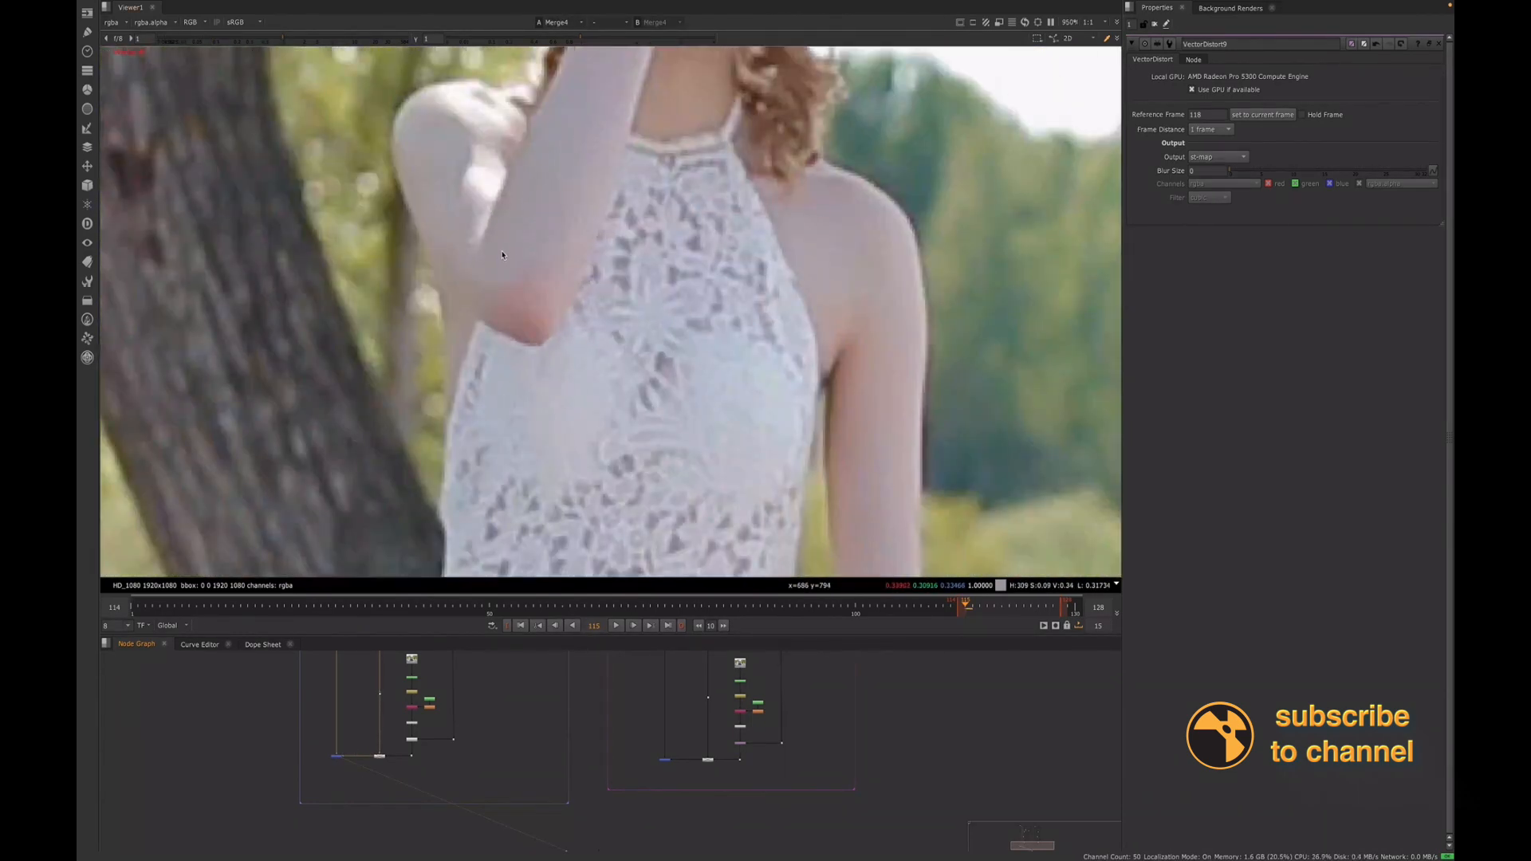
Step between neighbouring frames of the cleaned plate and show Dissolve1's controls
click(633, 625)
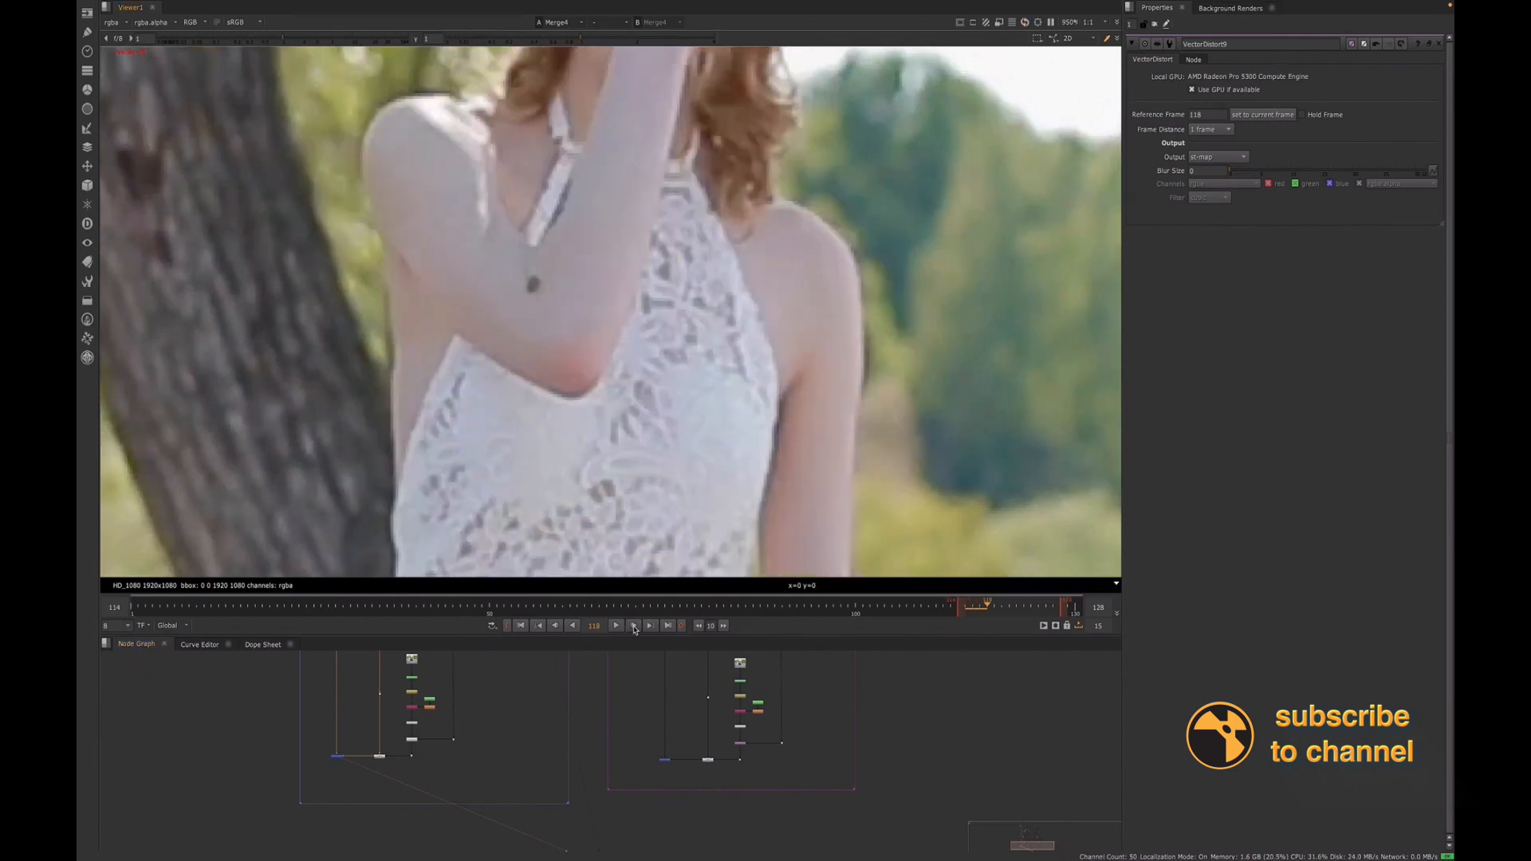
click(537, 625)
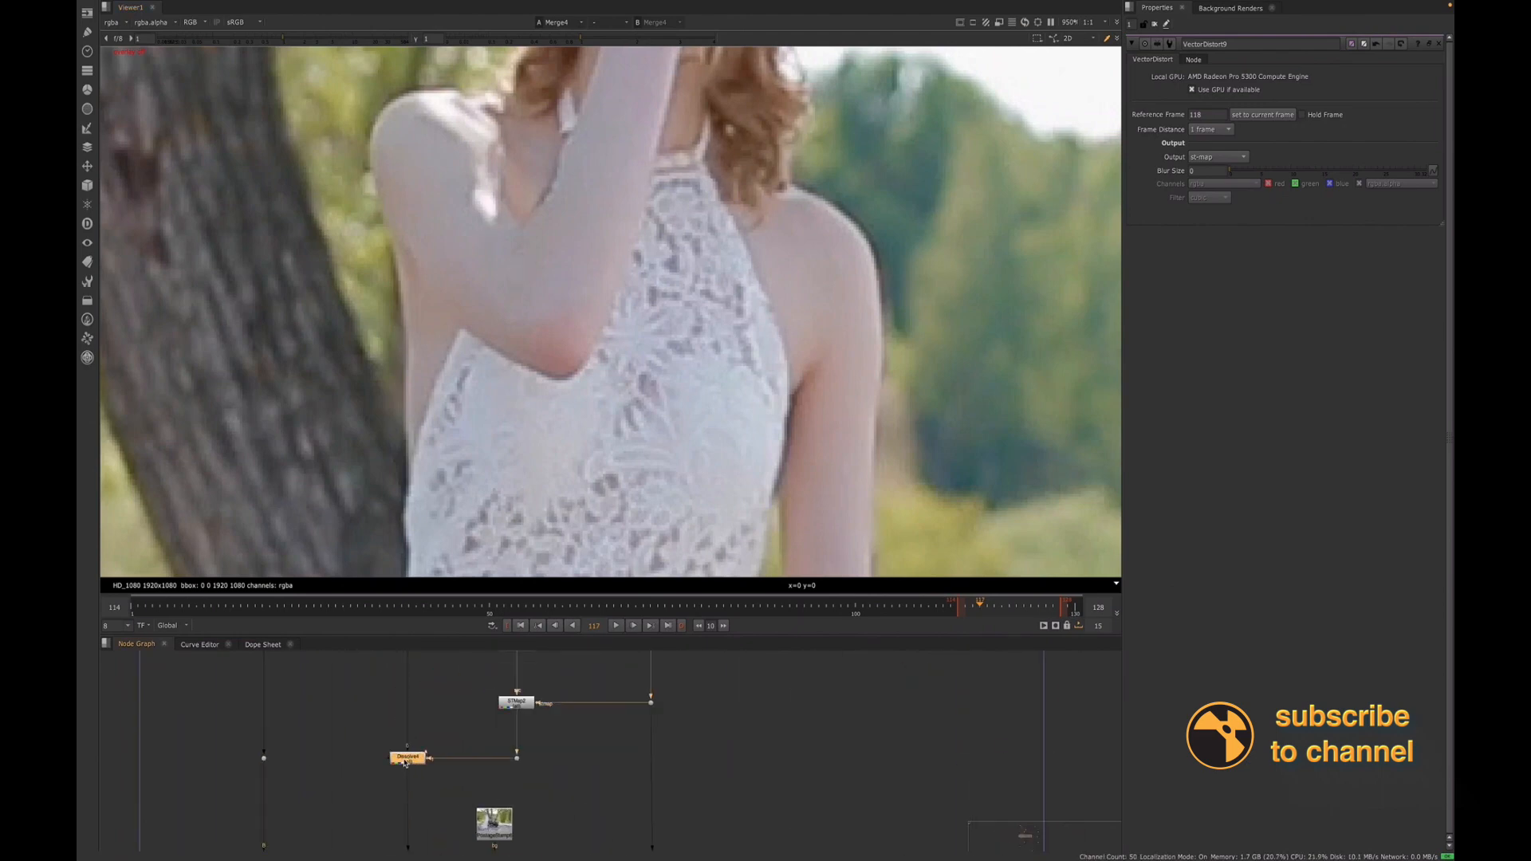
click(409, 759)
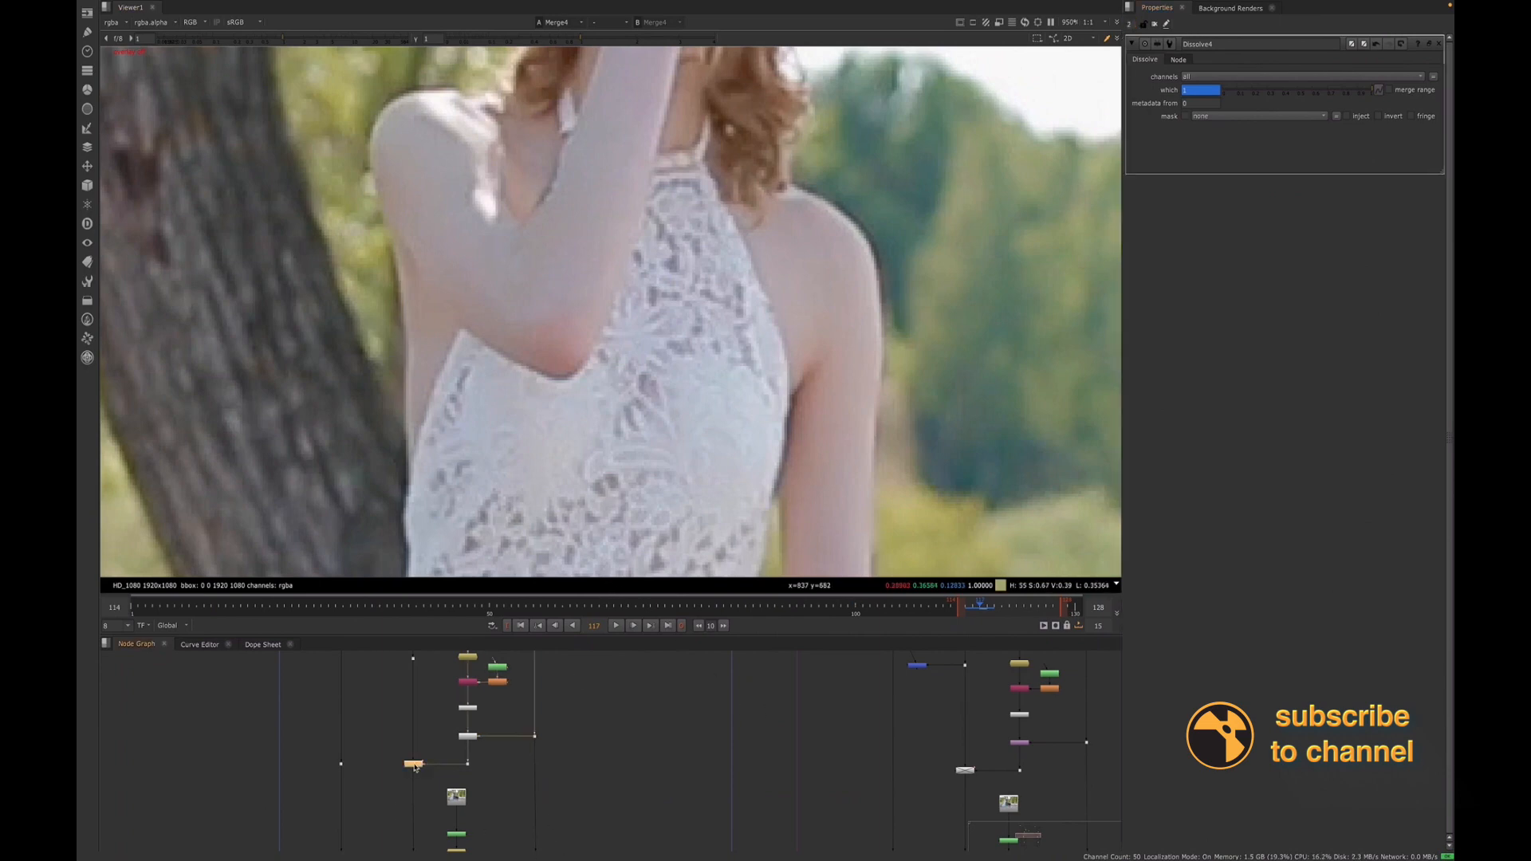
Add Dissolve4's controls beside Dissolve1 and step back through frames of the plate
click(967, 772)
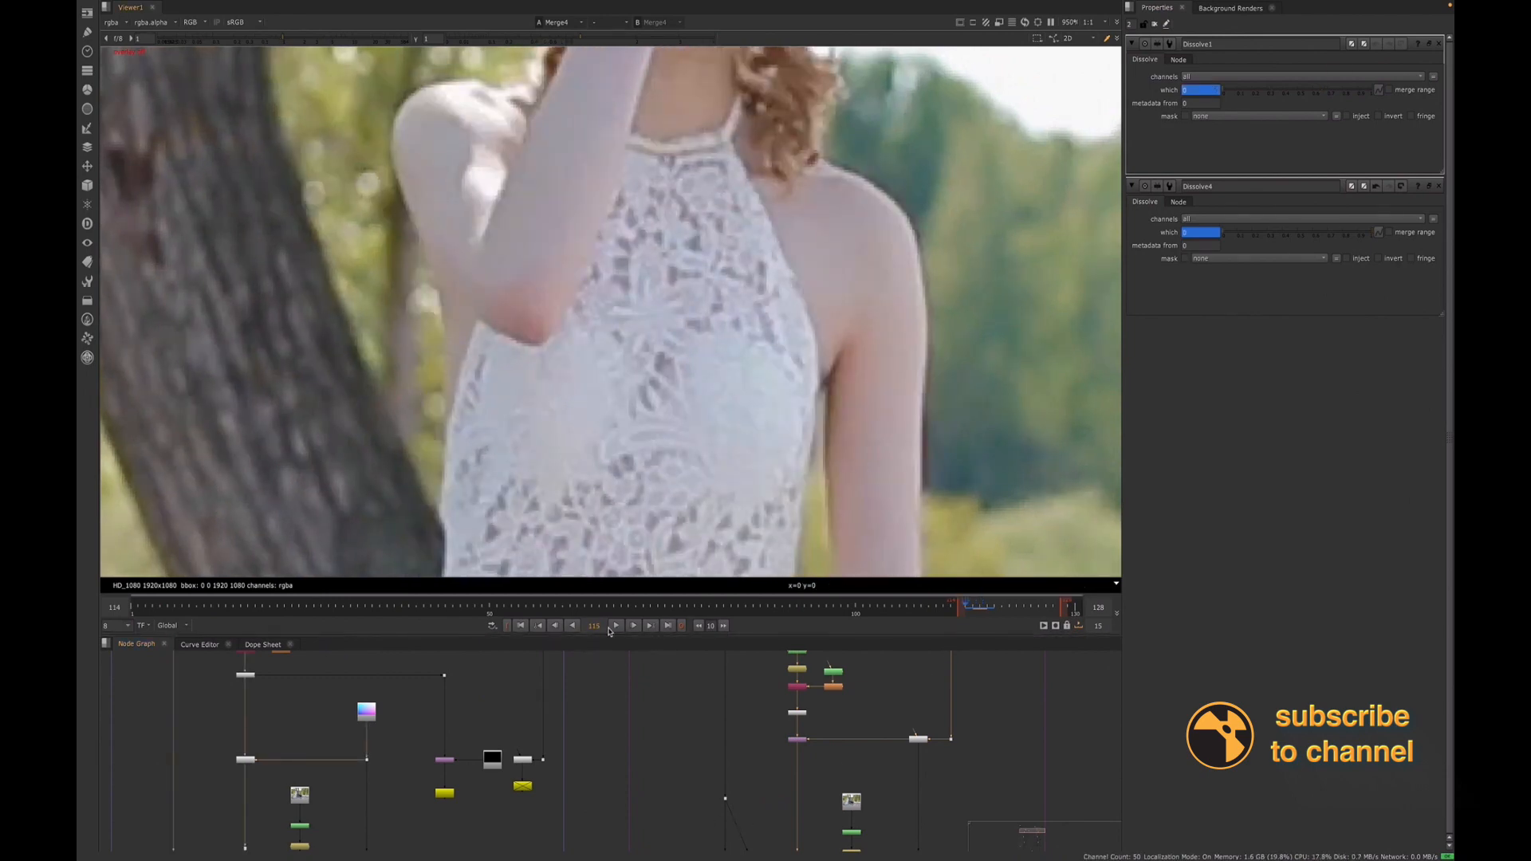
click(633, 625)
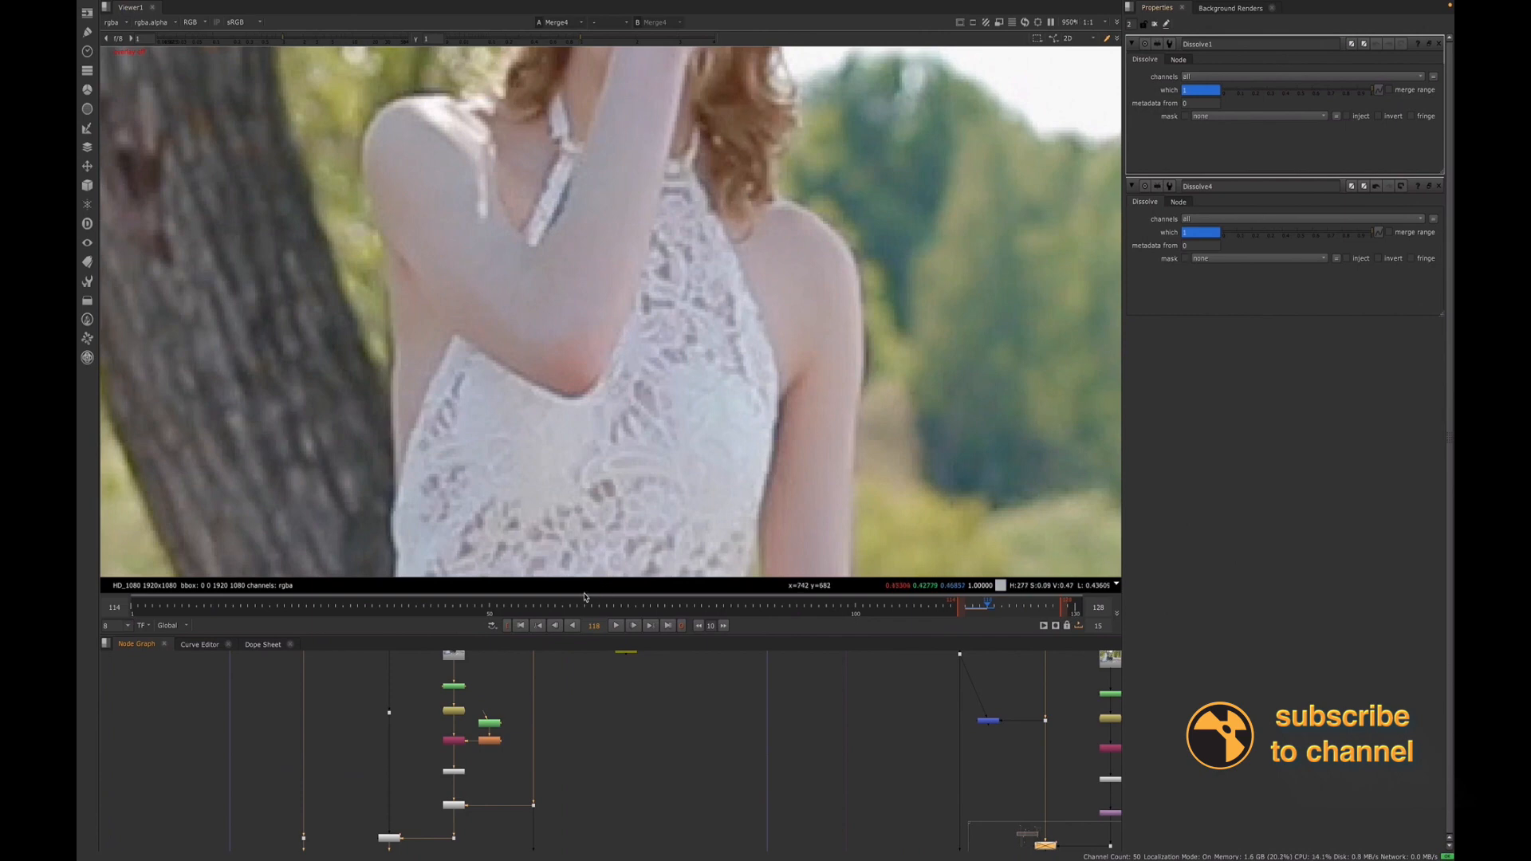
click(555, 625)
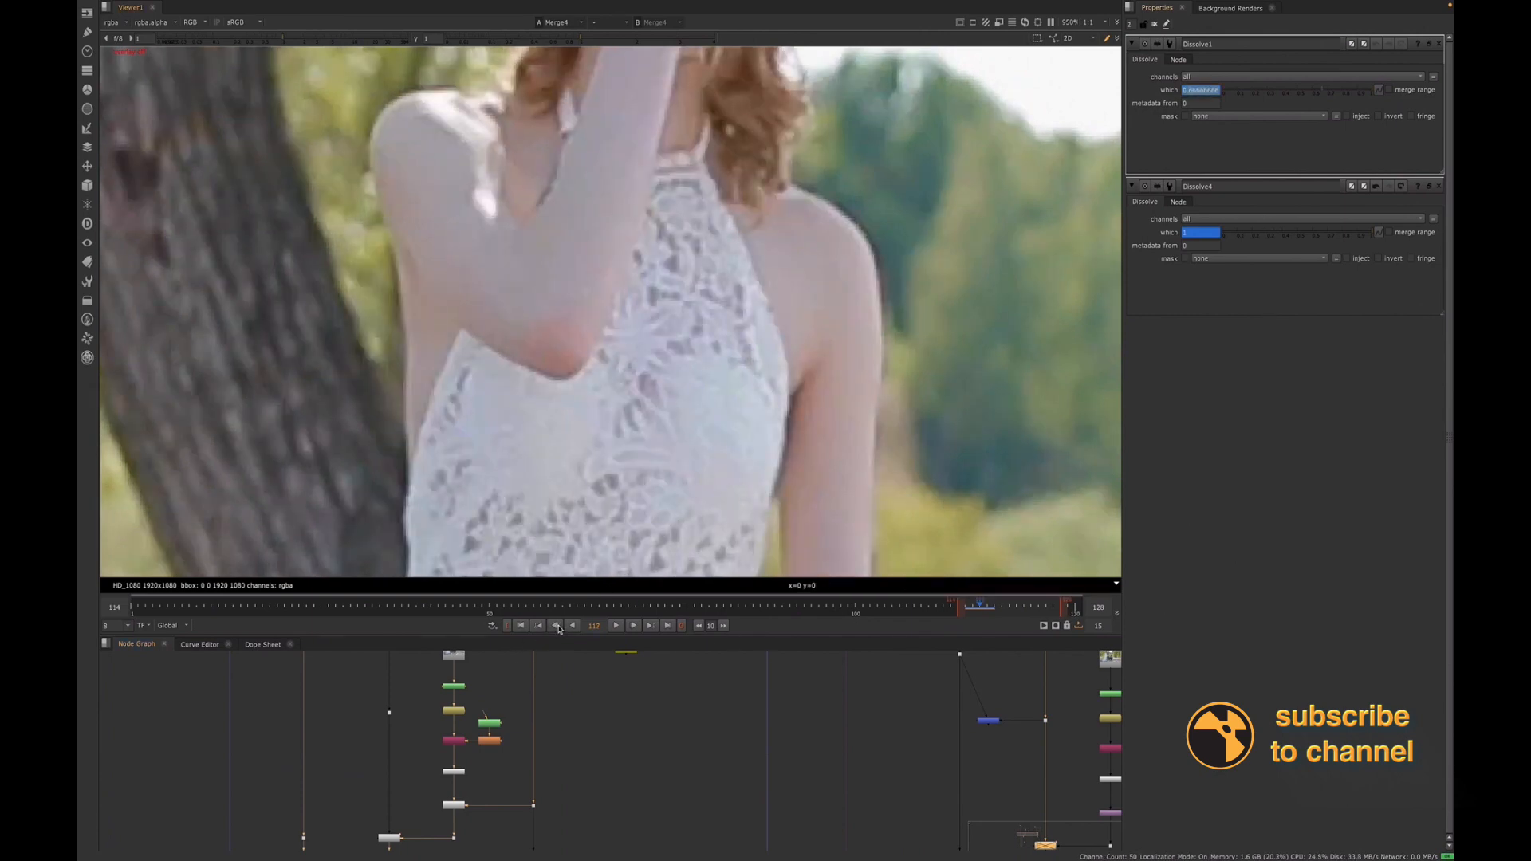
click(555, 625)
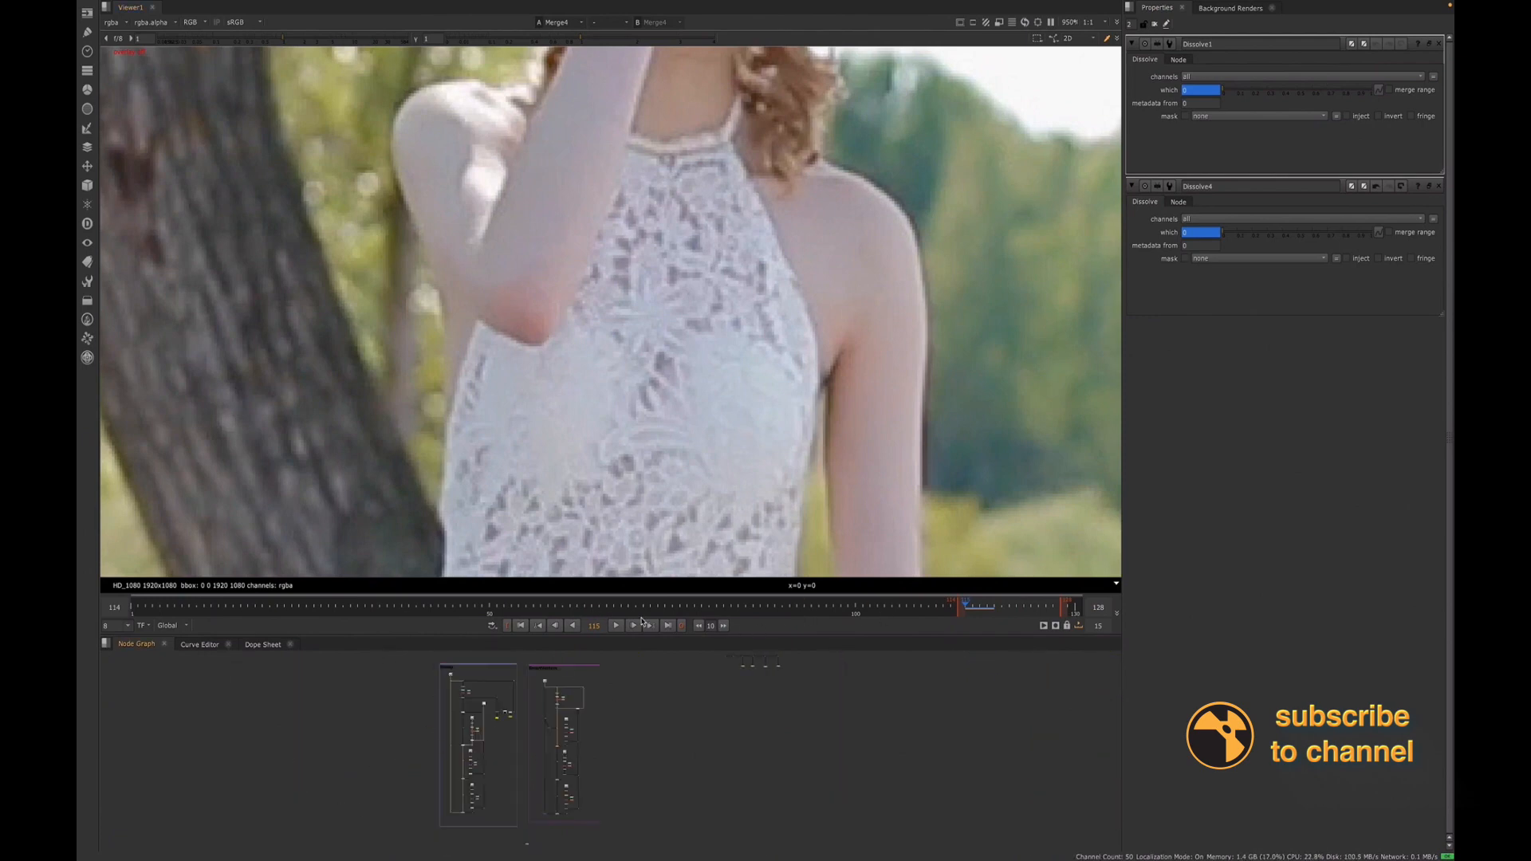
Step forward to the frame where the lace patch appears on the arm
click(632, 625)
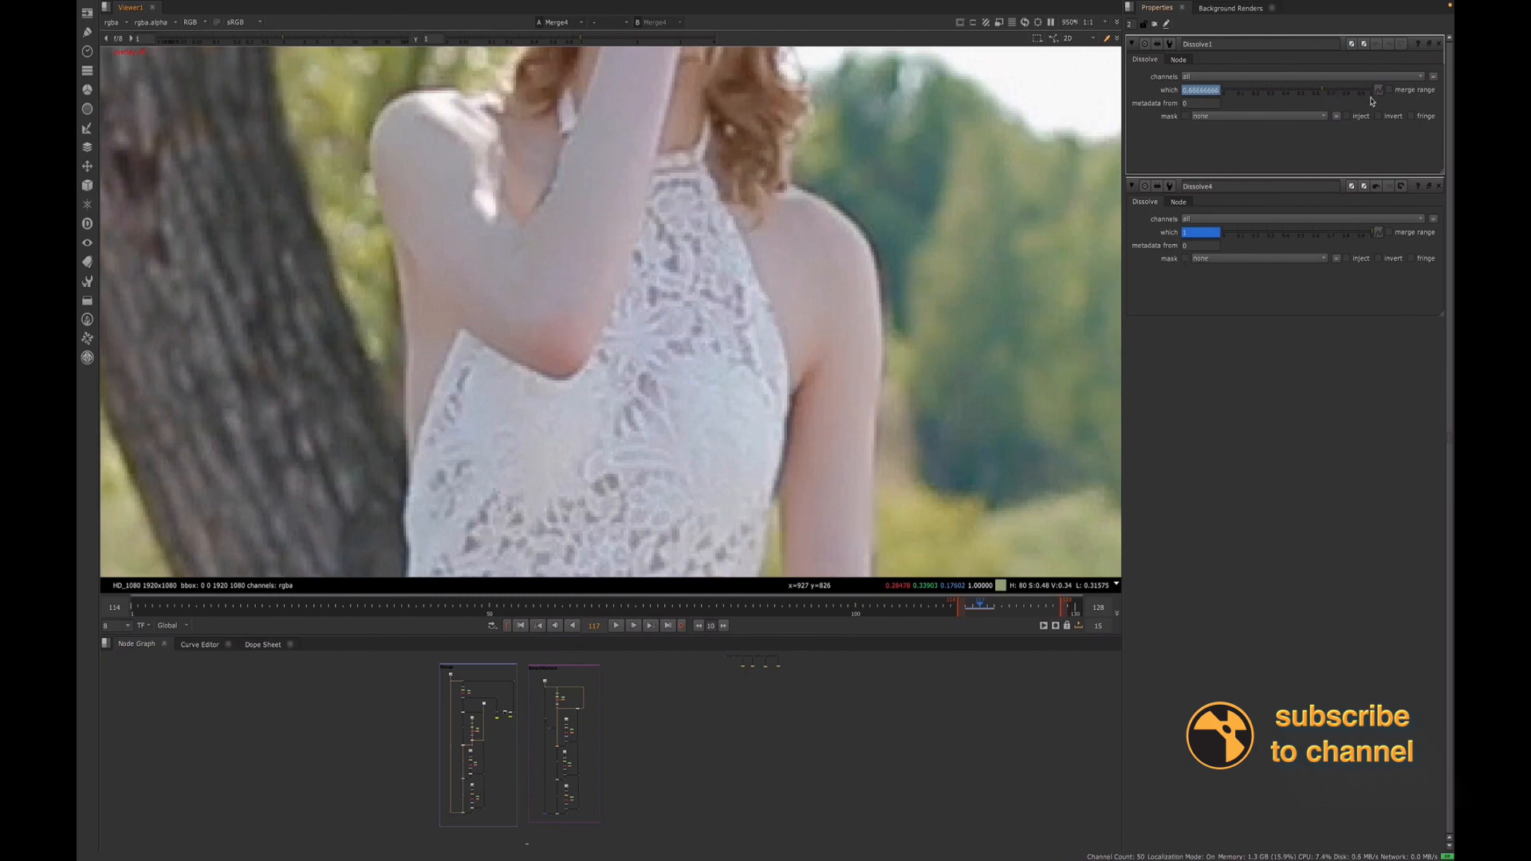
mouse_move(536, 260)
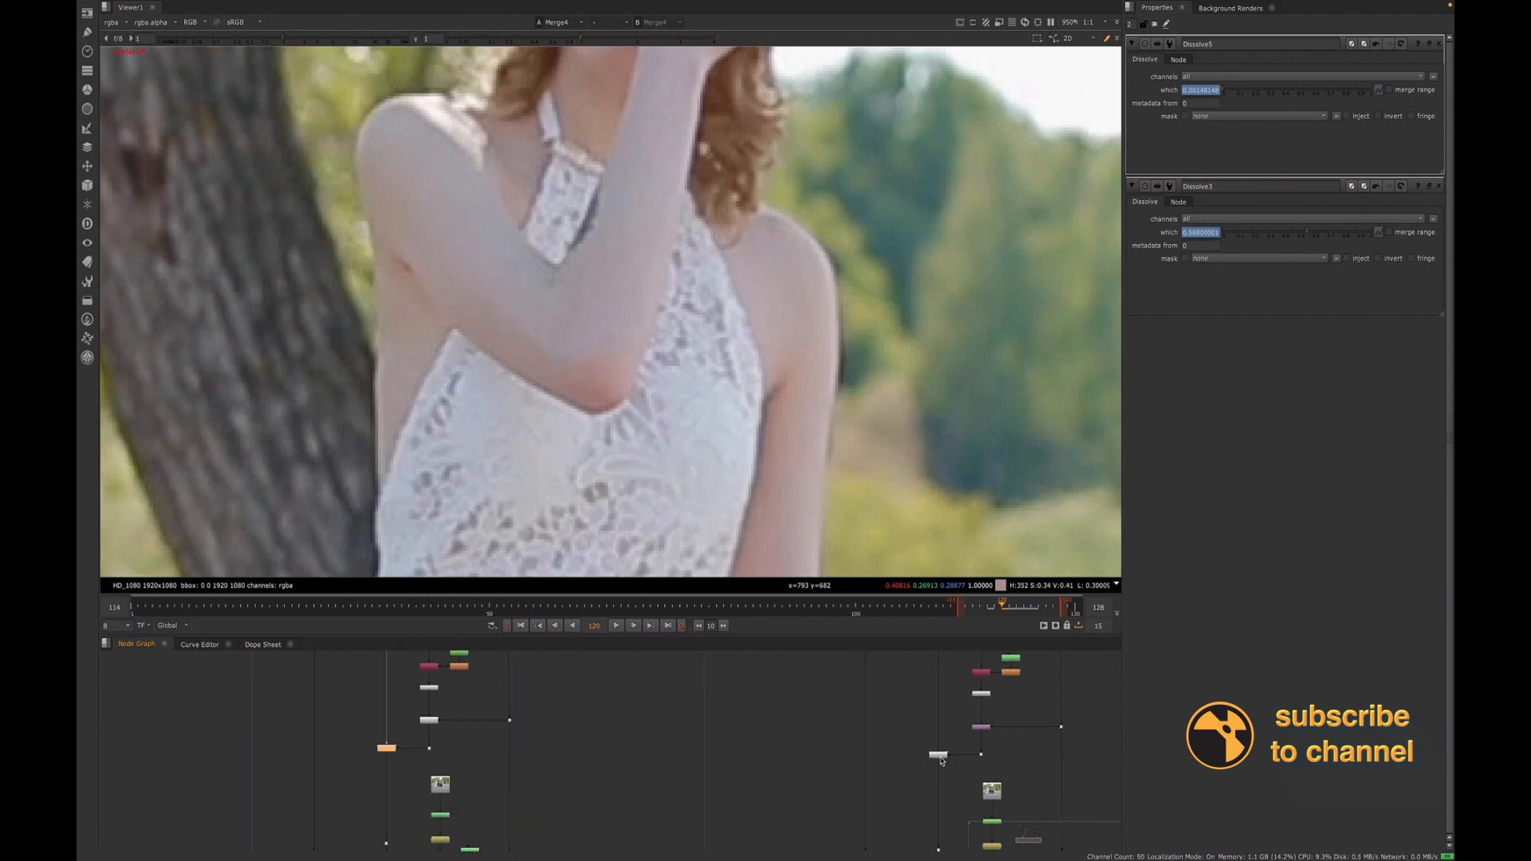
Show Dissolve6 and VectorDistort9 (reference frame 118) controls side by side
click(938, 755)
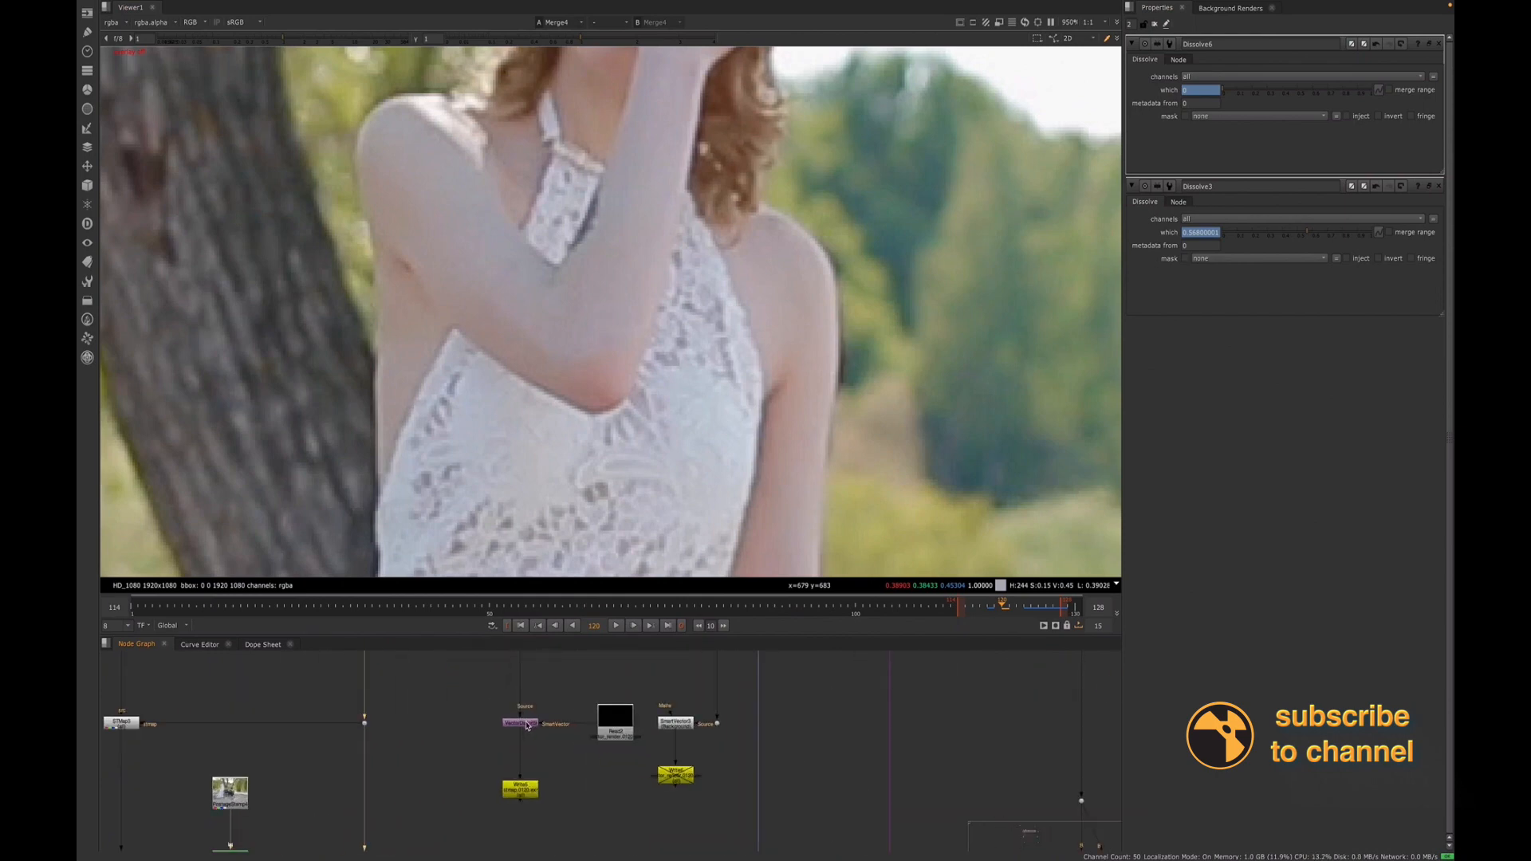
click(522, 722)
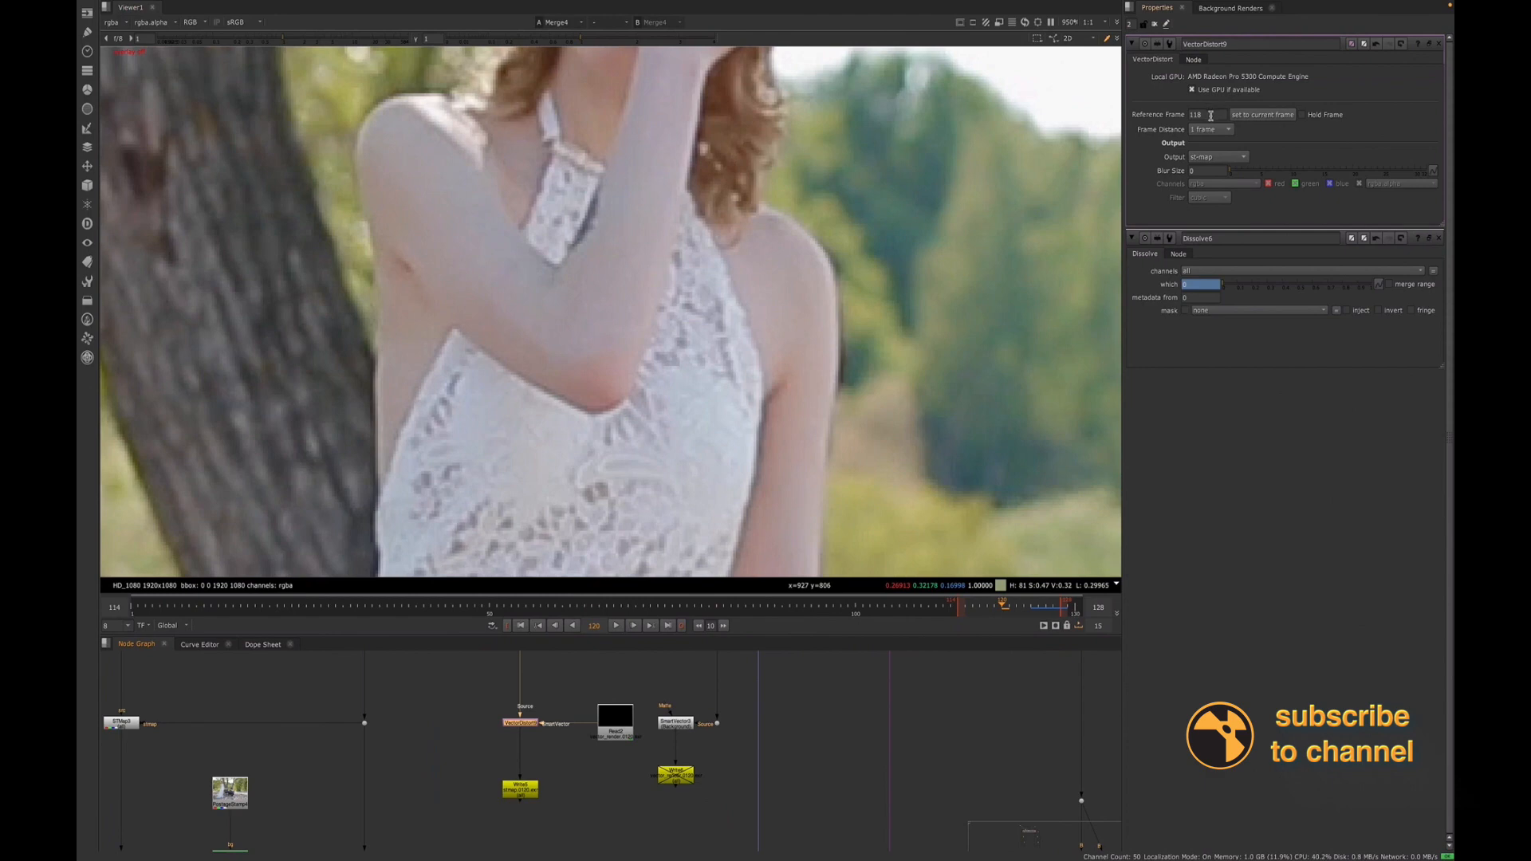
mouse_move(555, 601)
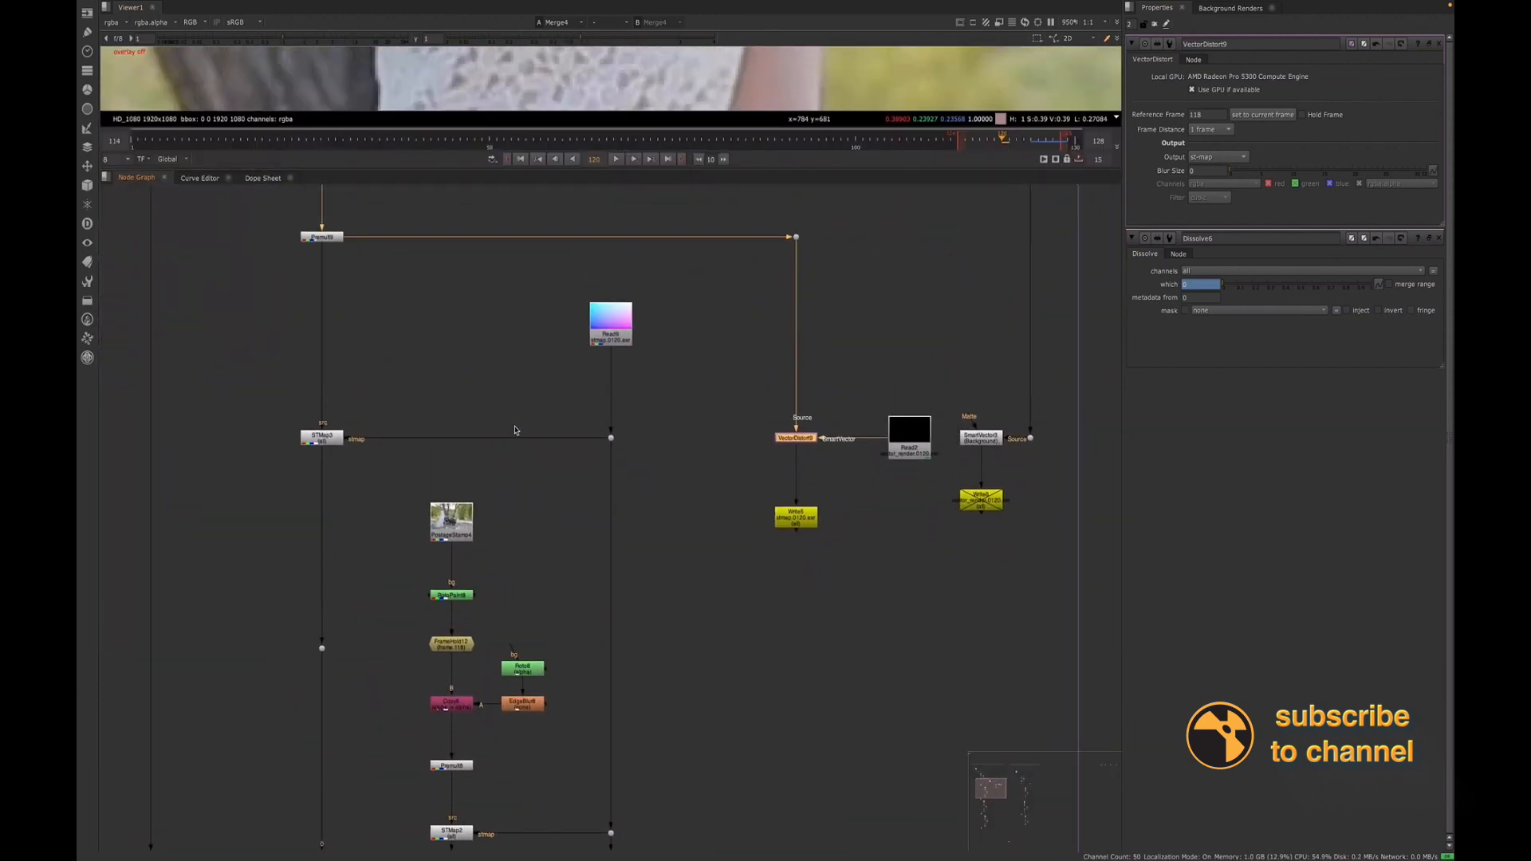
Bring up the STMap3 node's properties above the stmap Read9 settings for inspection
scroll(down, 3)
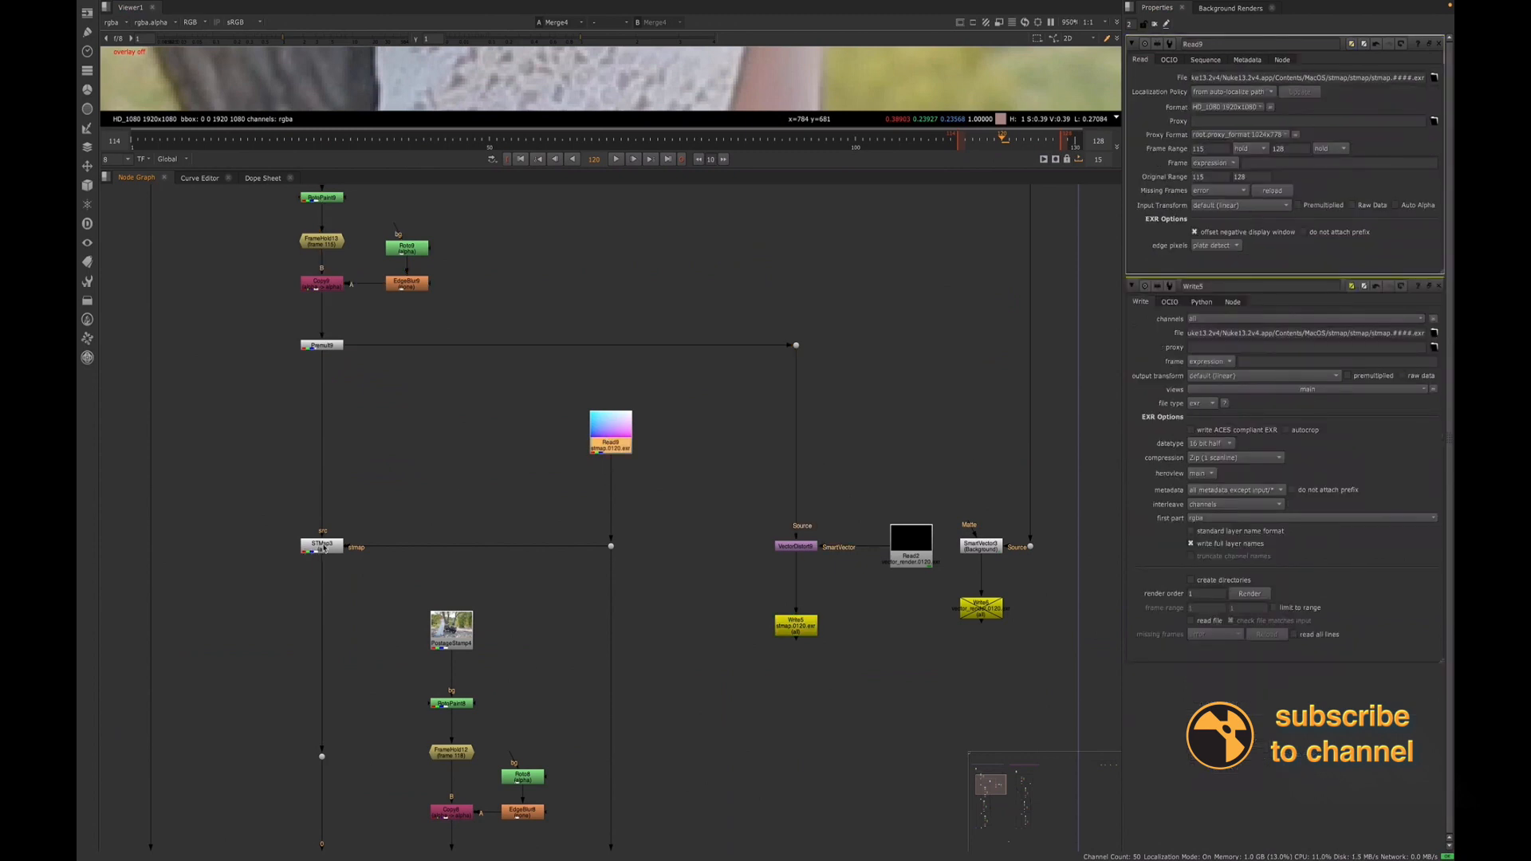
click(321, 546)
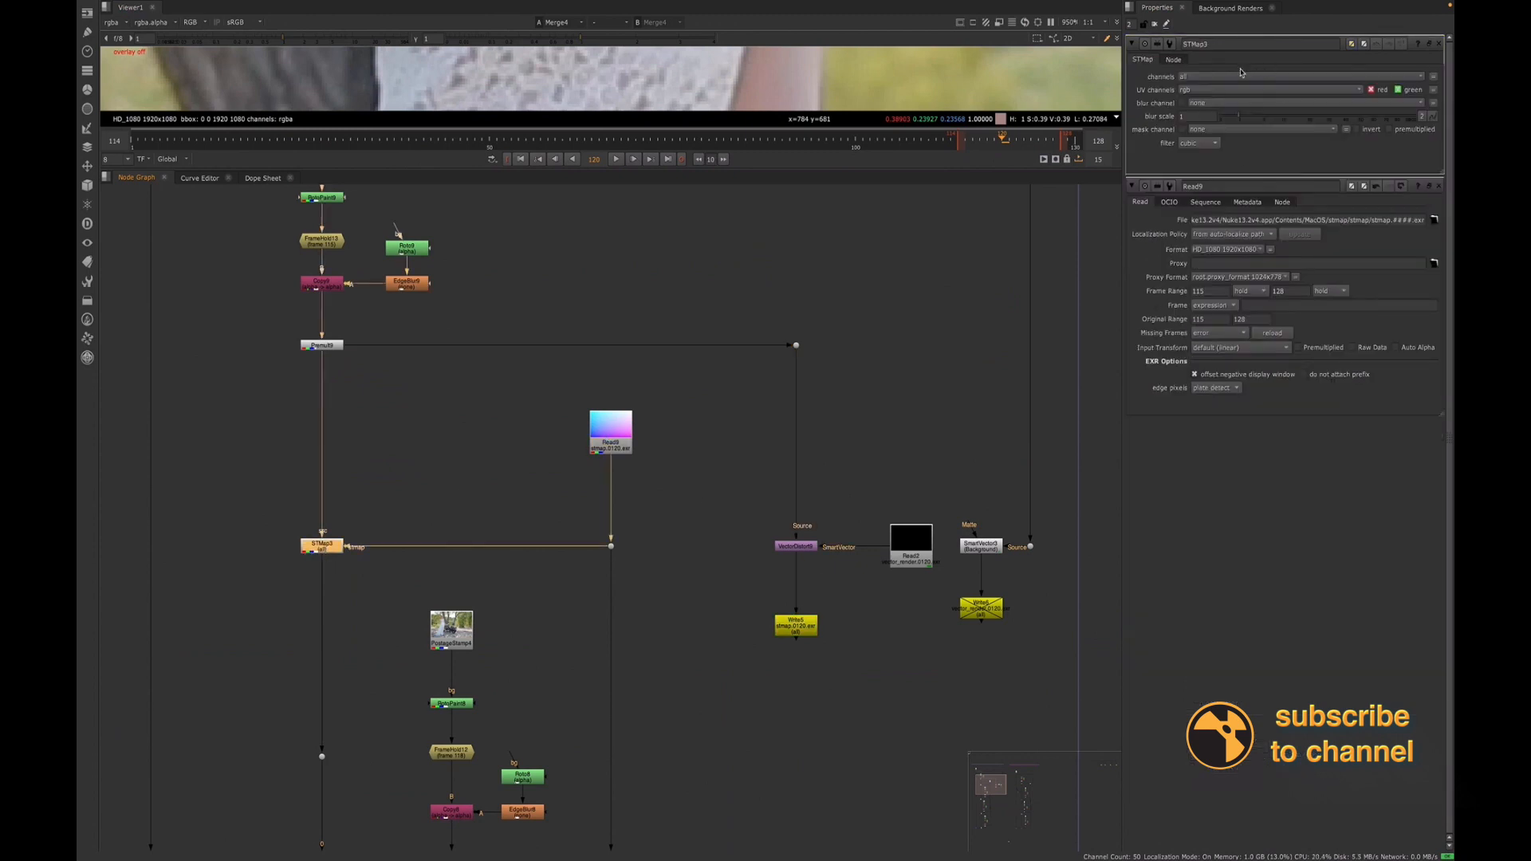